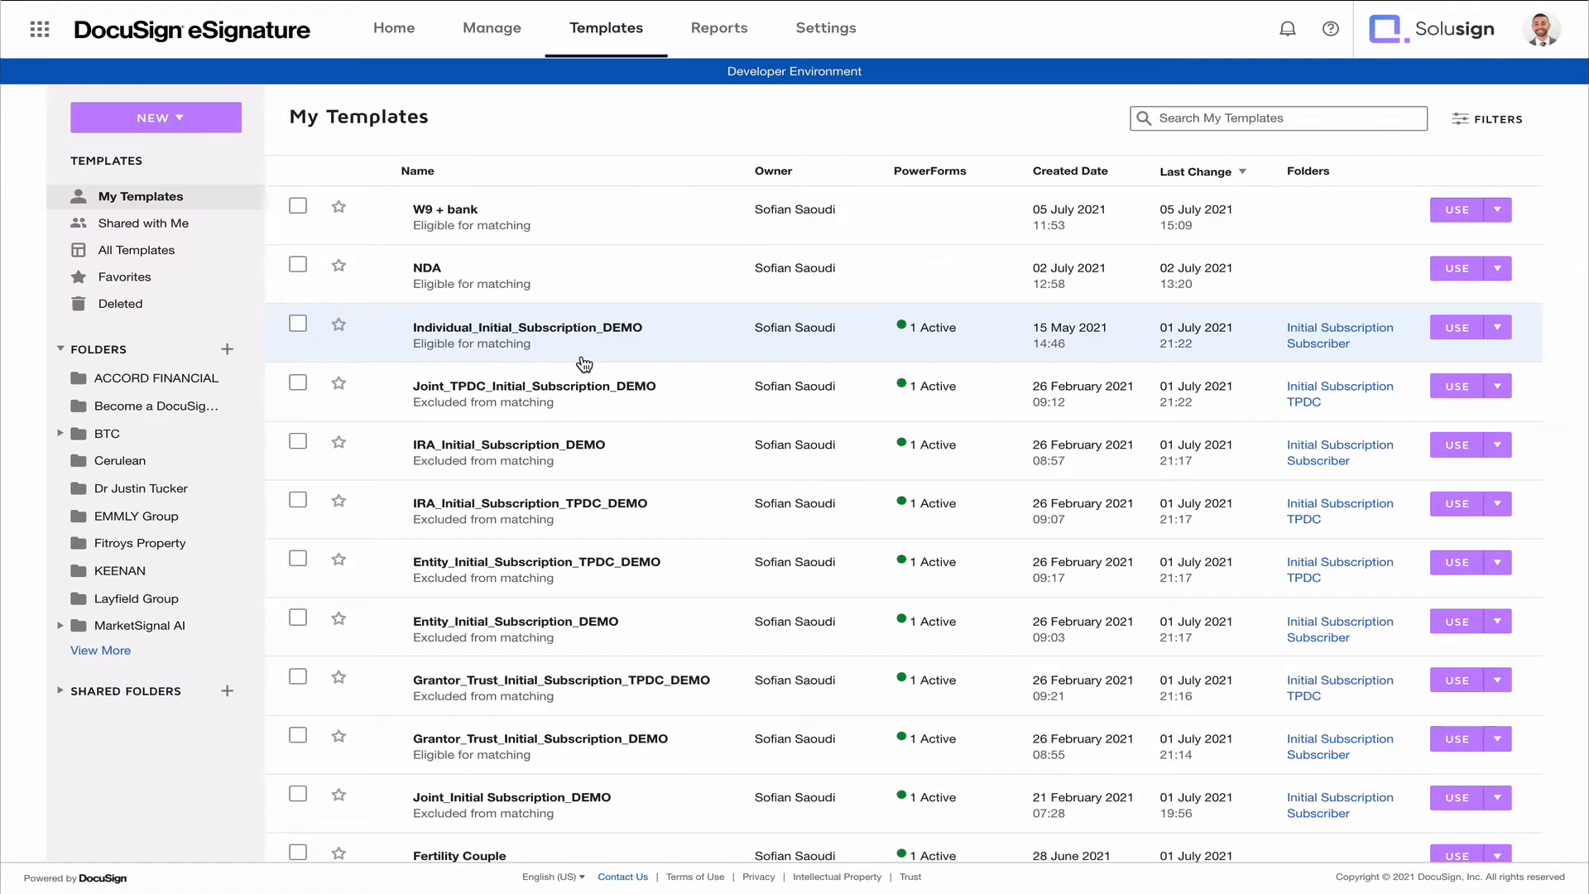
- Go to Manage > Sent and show the actions for the Additional Subscription Agreement envelope
click(491, 27)
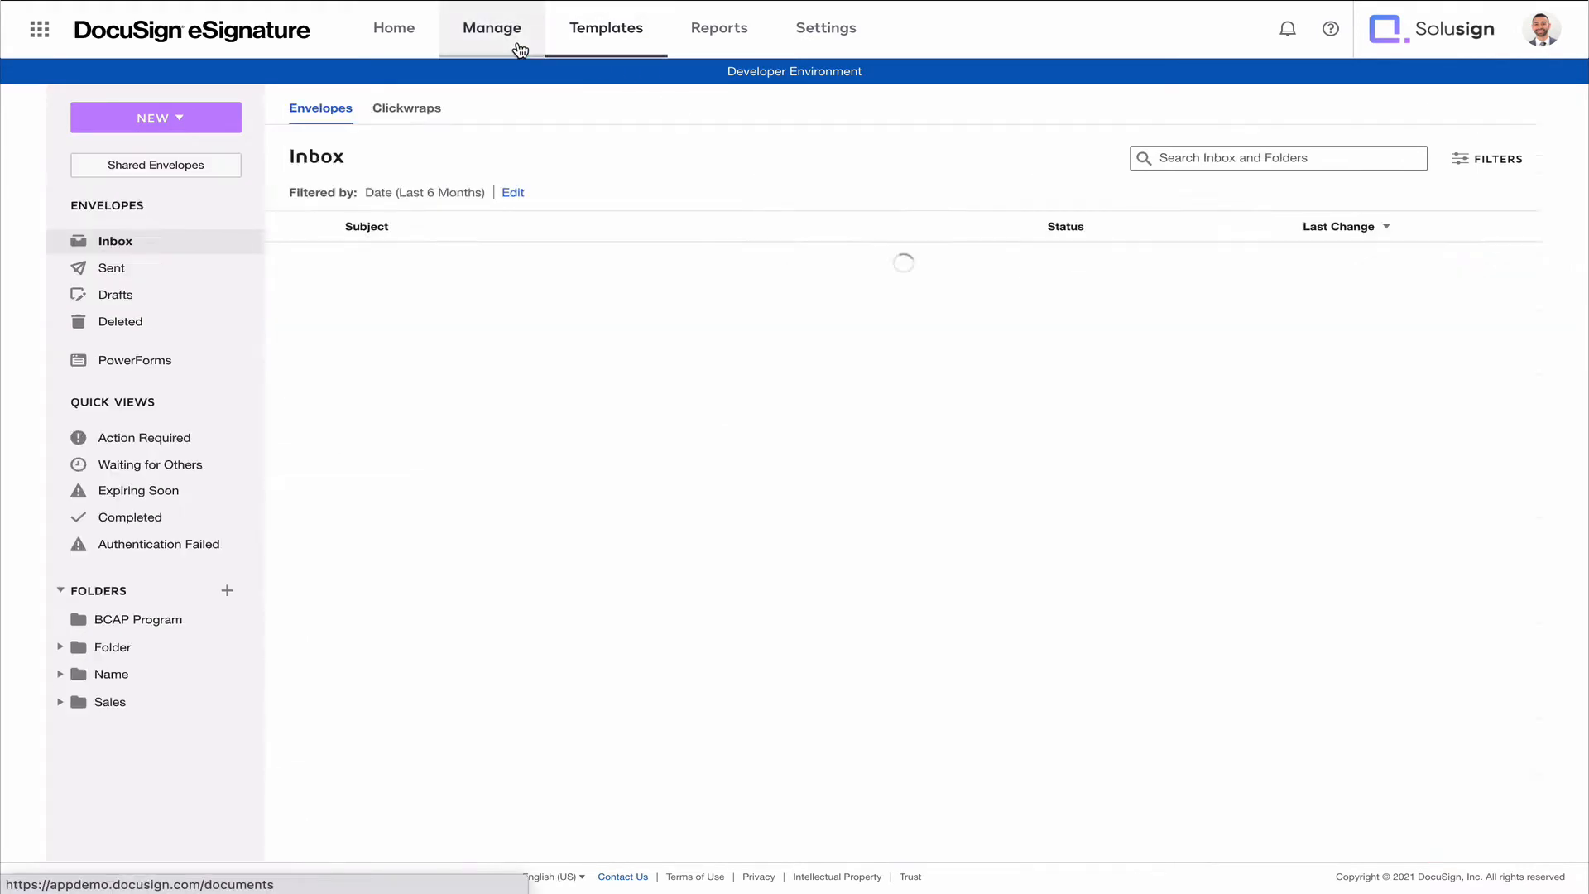
click(112, 268)
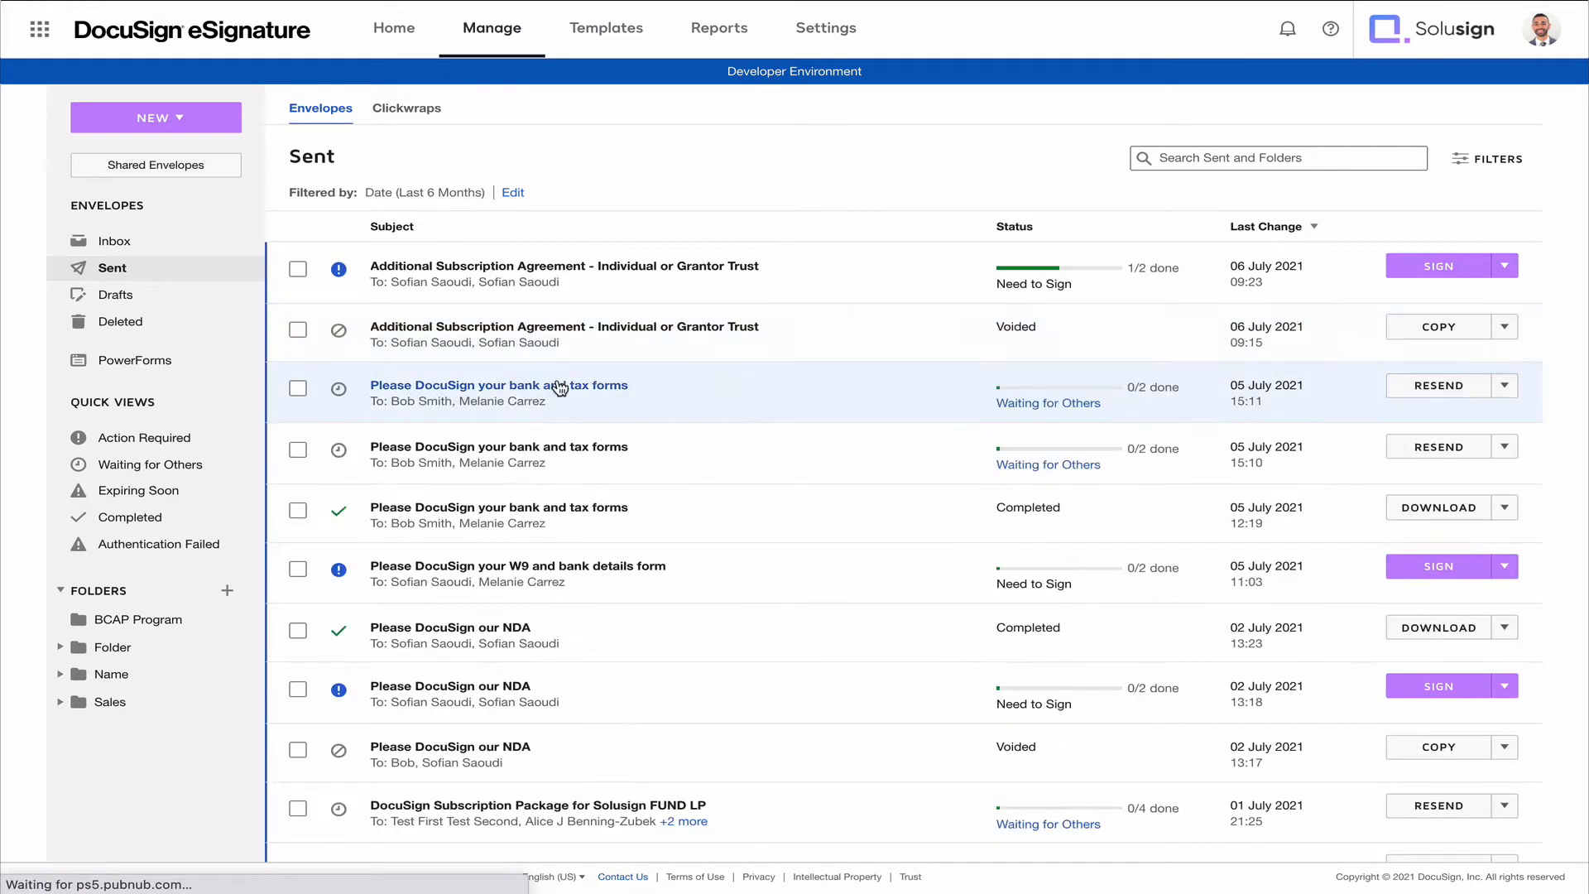
mouse_move(1326, 282)
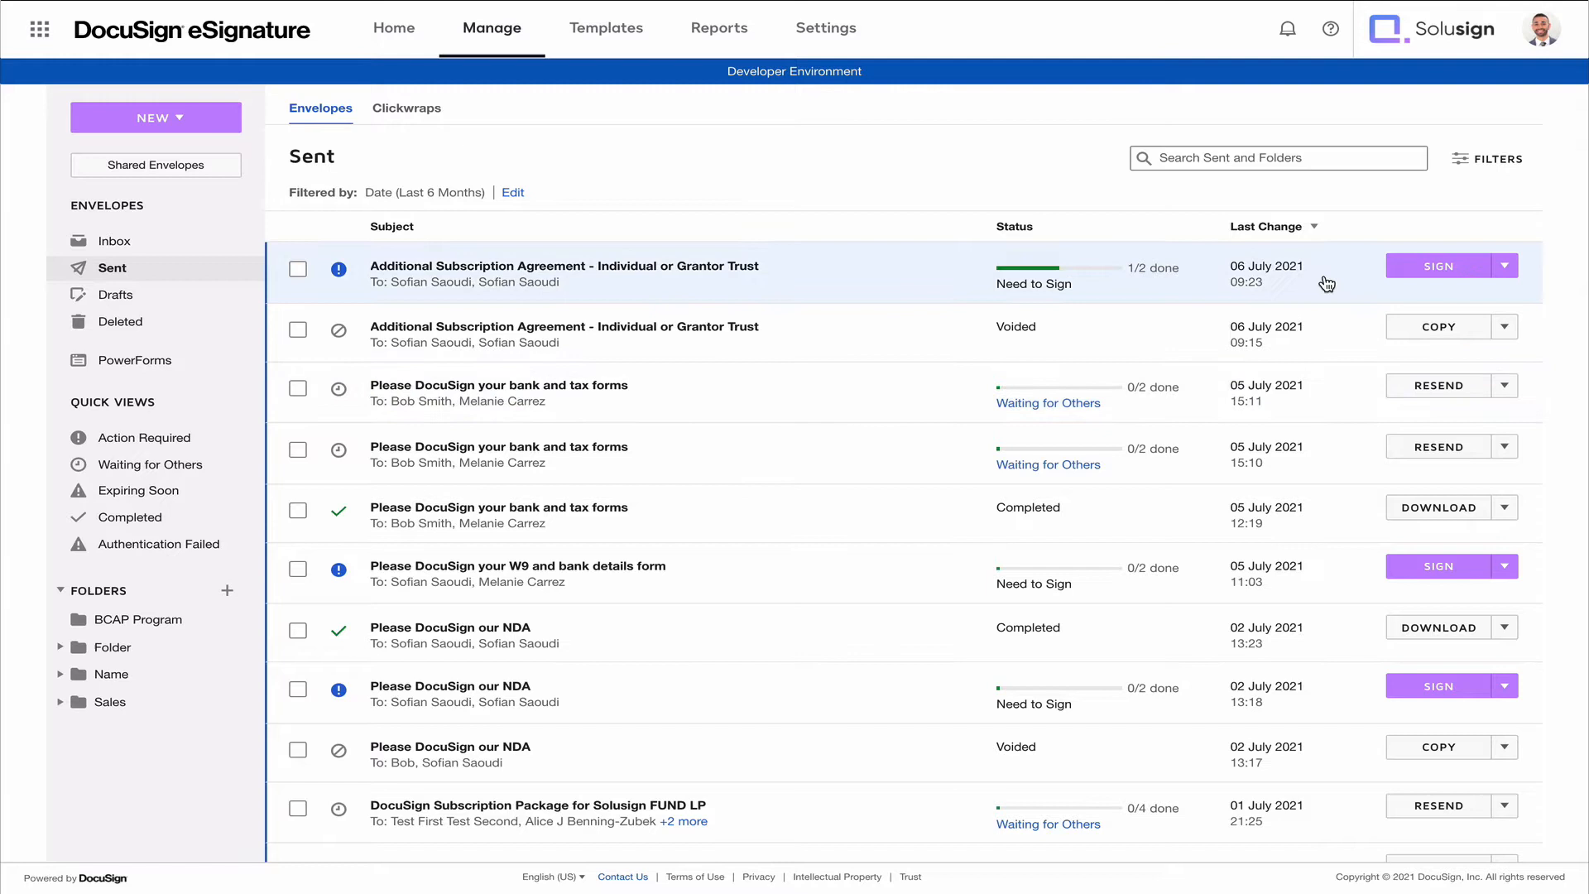
click(1505, 265)
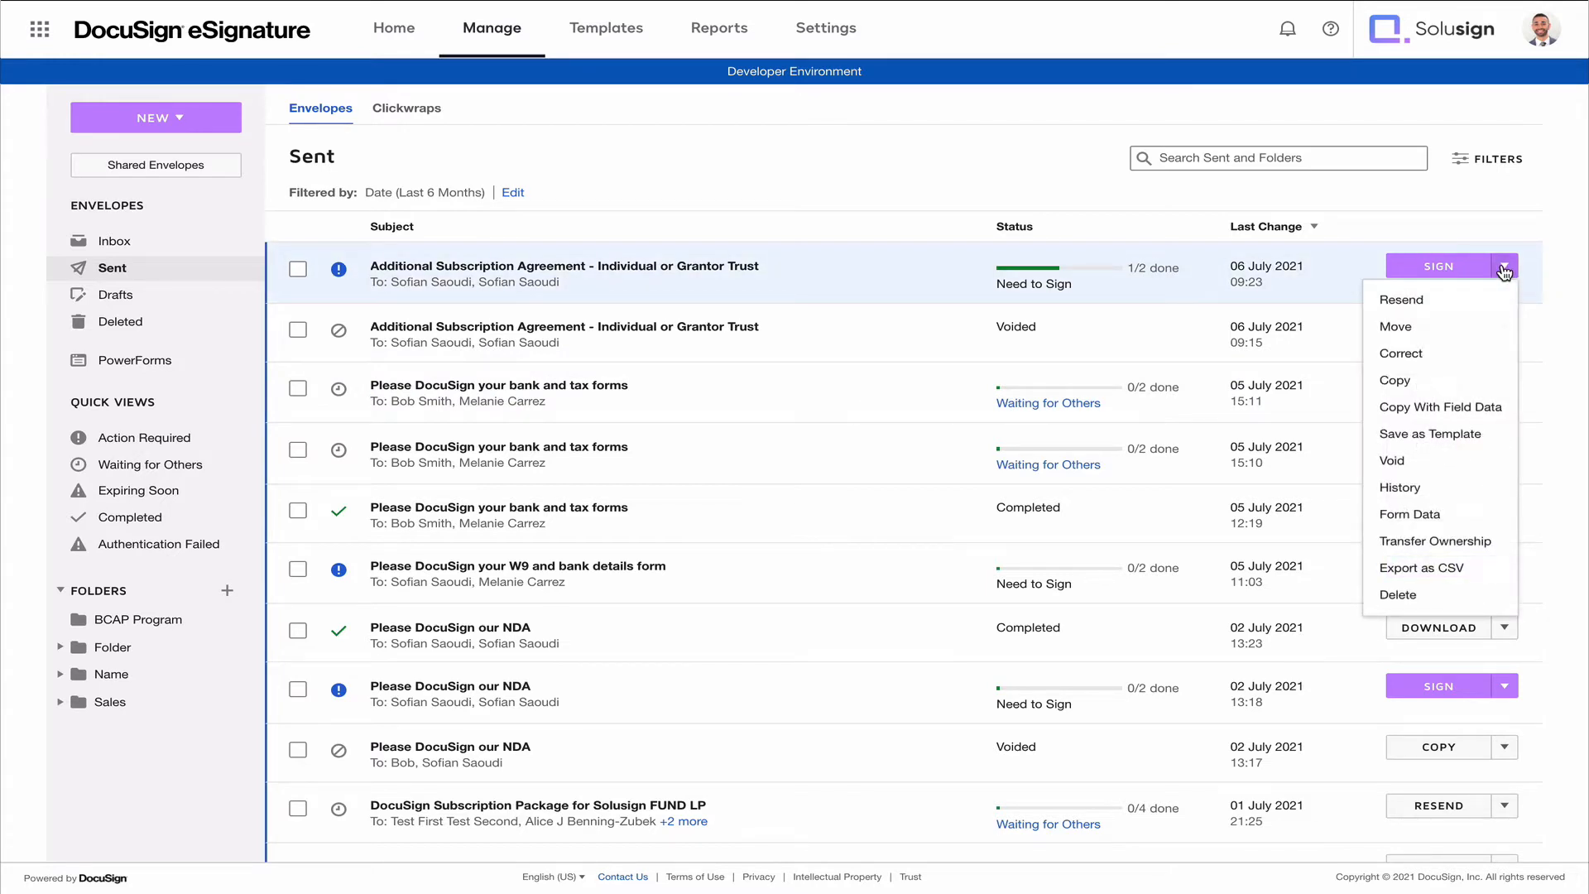
mouse_move(1408, 354)
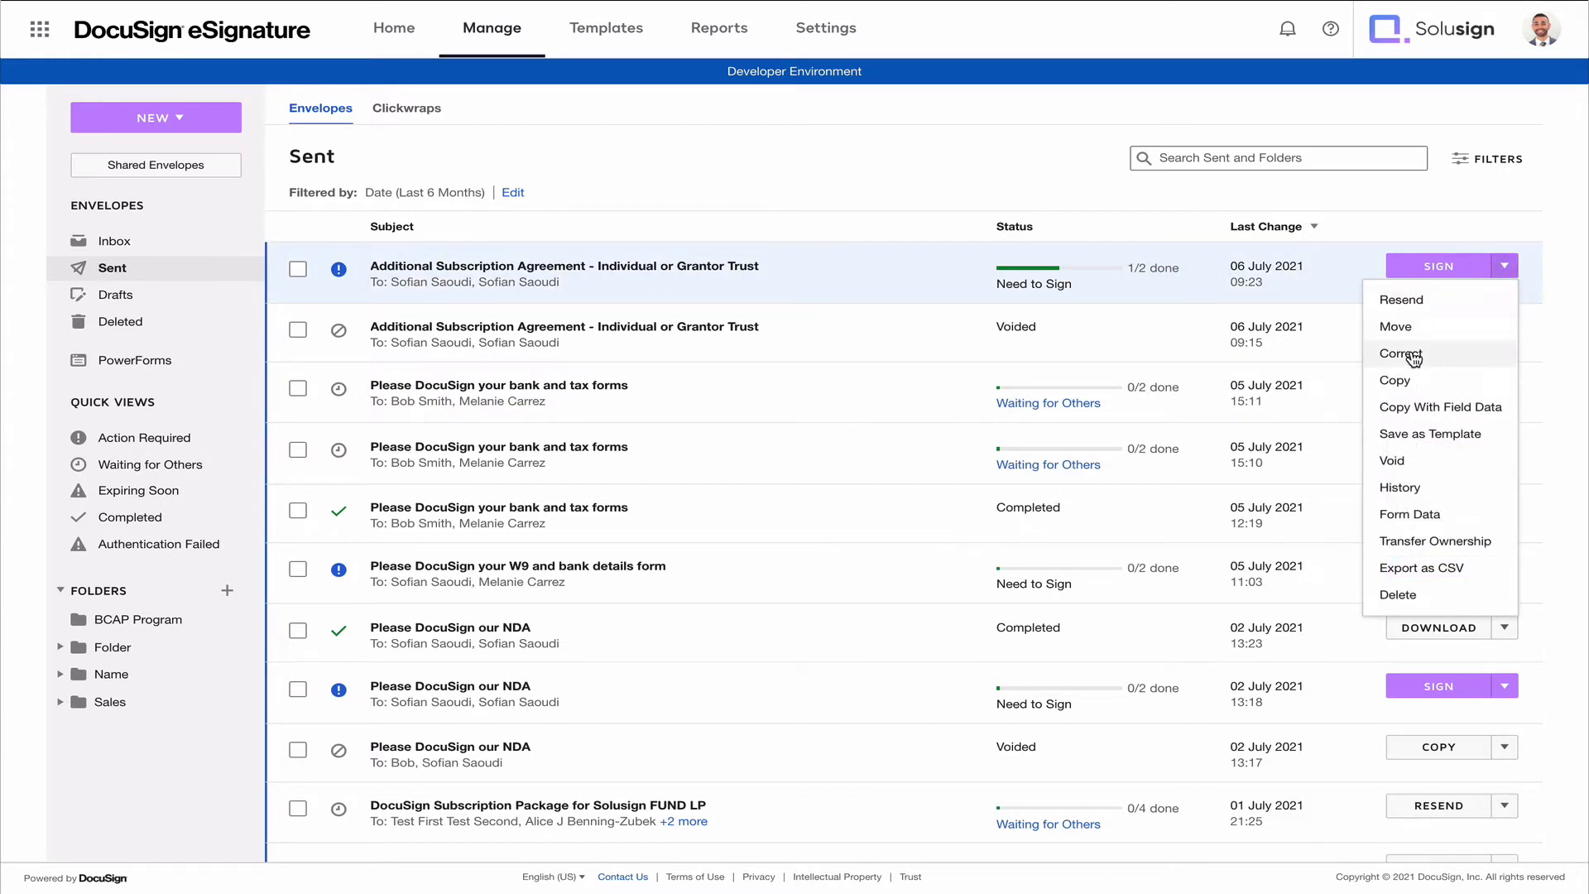
- Open the subscription agreement envelope in Correct mode, review its recipients, and return to Sent
click(1402, 354)
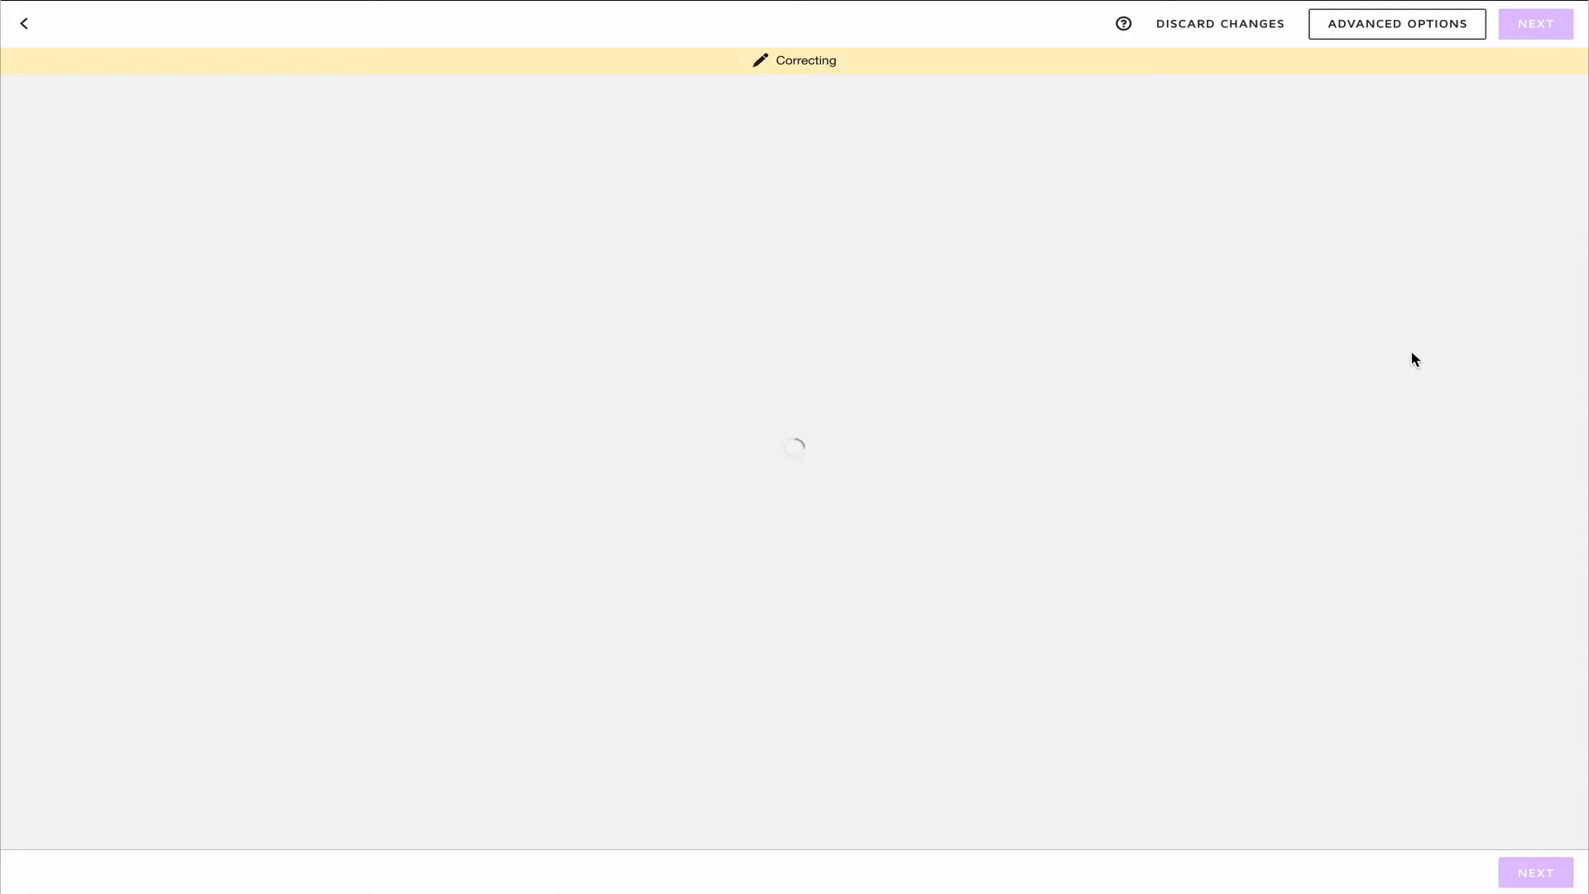
mouse_move(448, 466)
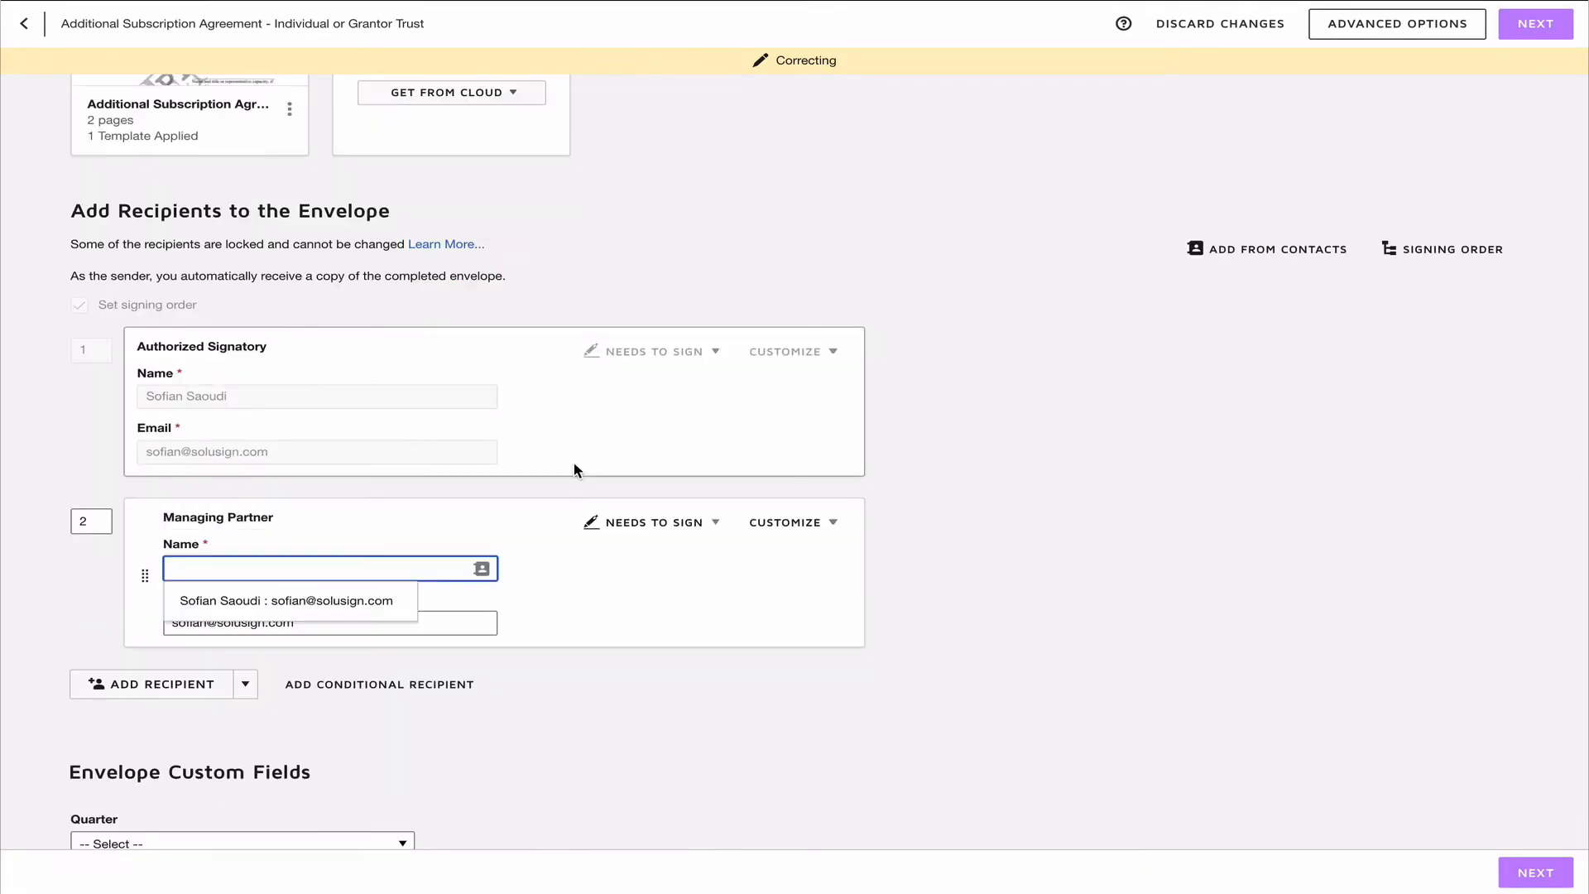
scroll(up, 3)
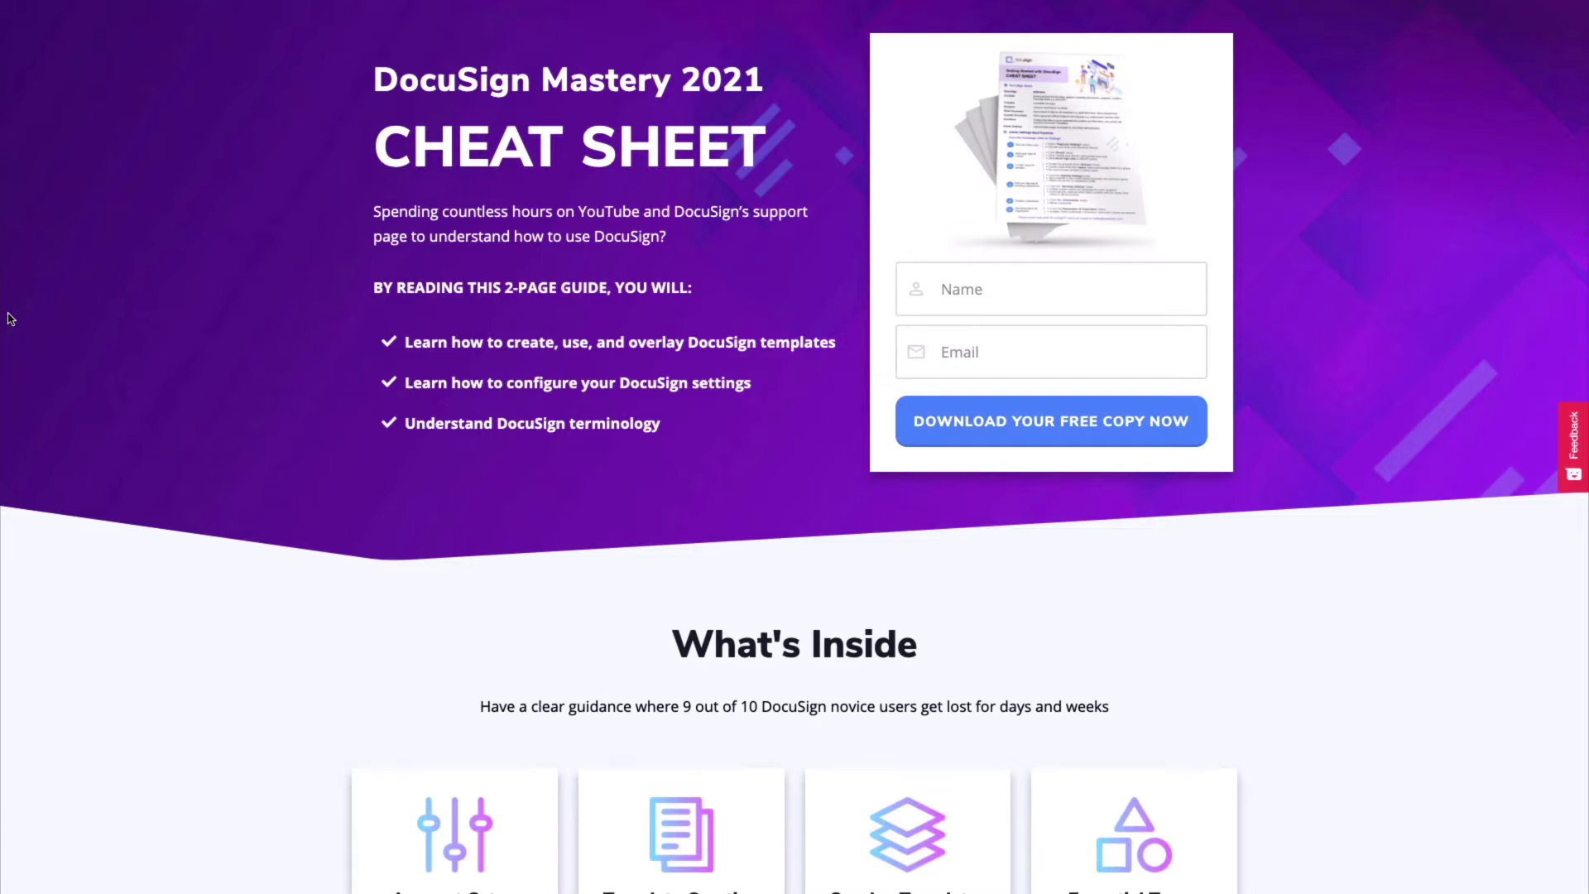
mouse_move(172, 362)
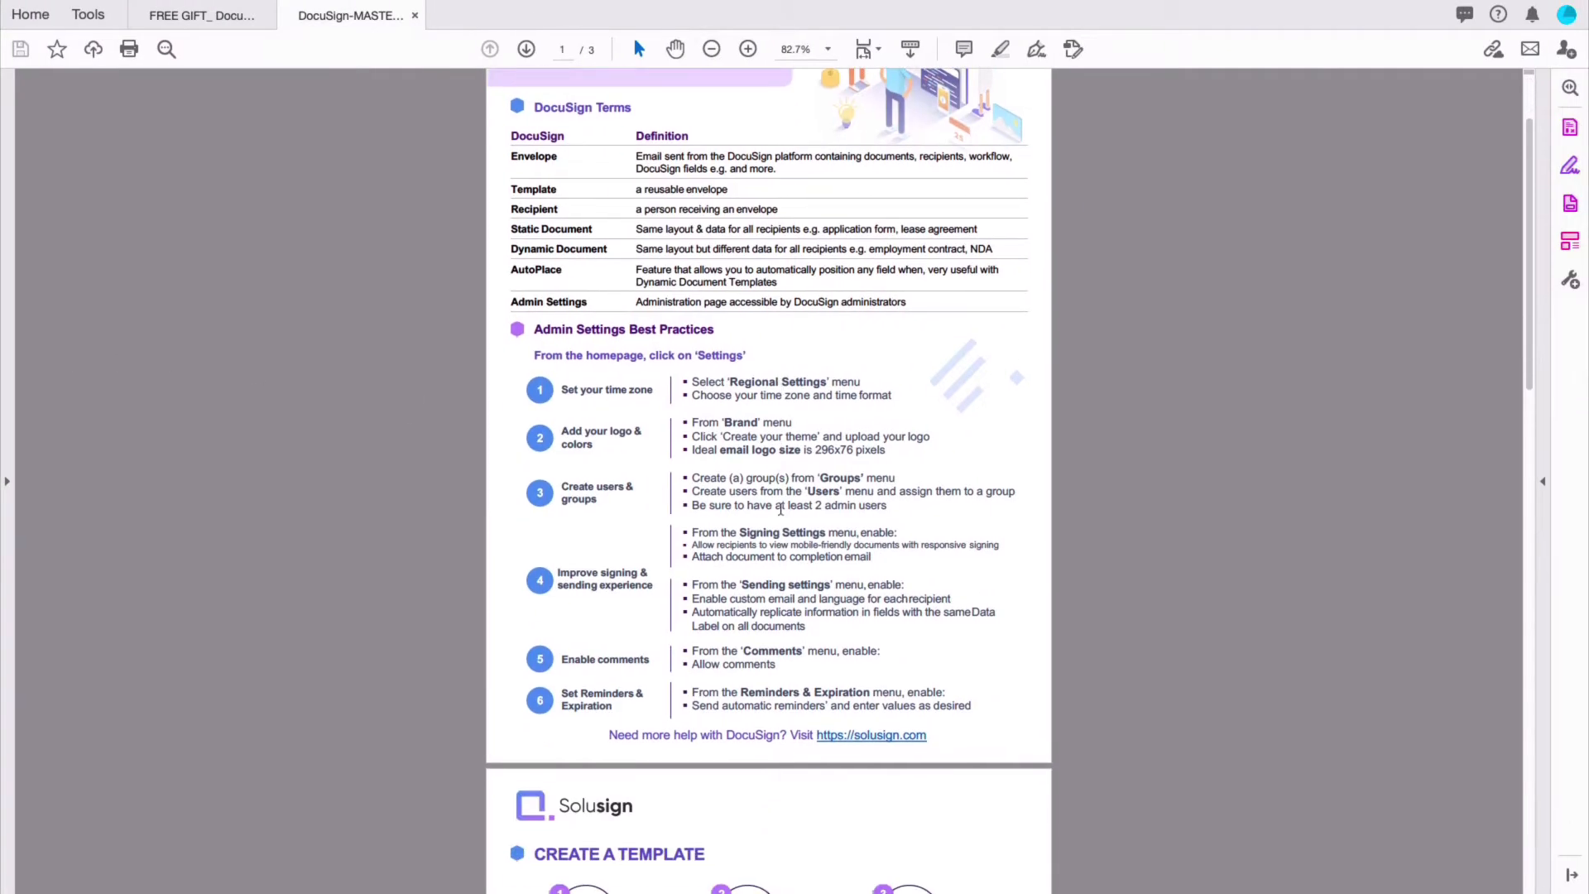
scroll(up, 3)
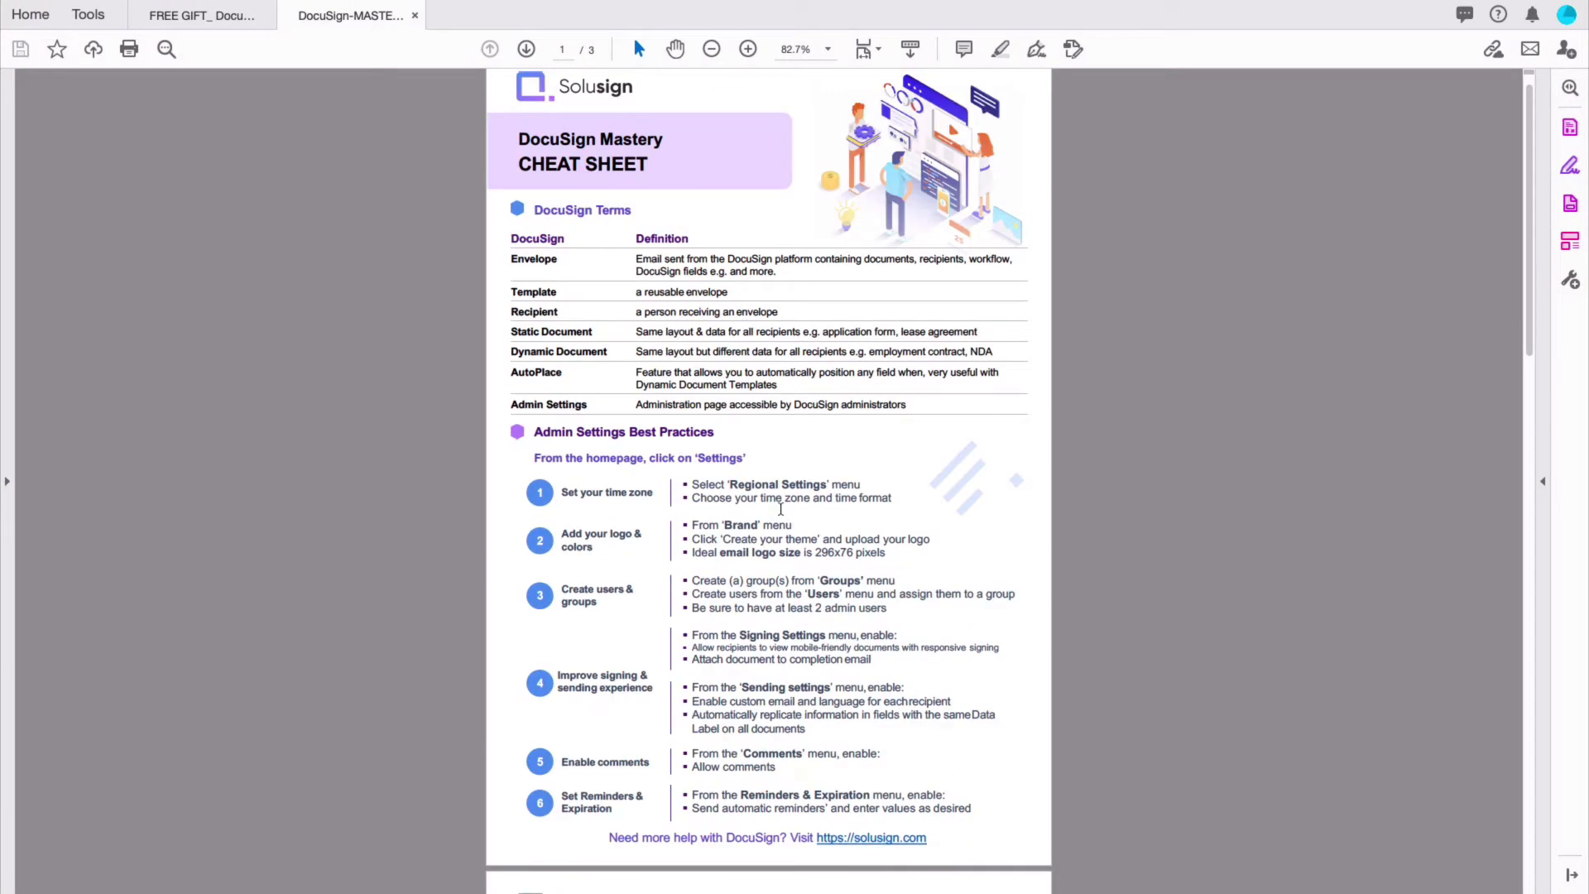
scroll(down, 3)
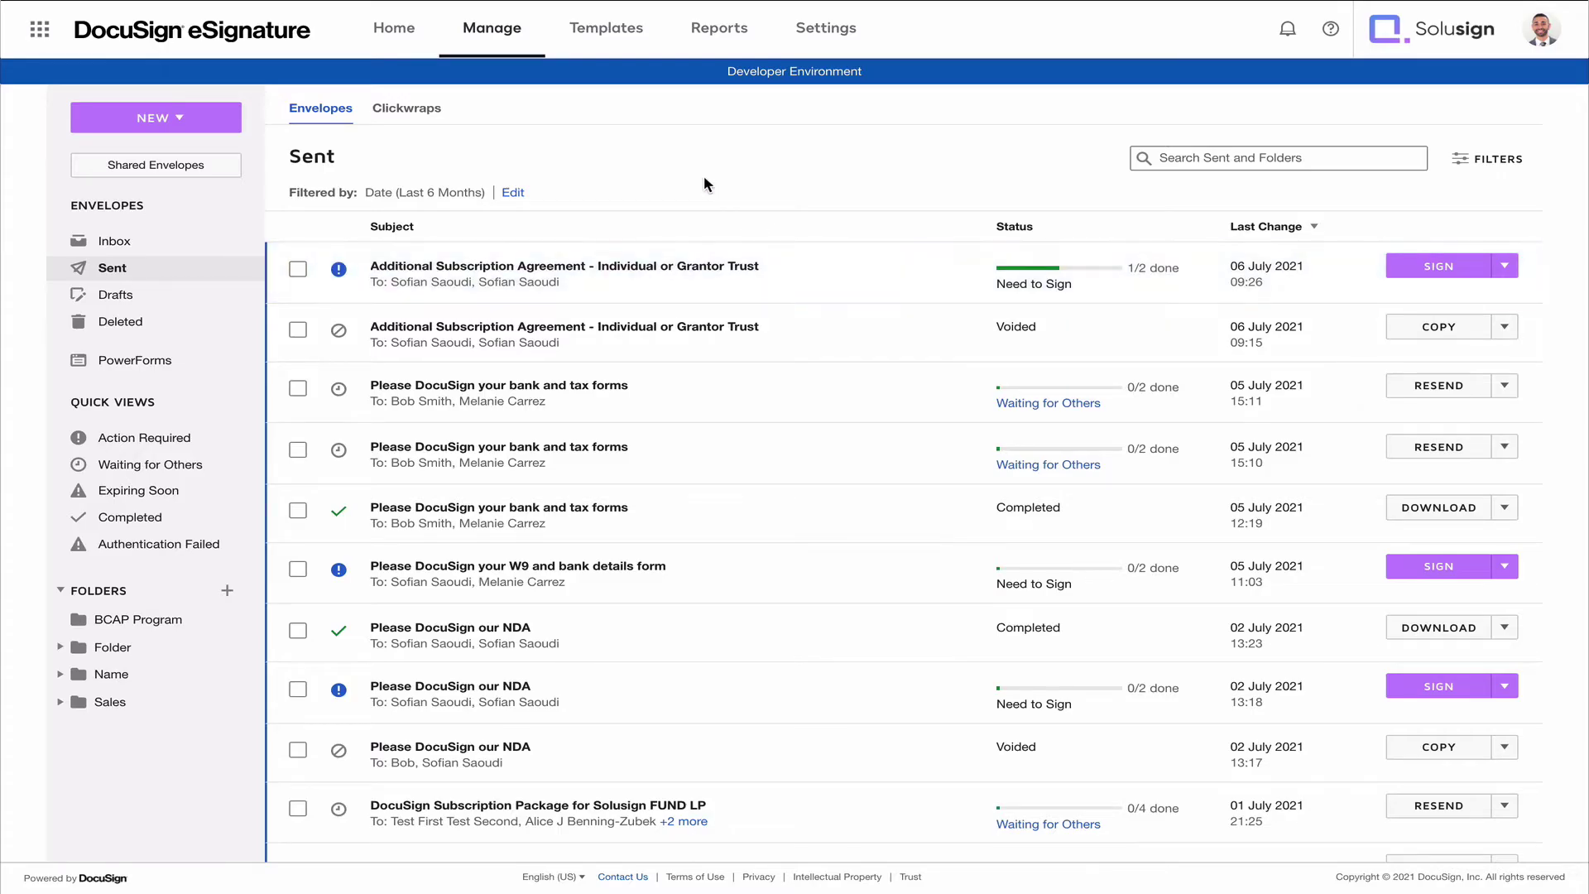
mouse_move(897, 247)
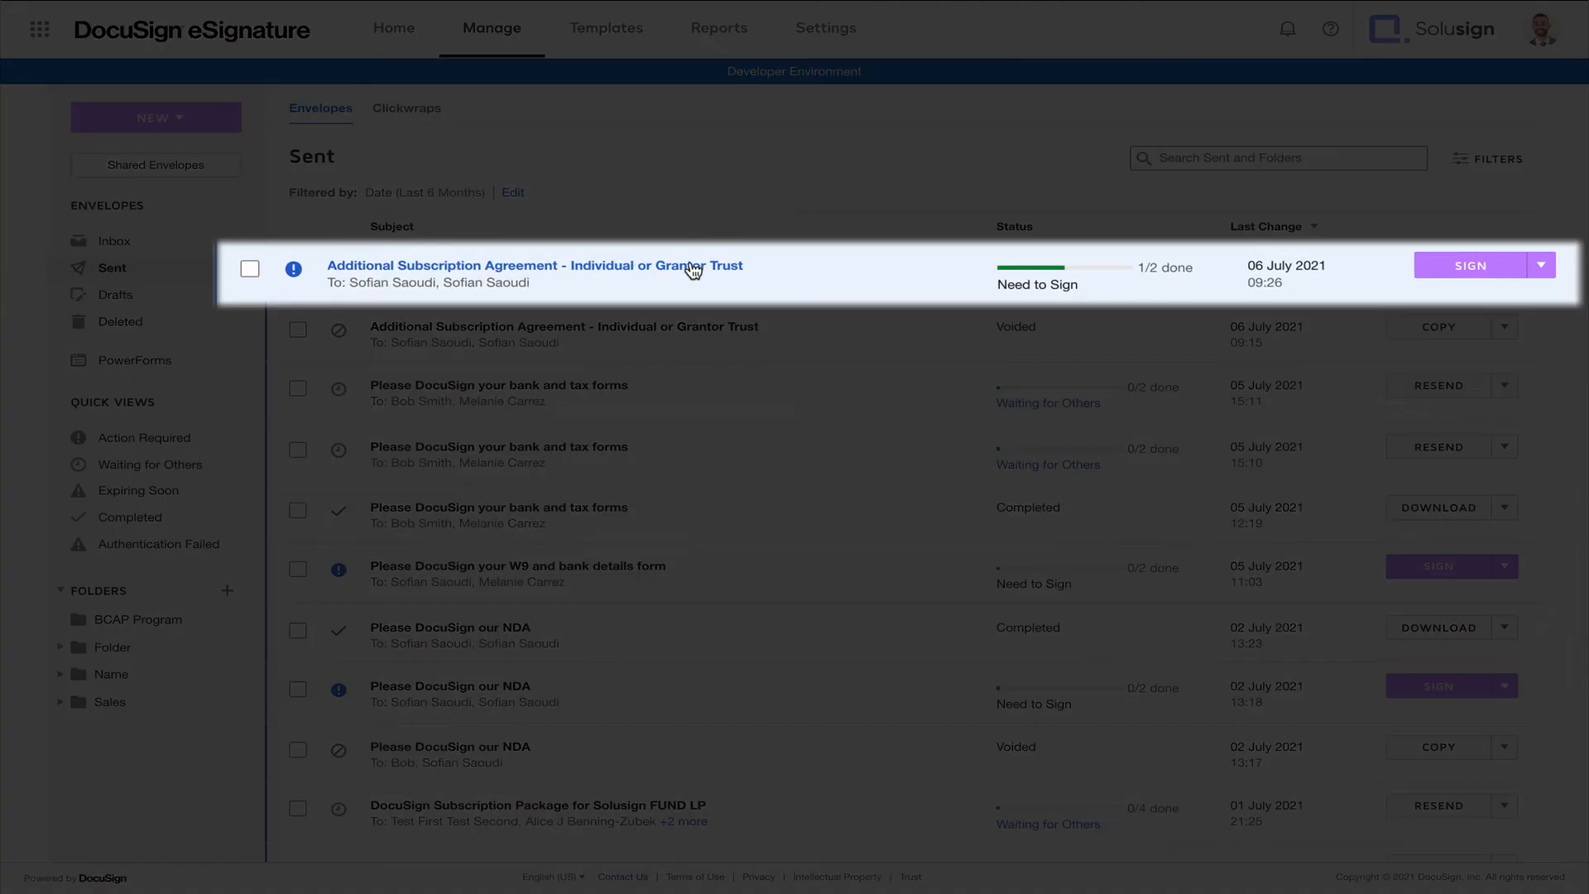
mouse_move(365, 256)
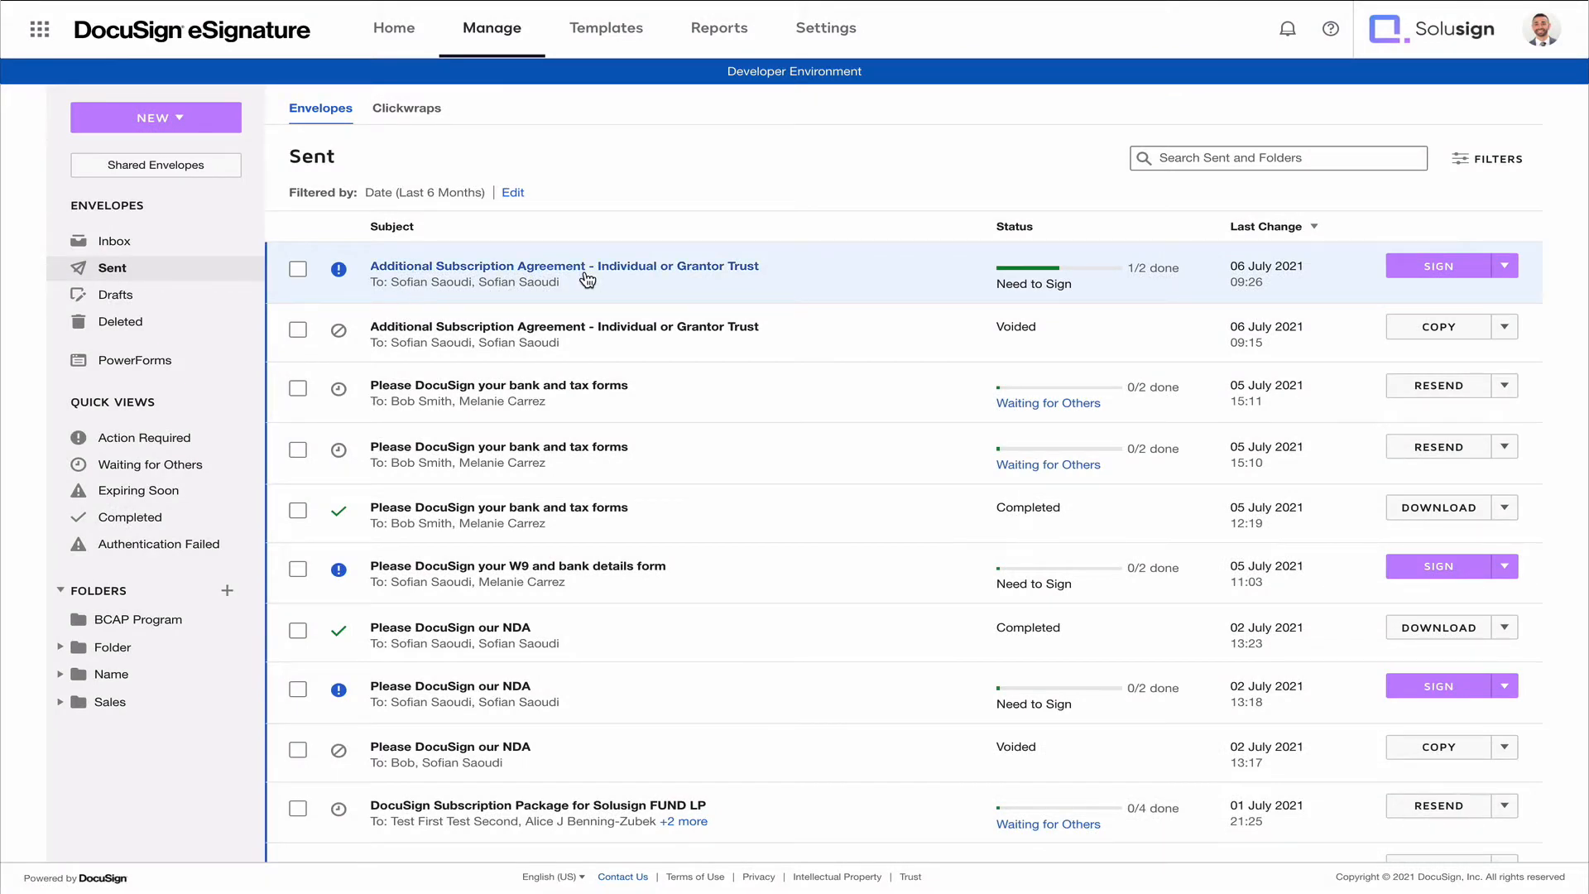
- Open the Additional Subscription Agreement details to check each recipient's signing status
click(564, 265)
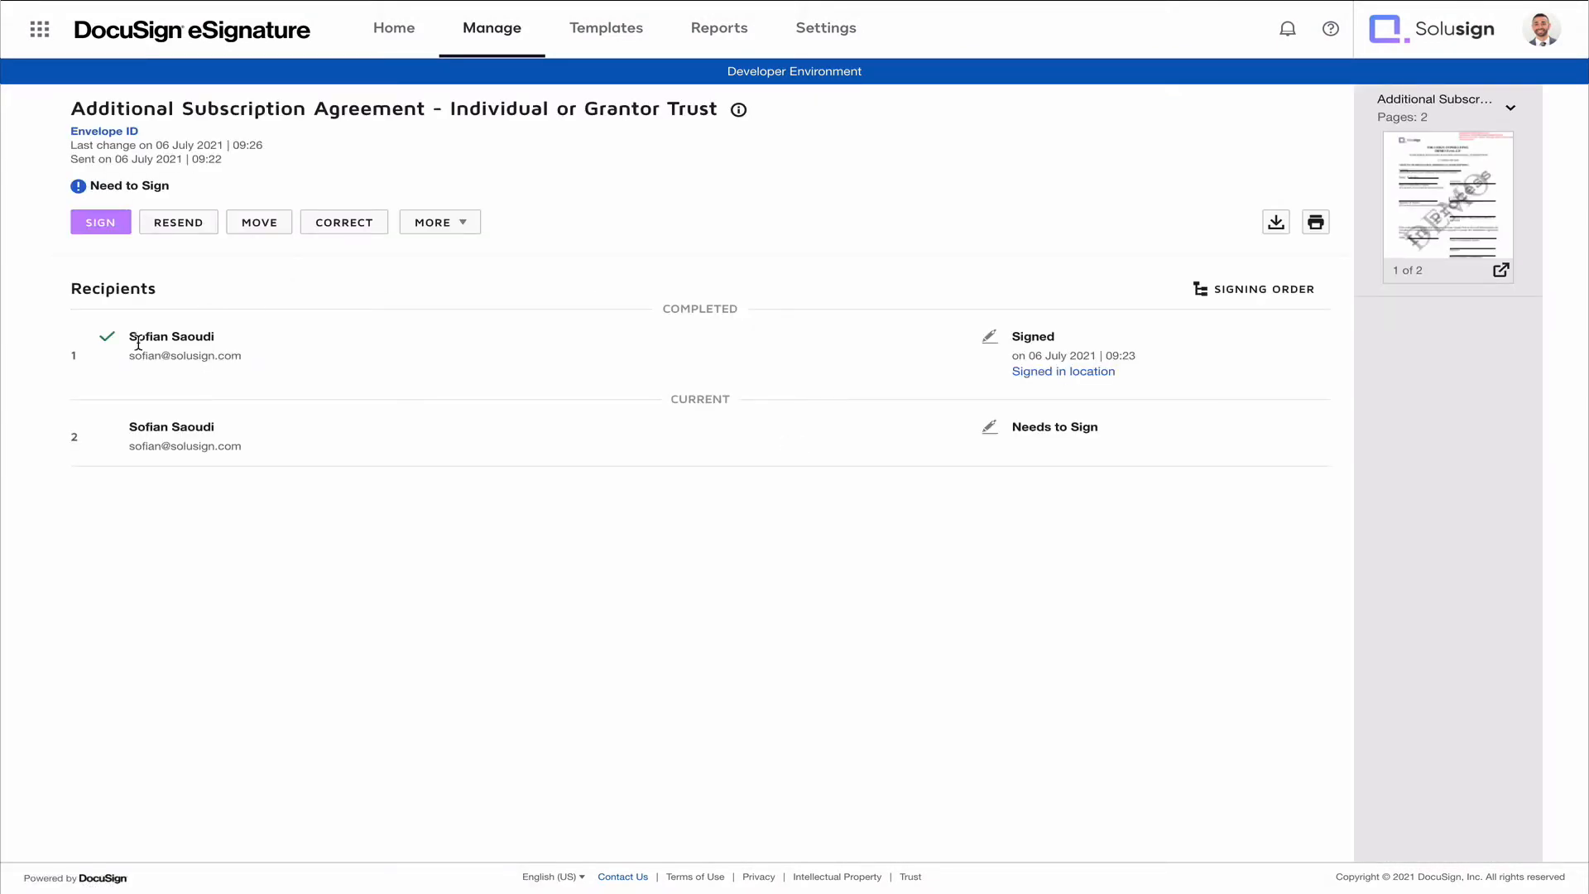
double_click(171, 335)
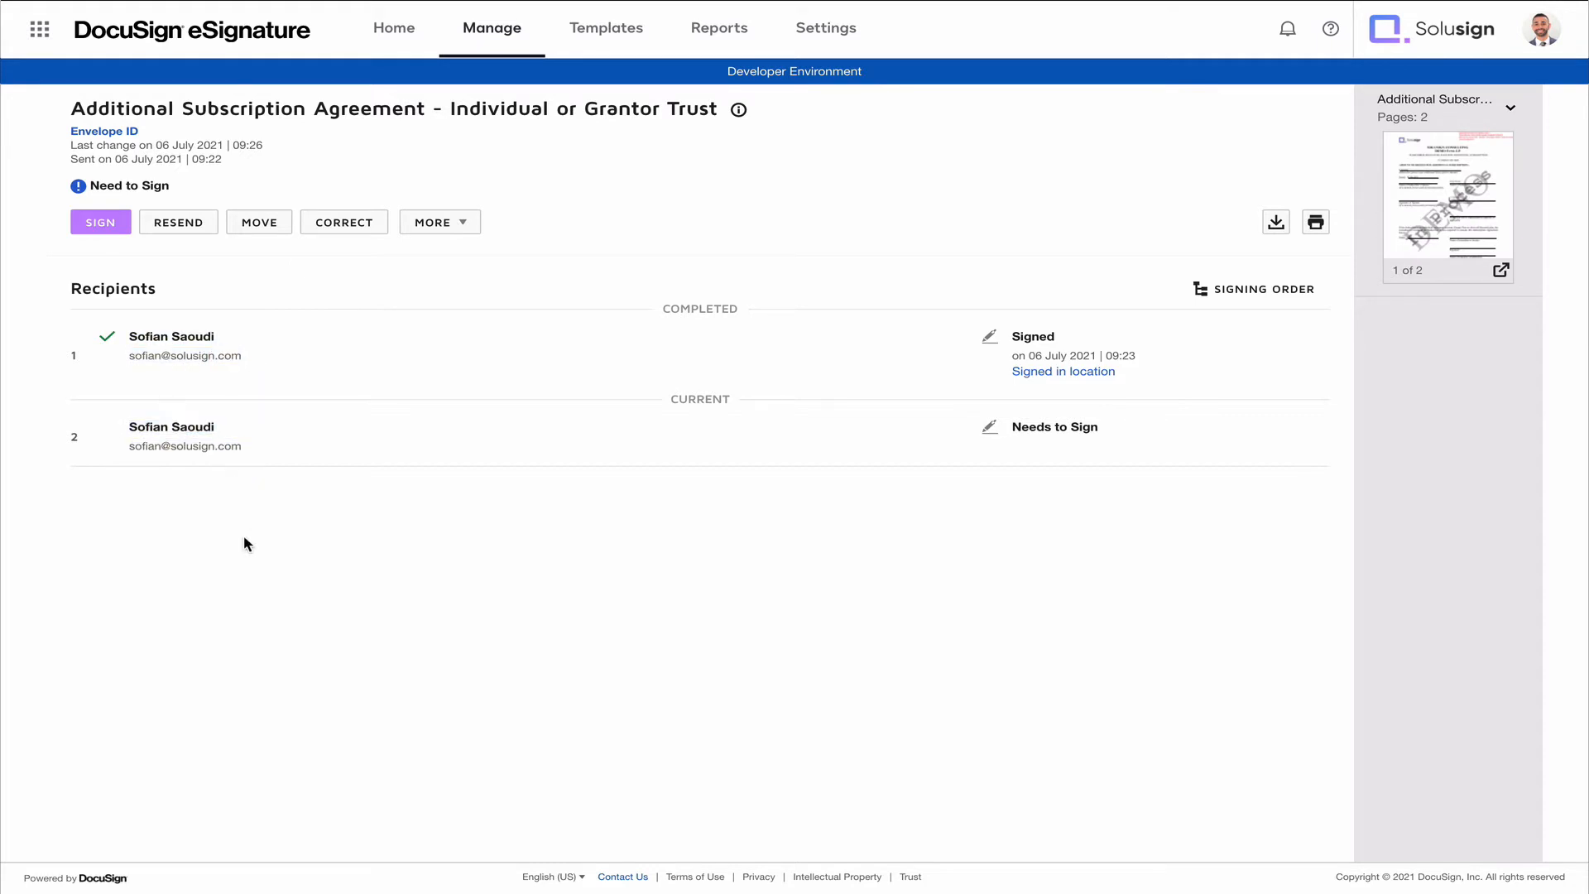
mouse_move(227, 352)
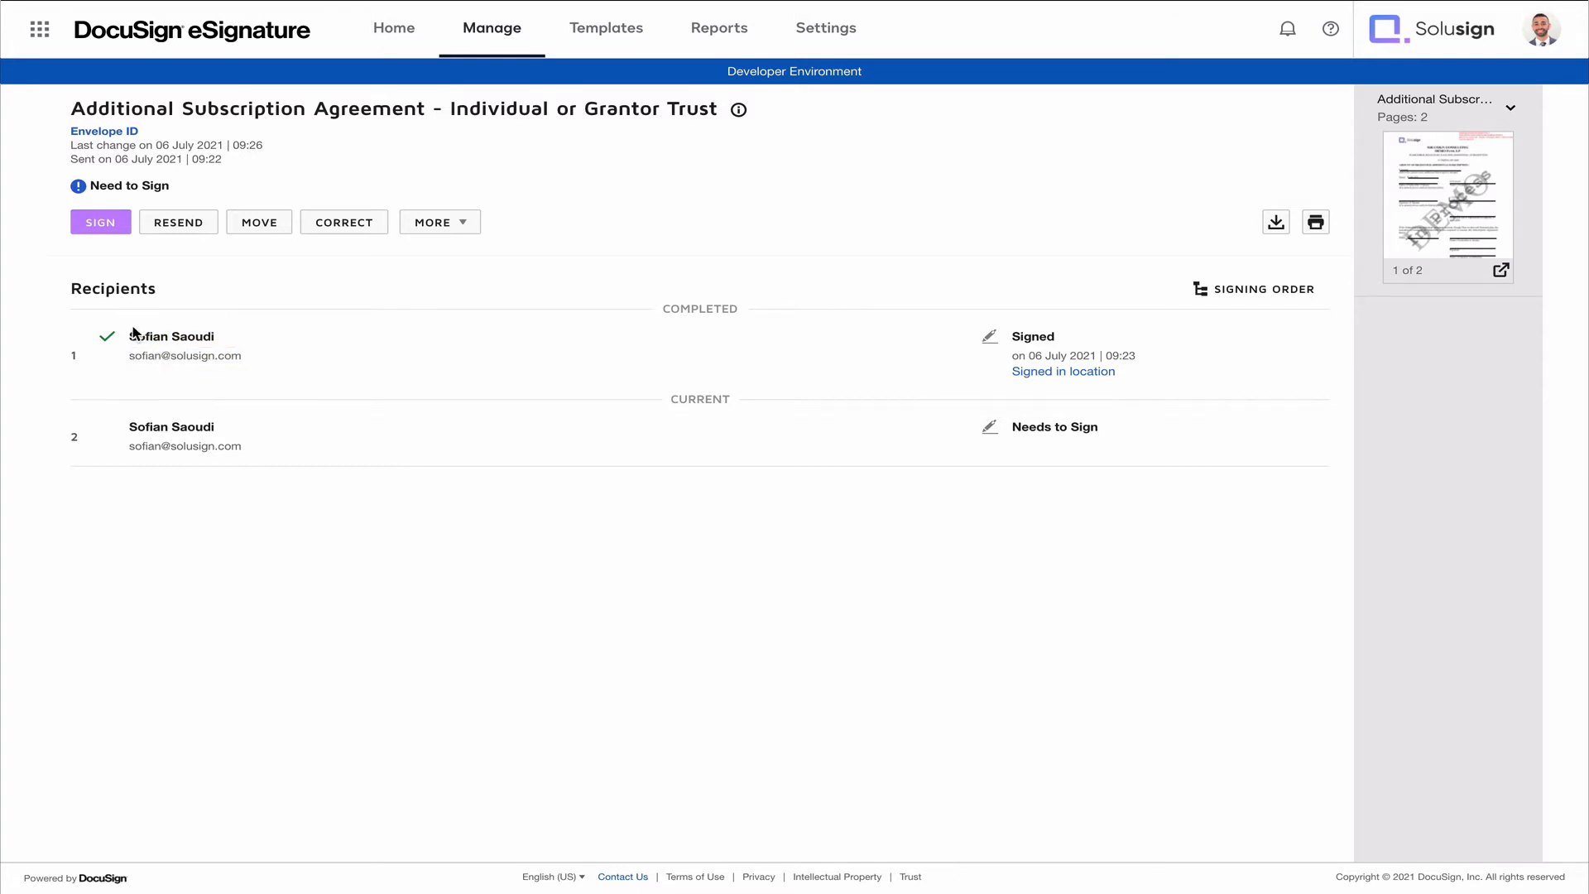
mouse_move(216, 353)
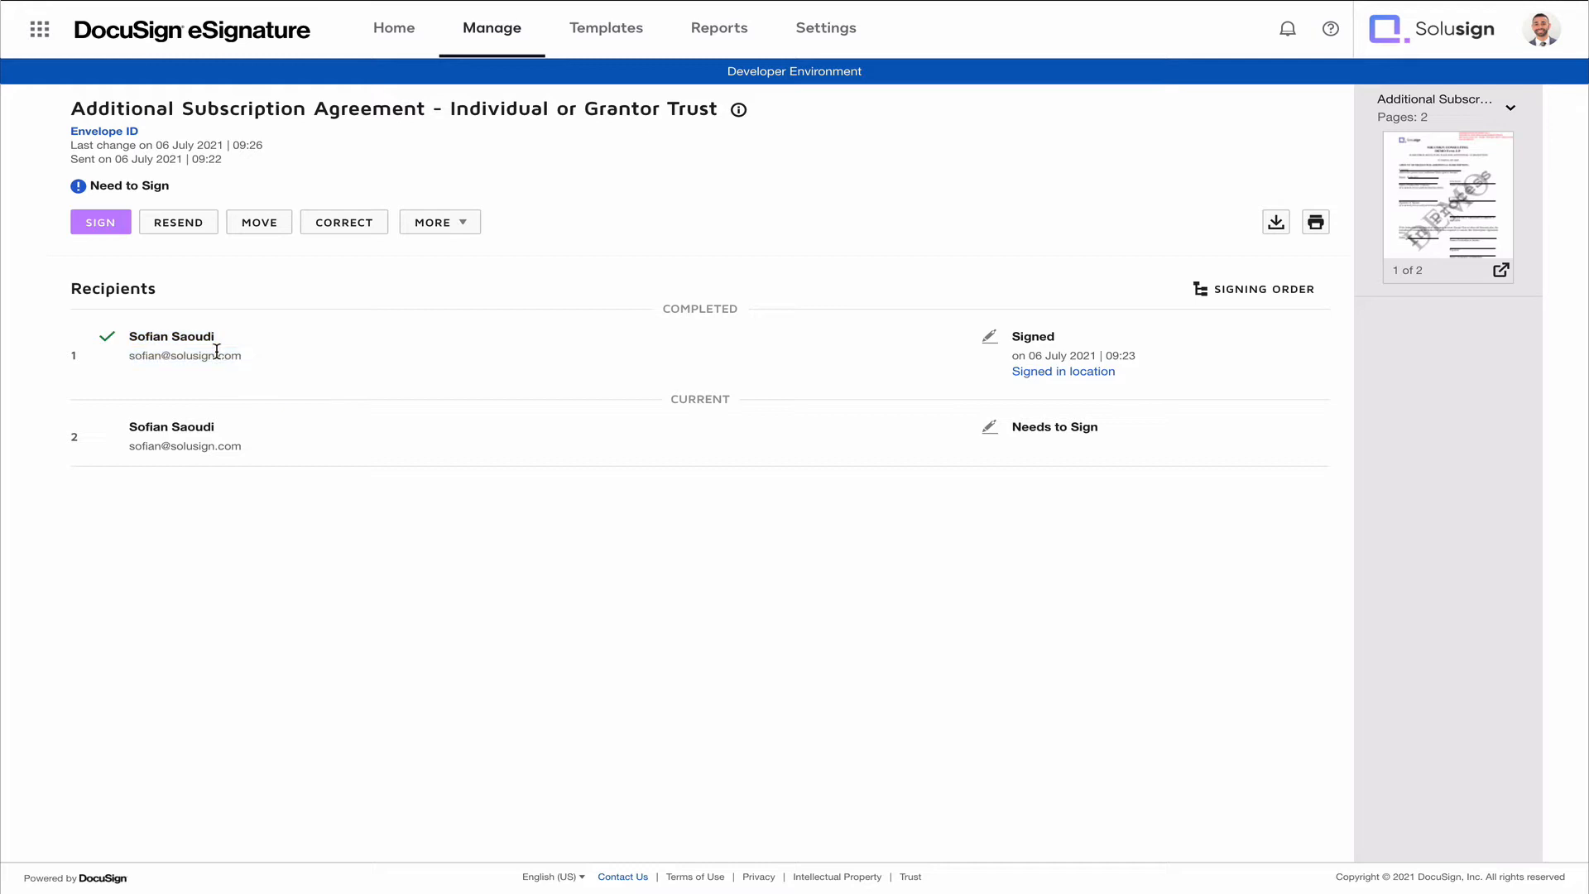
mouse_move(283, 351)
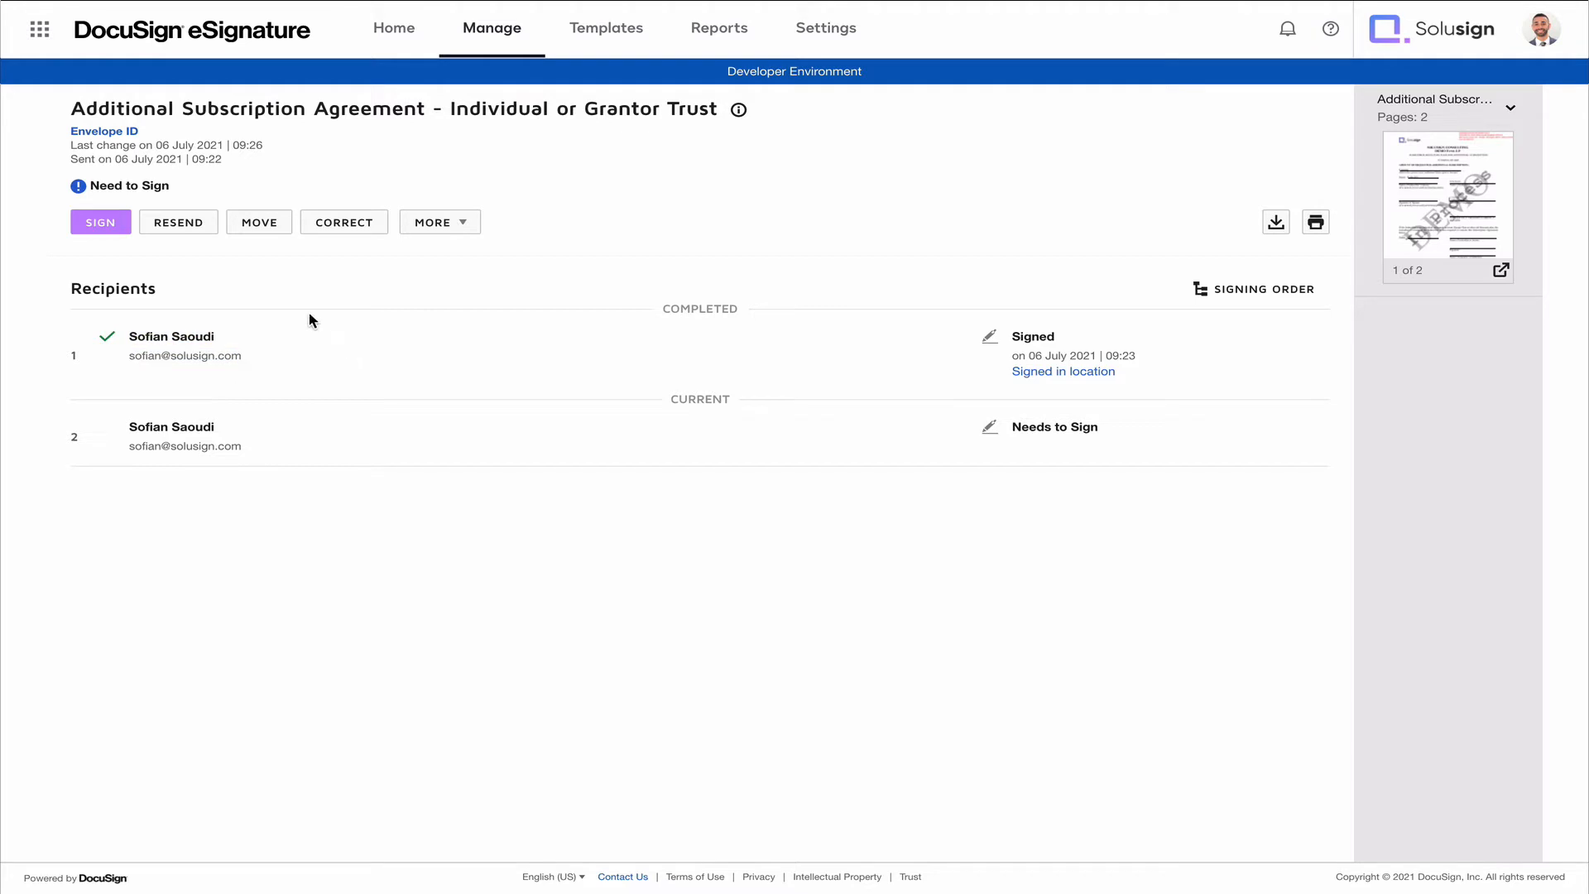
mouse_move(440, 222)
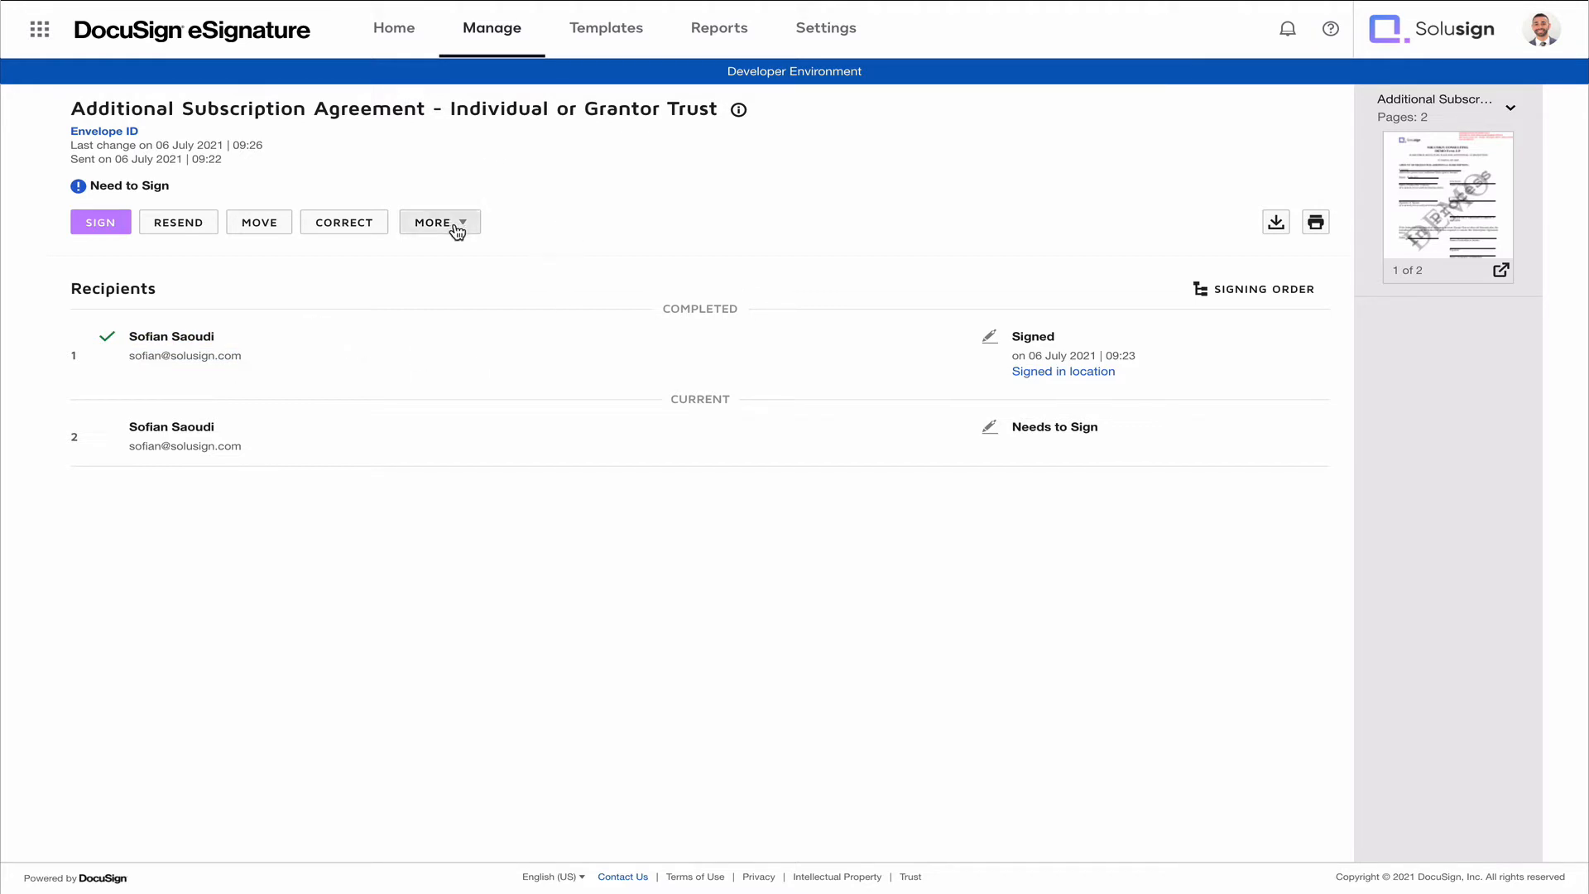
click(438, 222)
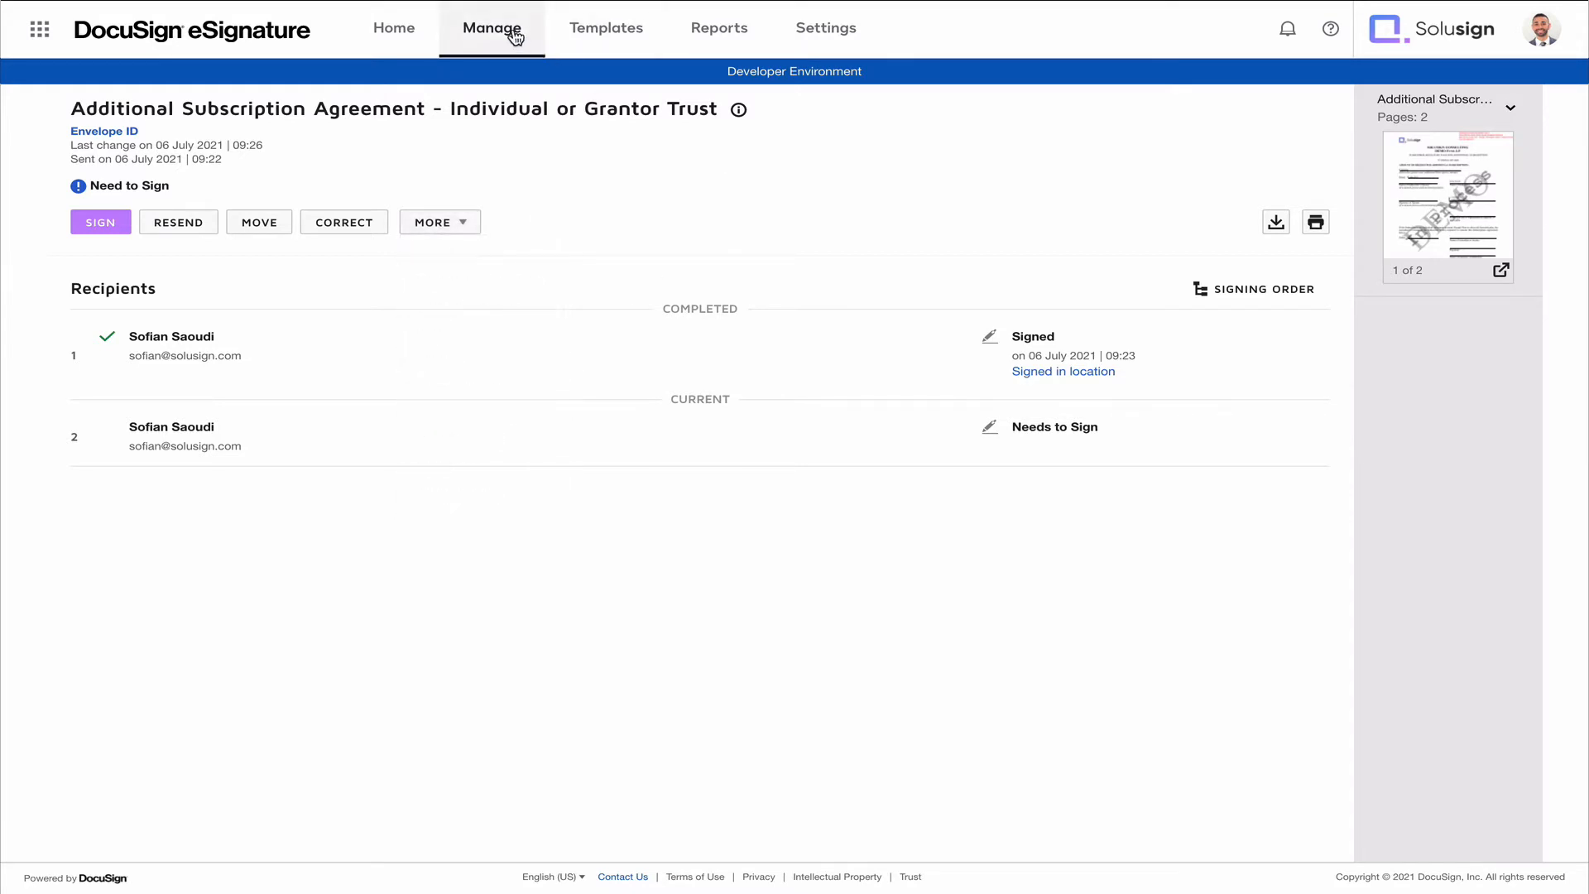
- From the Sent list, void the subscription agreement envelope with the reason 'Because'
click(492, 28)
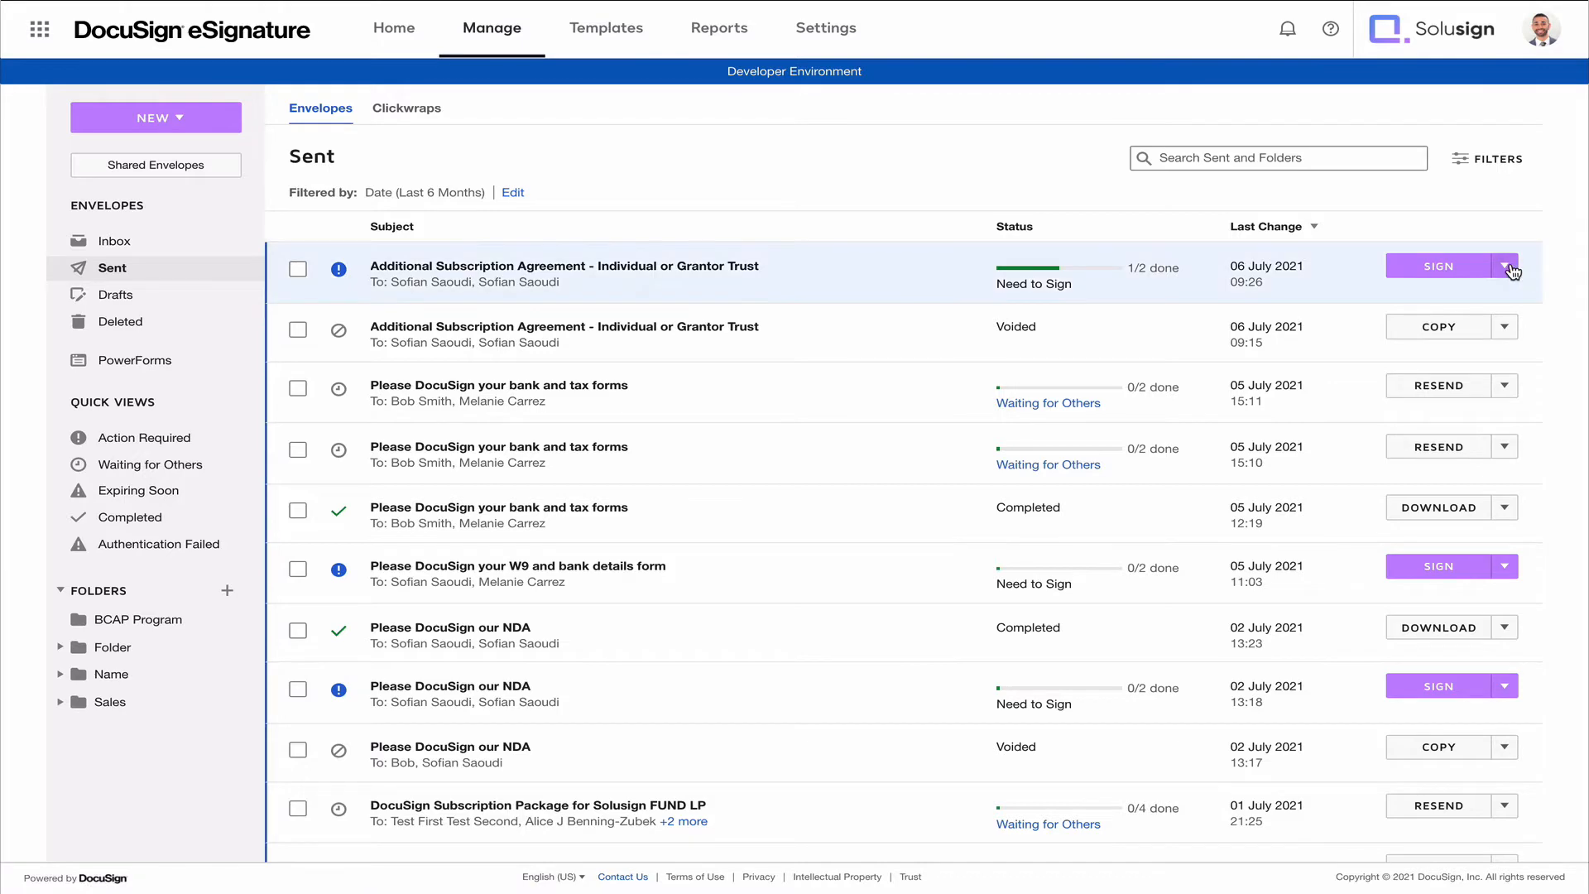
click(1507, 266)
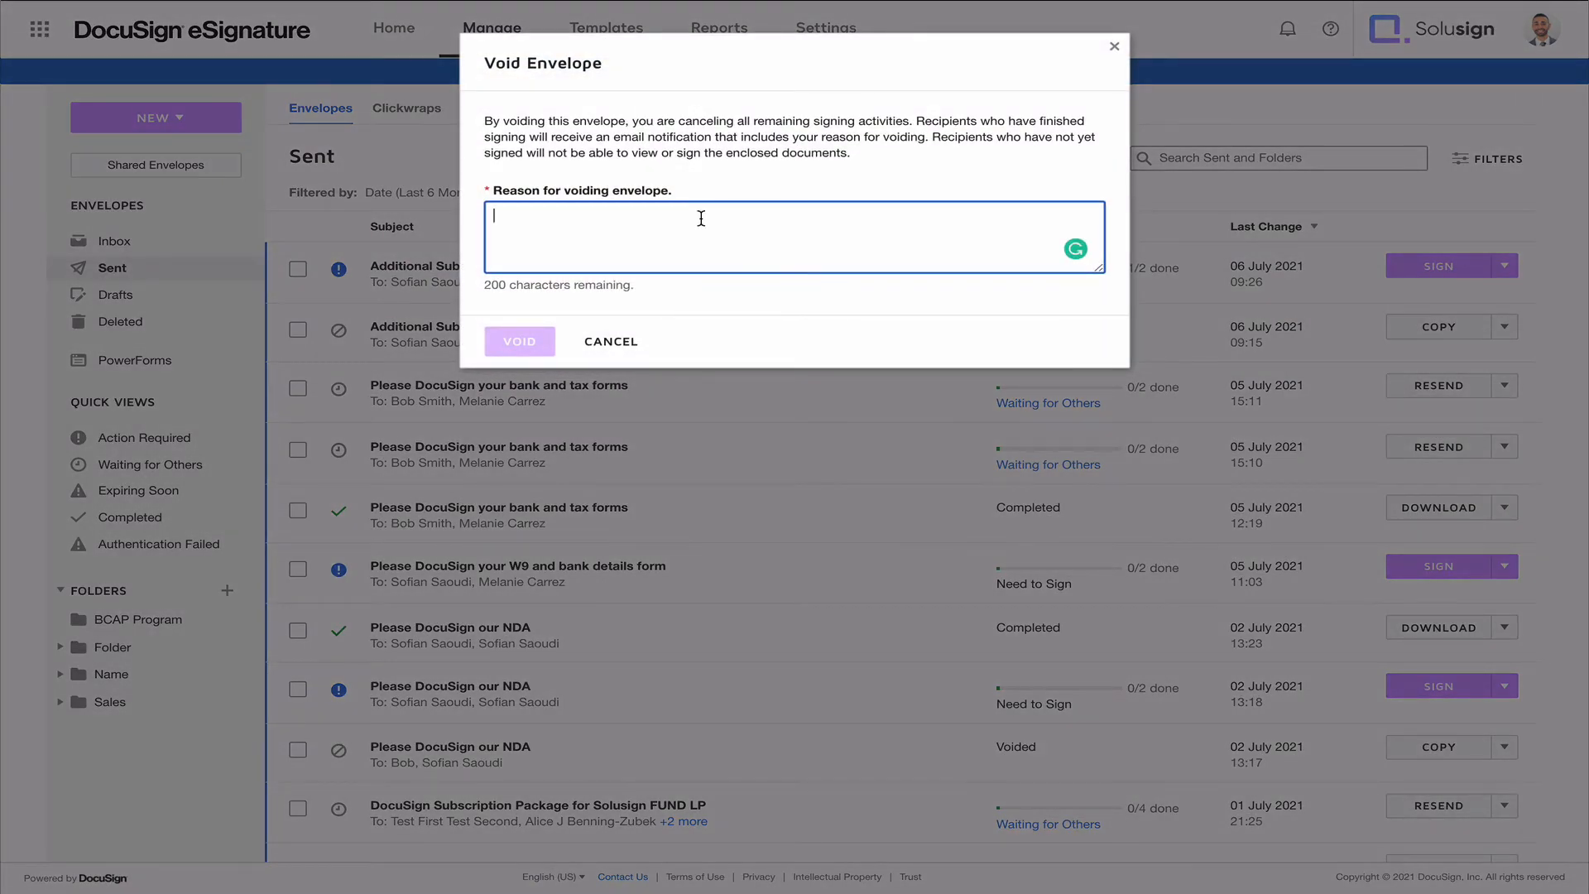
text(N)
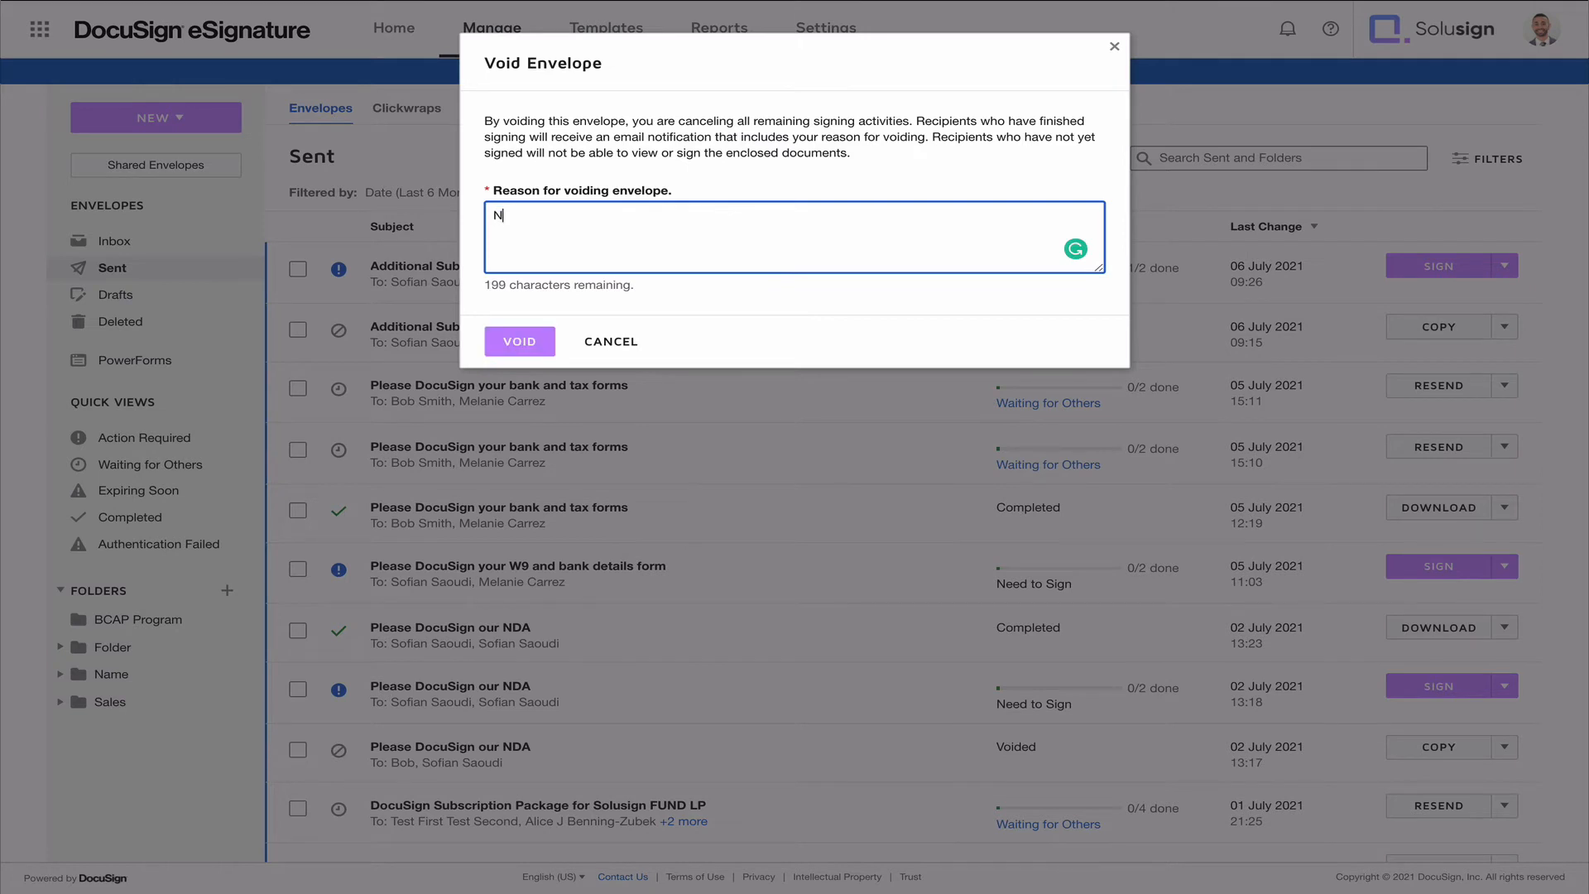
text(Because)
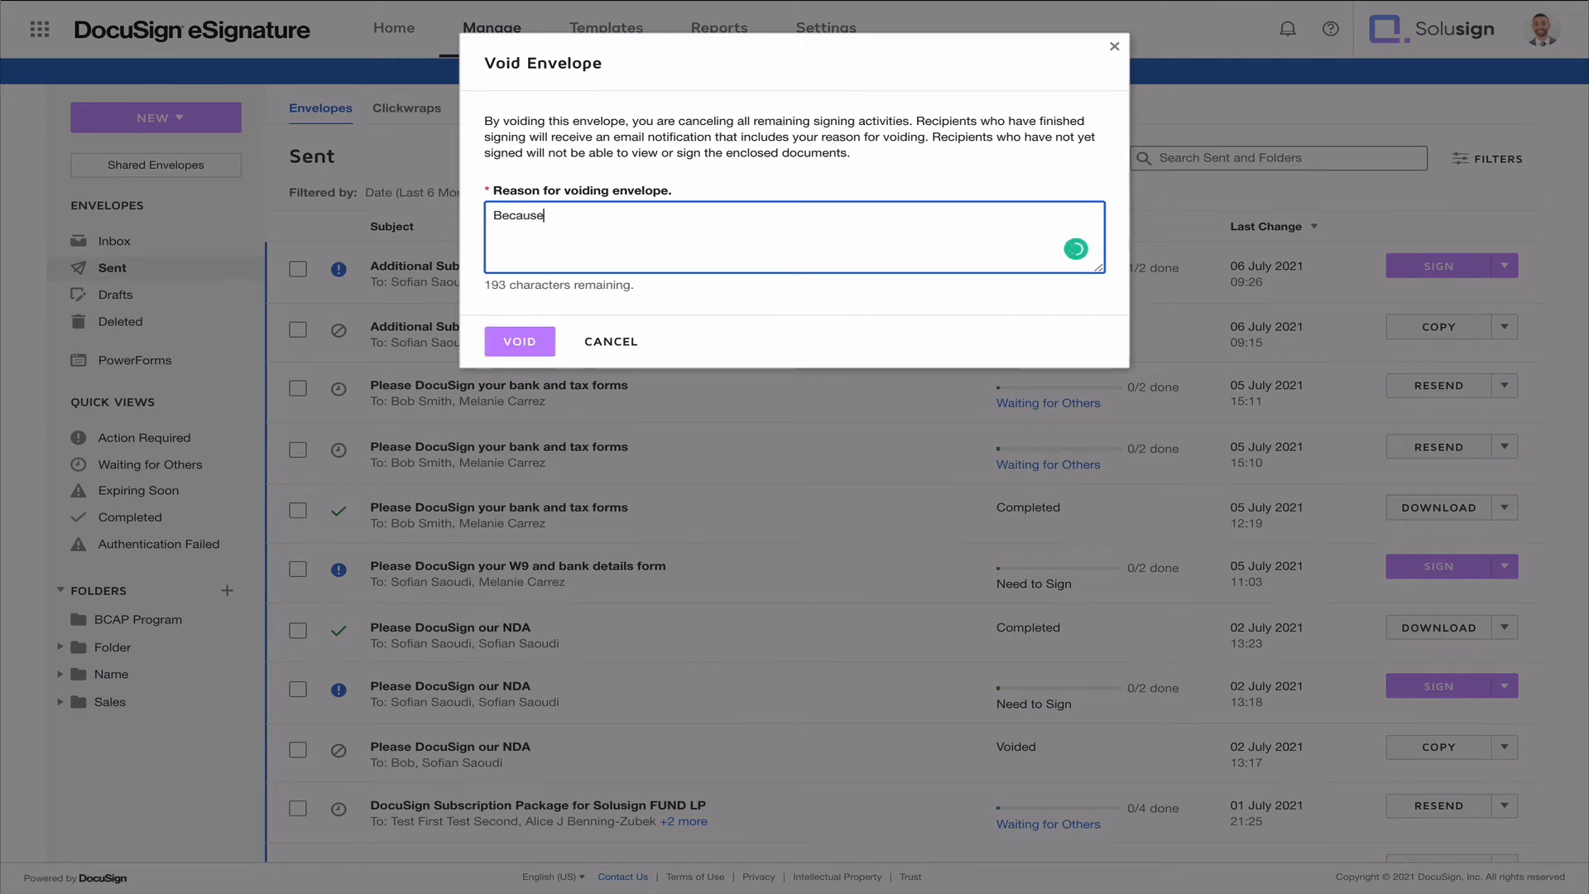
click(519, 340)
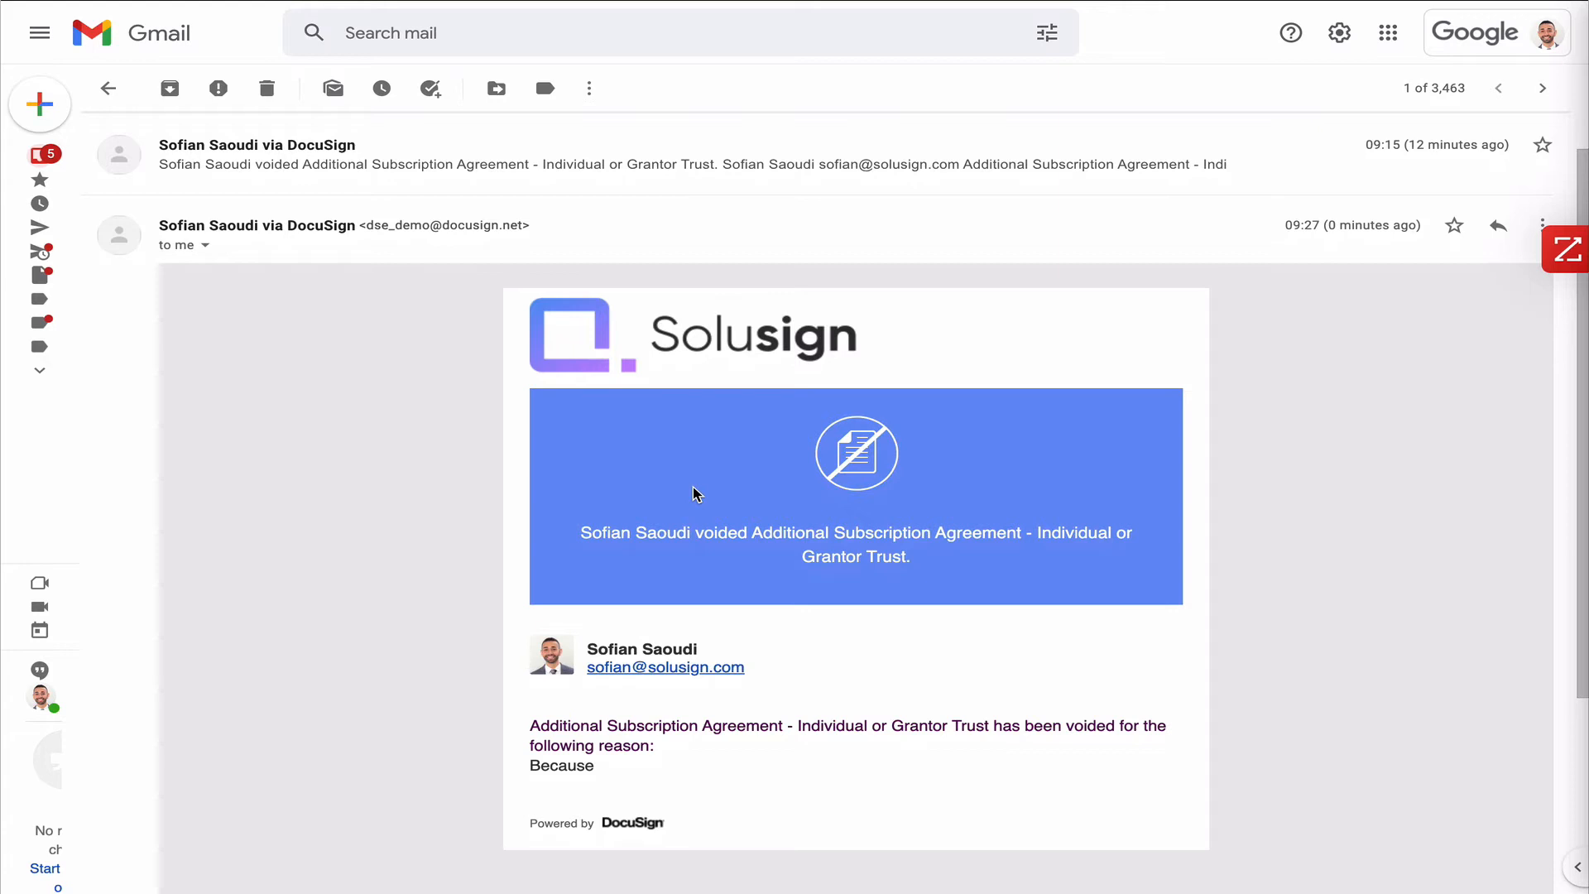
mouse_move(687, 627)
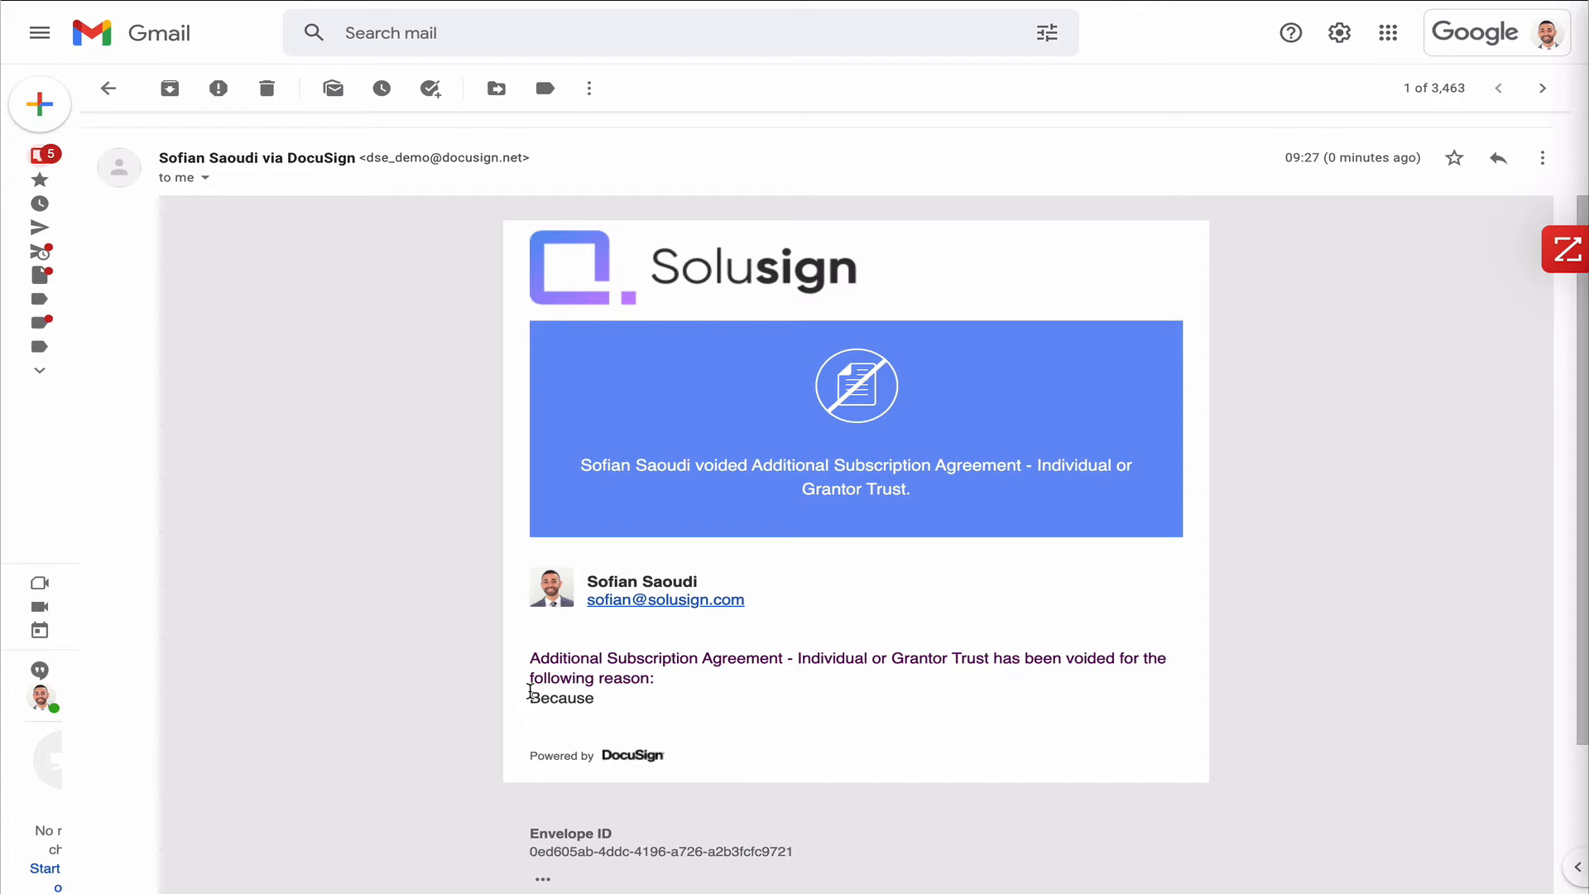
- Open the voided subscription agreement PDF from the Gmail void notification
click(543, 877)
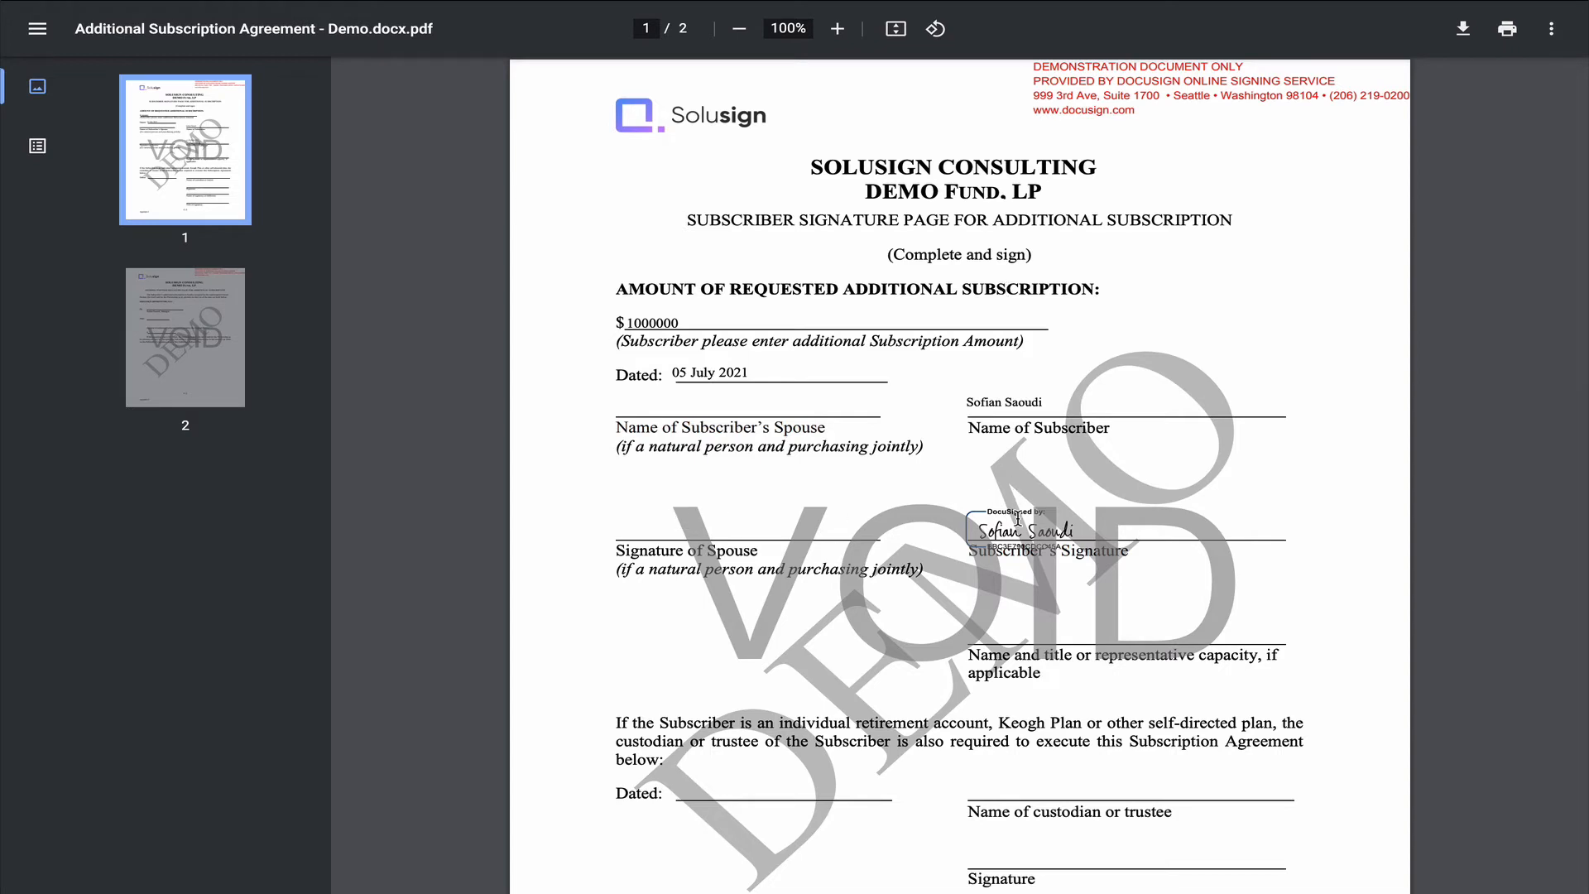
mouse_move(1242, 657)
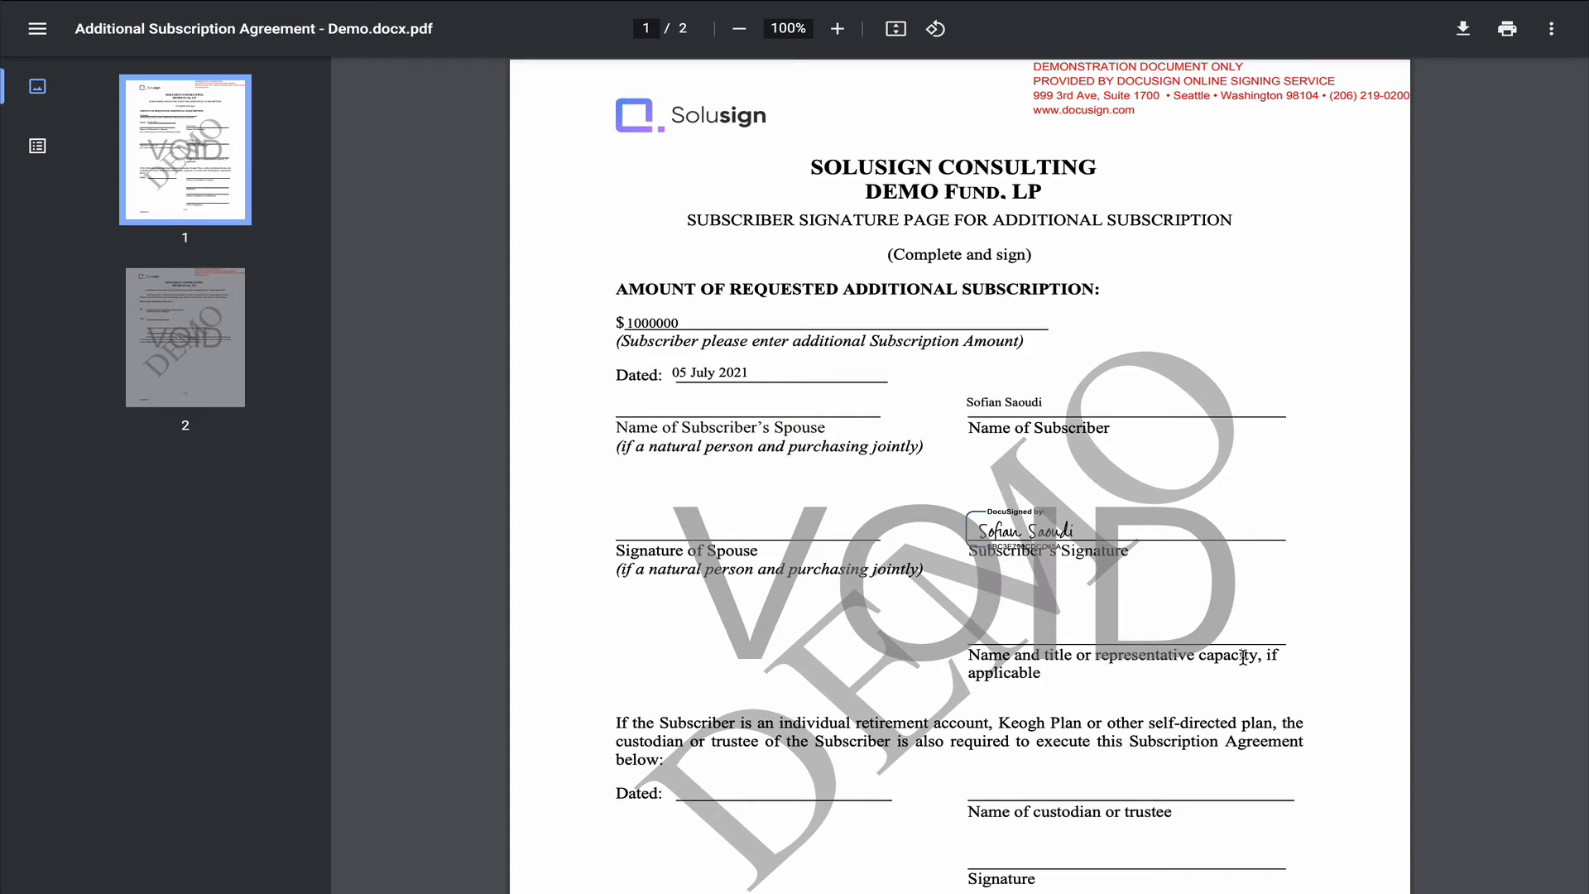
mouse_move(1071, 612)
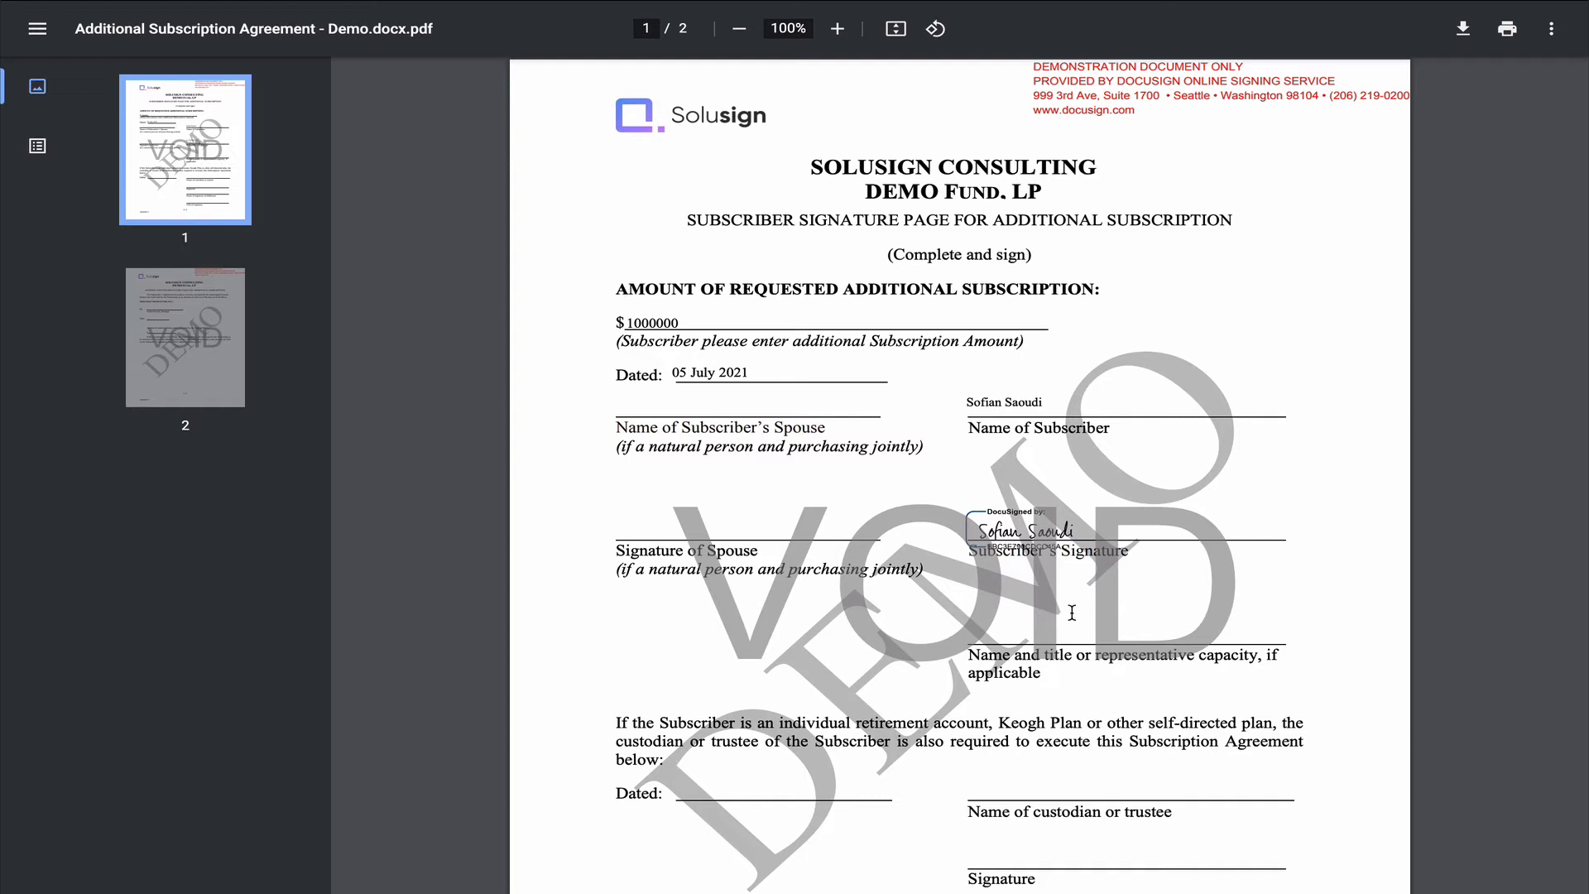
mouse_move(1210, 288)
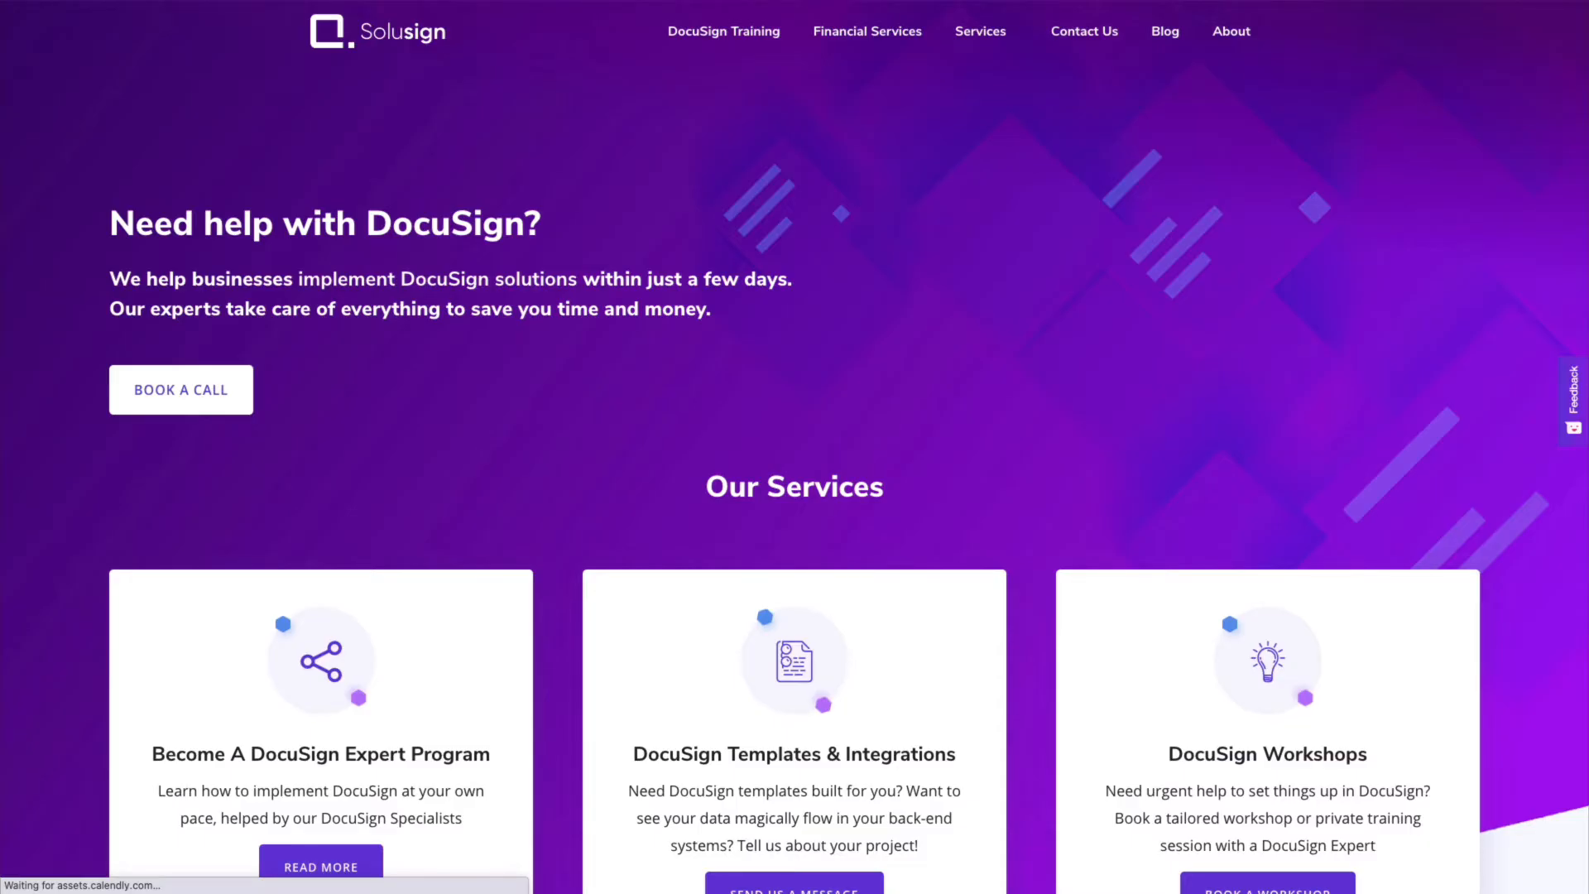
mouse_move(171, 366)
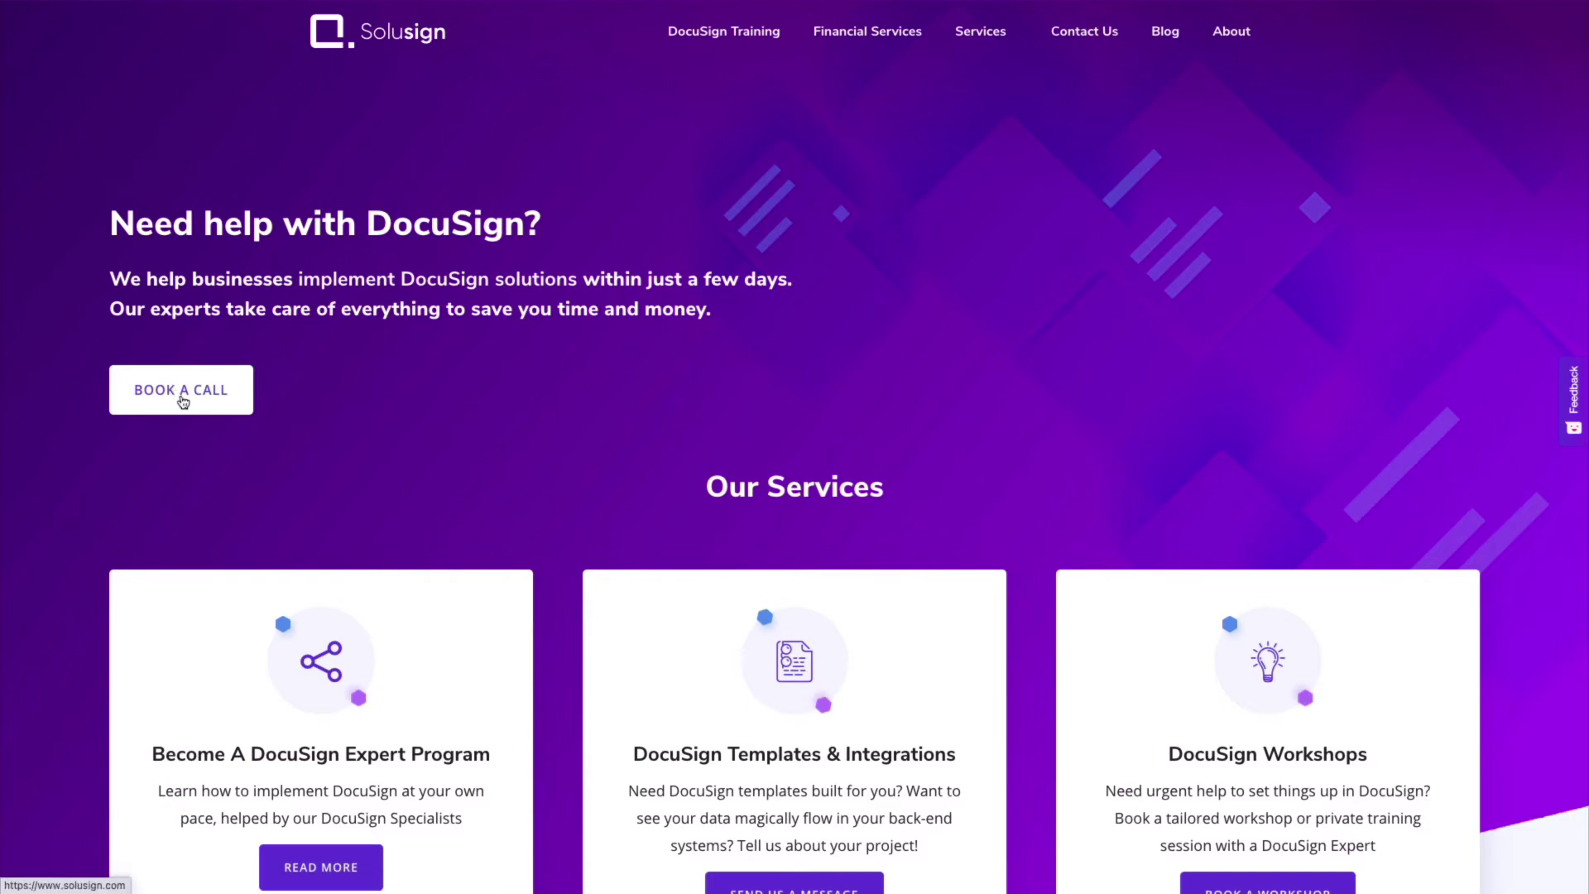
- Open the Solusign Strategy Session booking calendar for July 2021, then close it
click(181, 389)
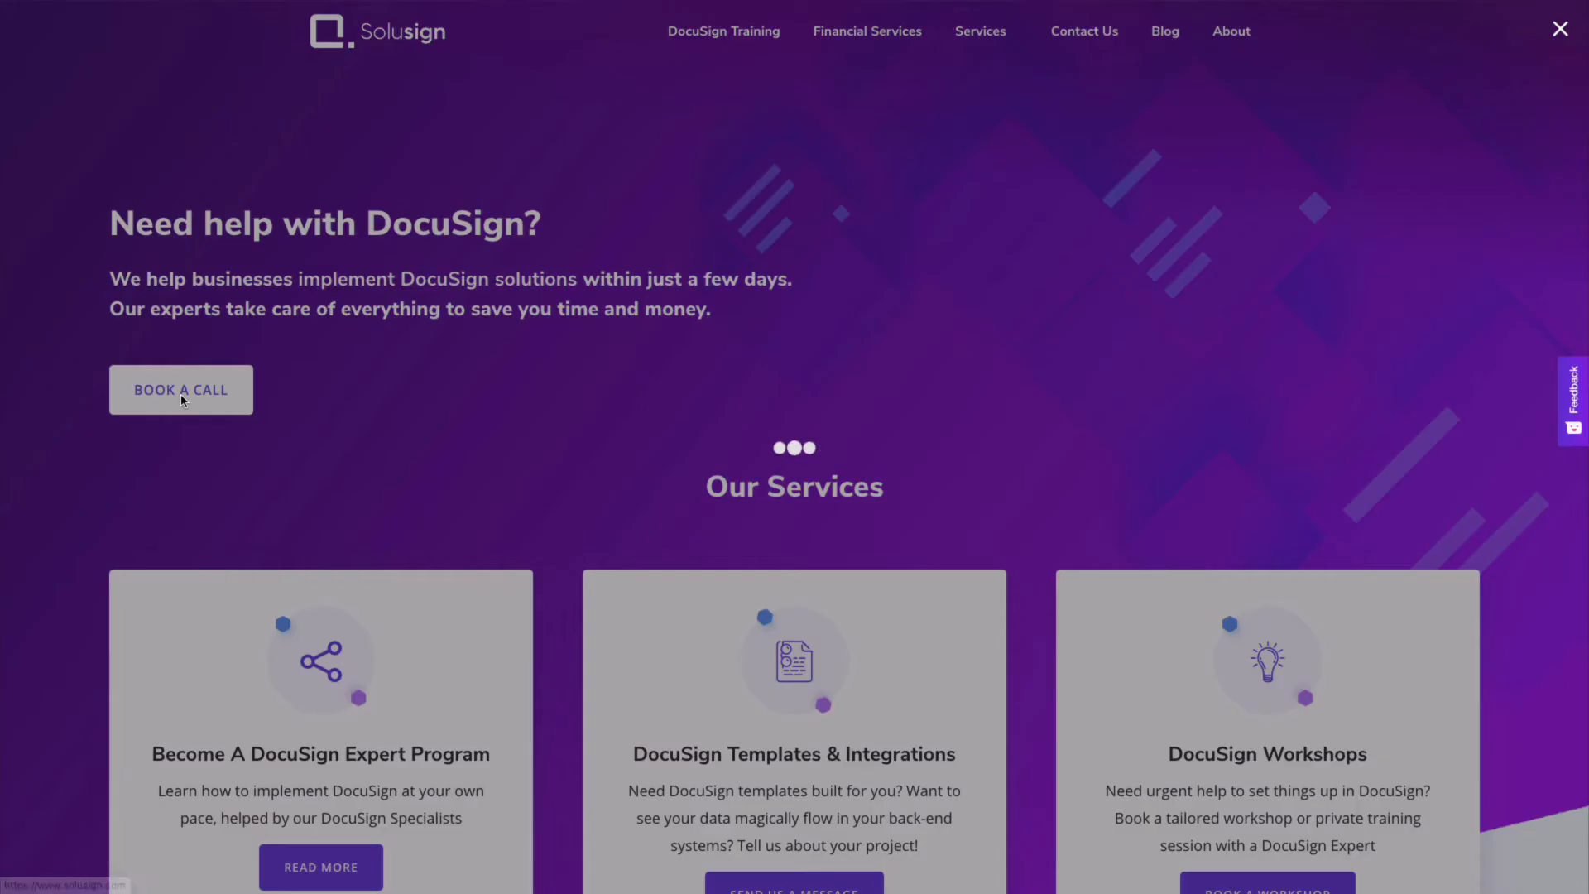
click(181, 389)
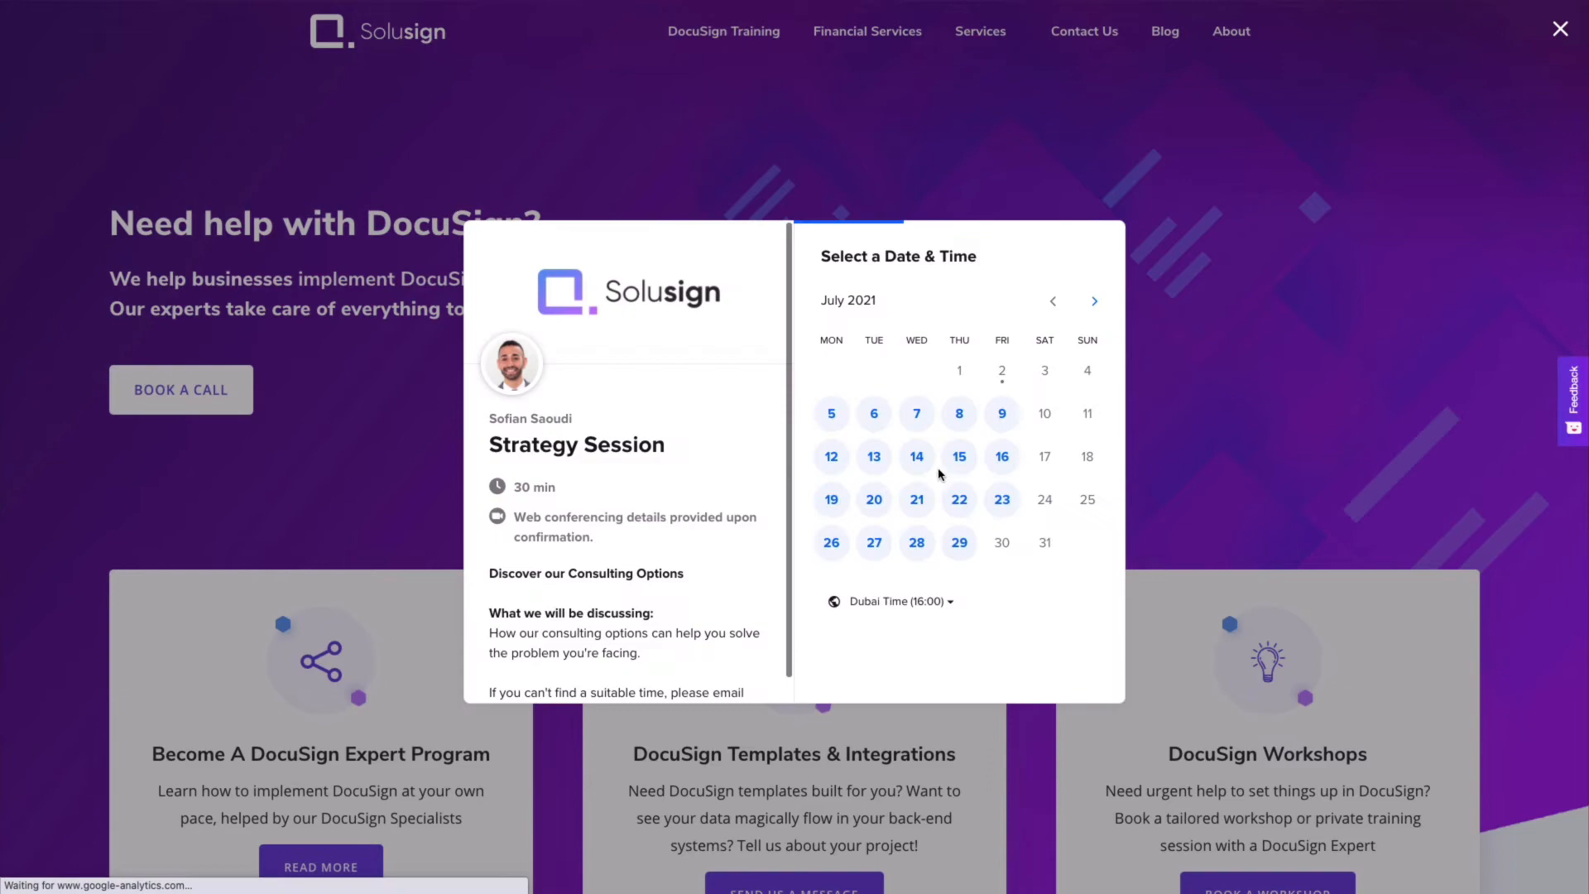
click(1559, 28)
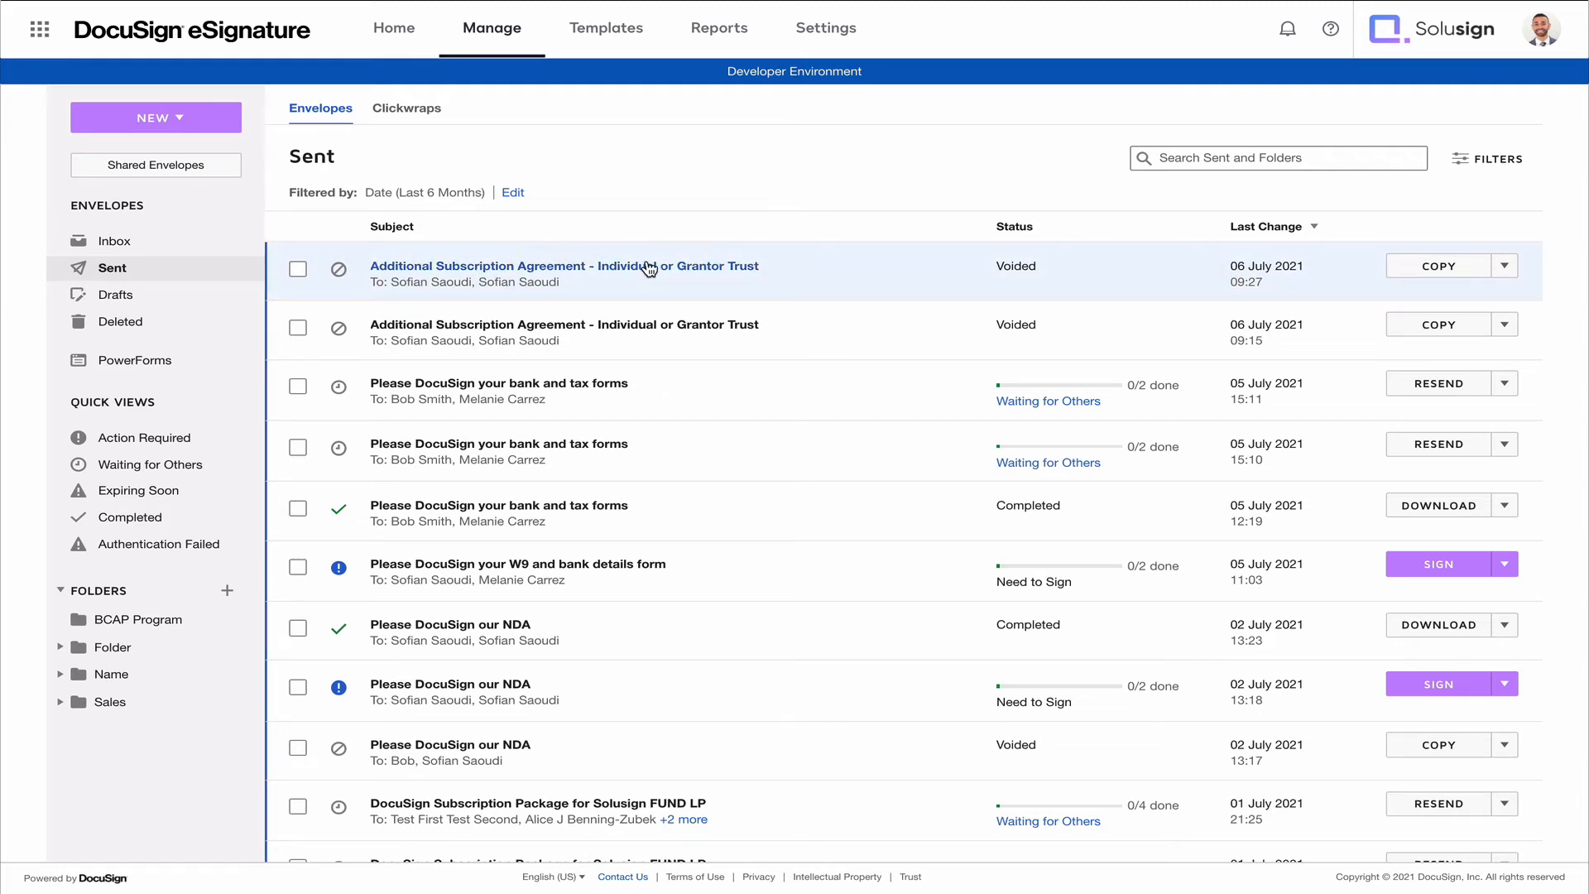
- Open the voided Additional Subscription Agreement envelope from the Sent list
click(563, 266)
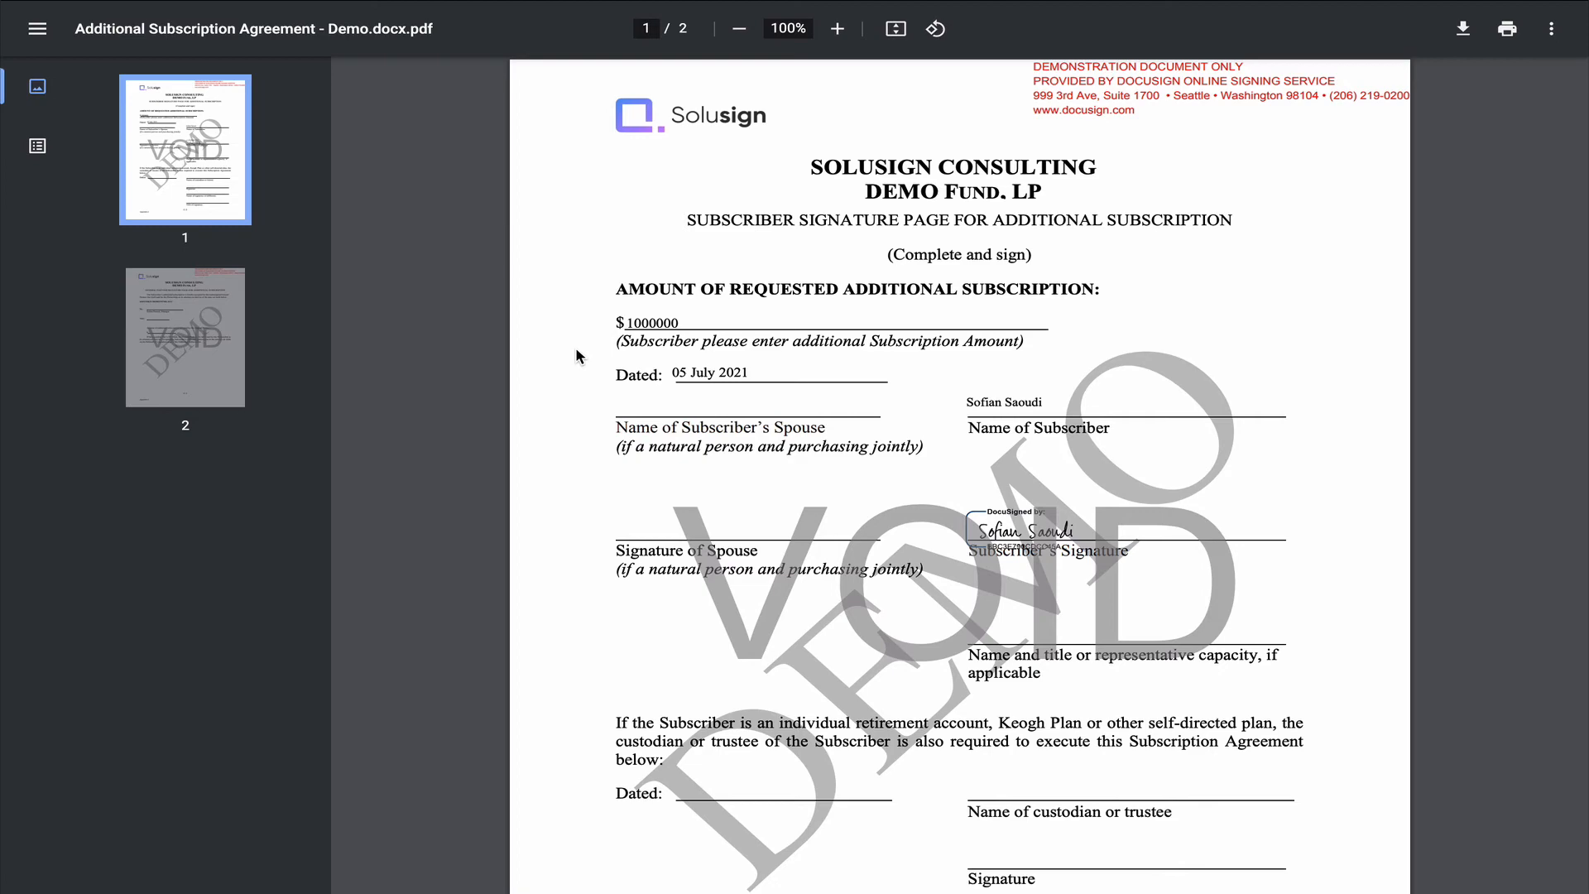
click(836, 28)
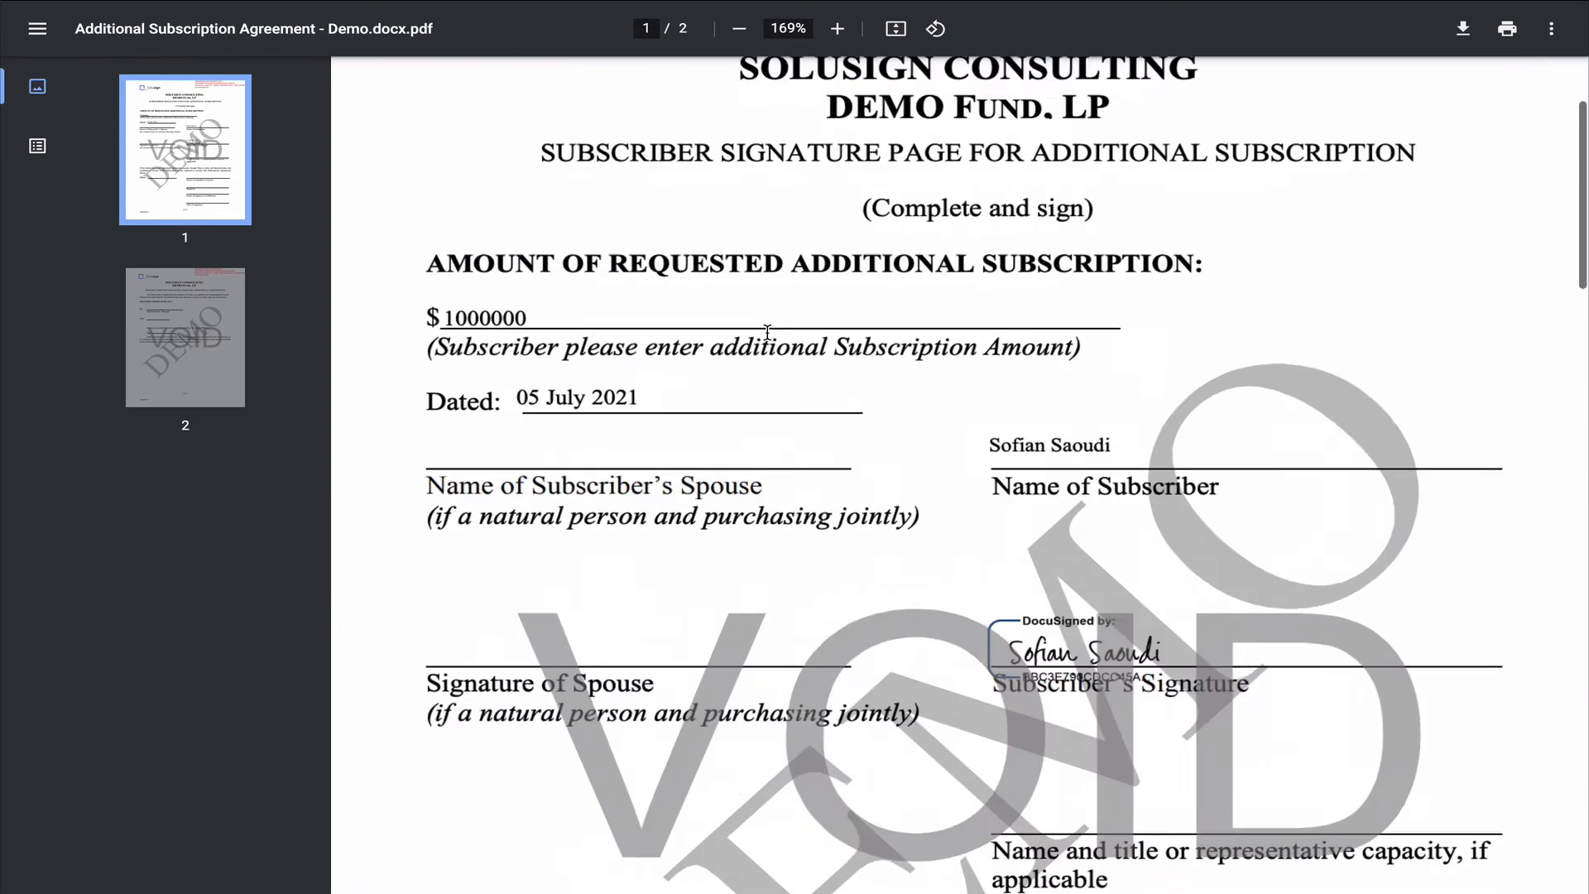
click(738, 28)
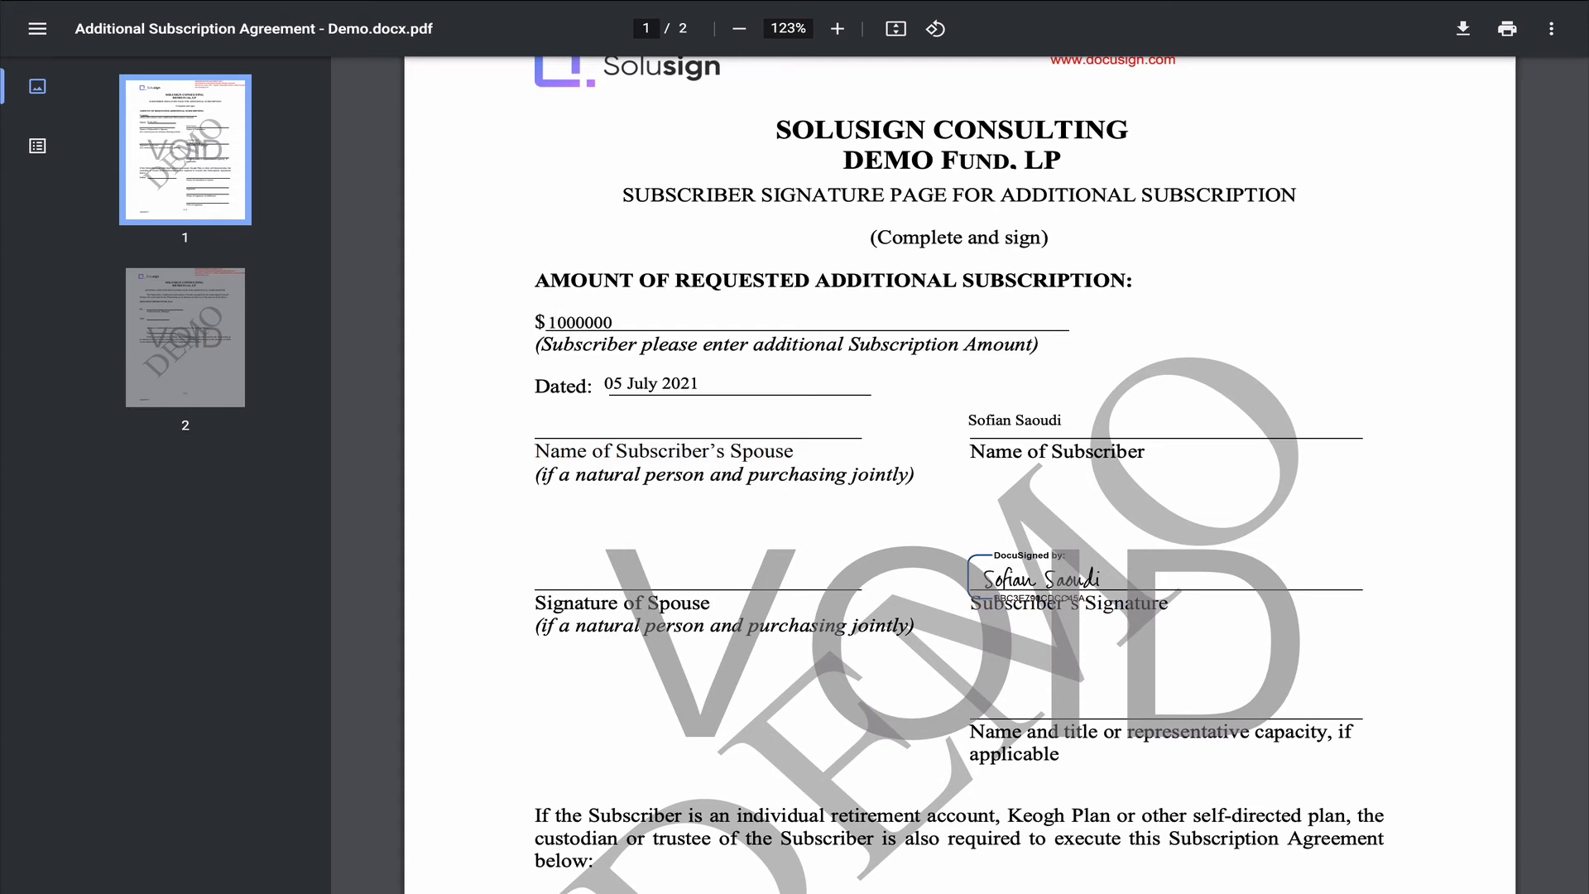
mouse_move(694, 471)
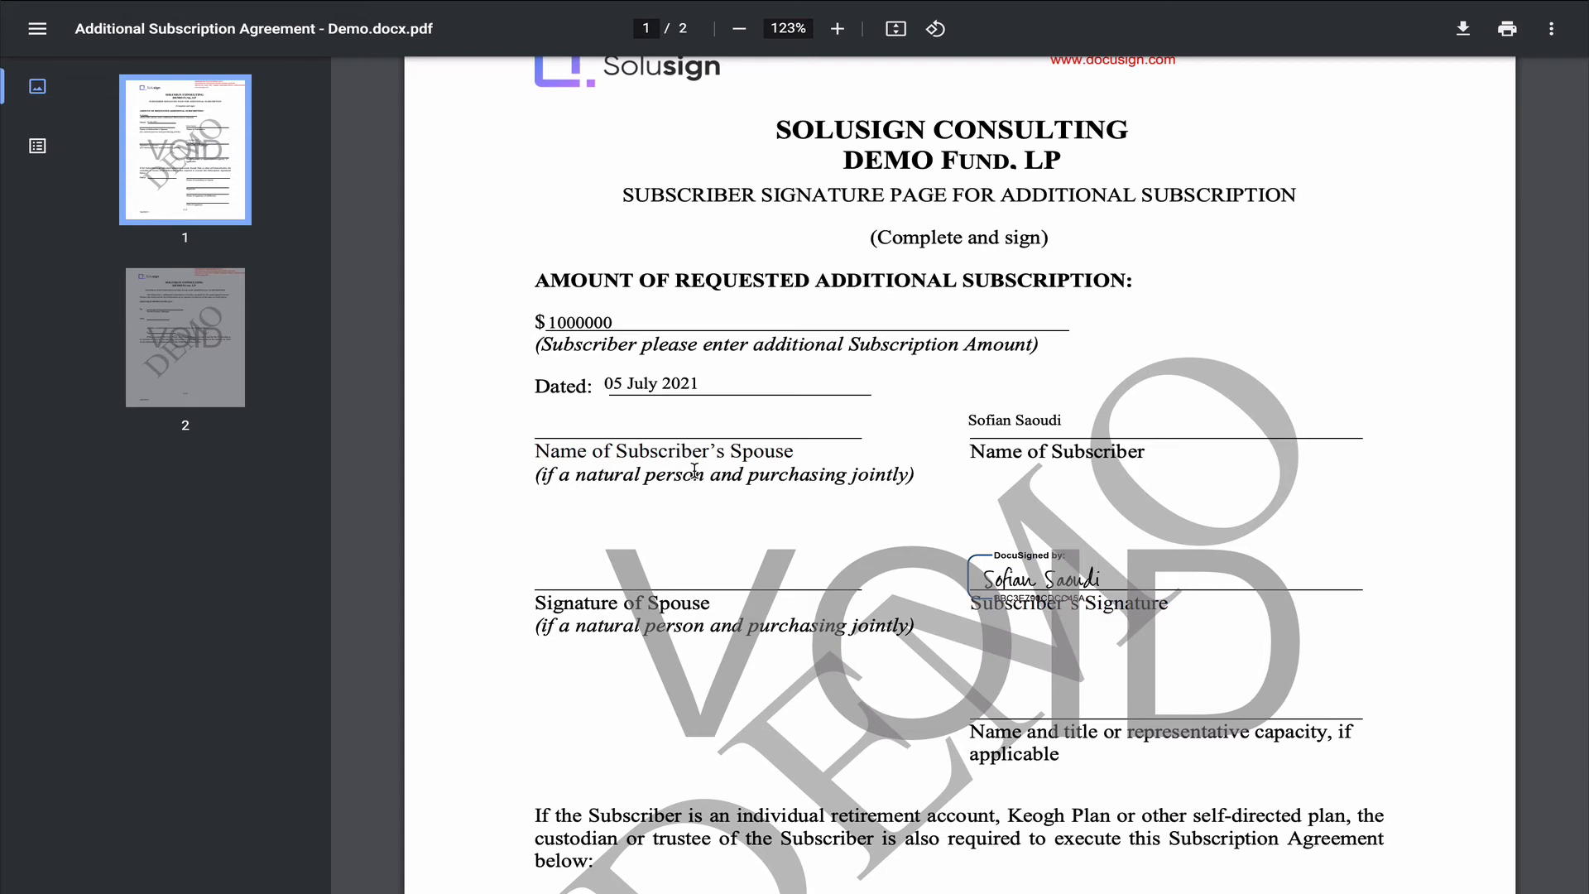
click(739, 28)
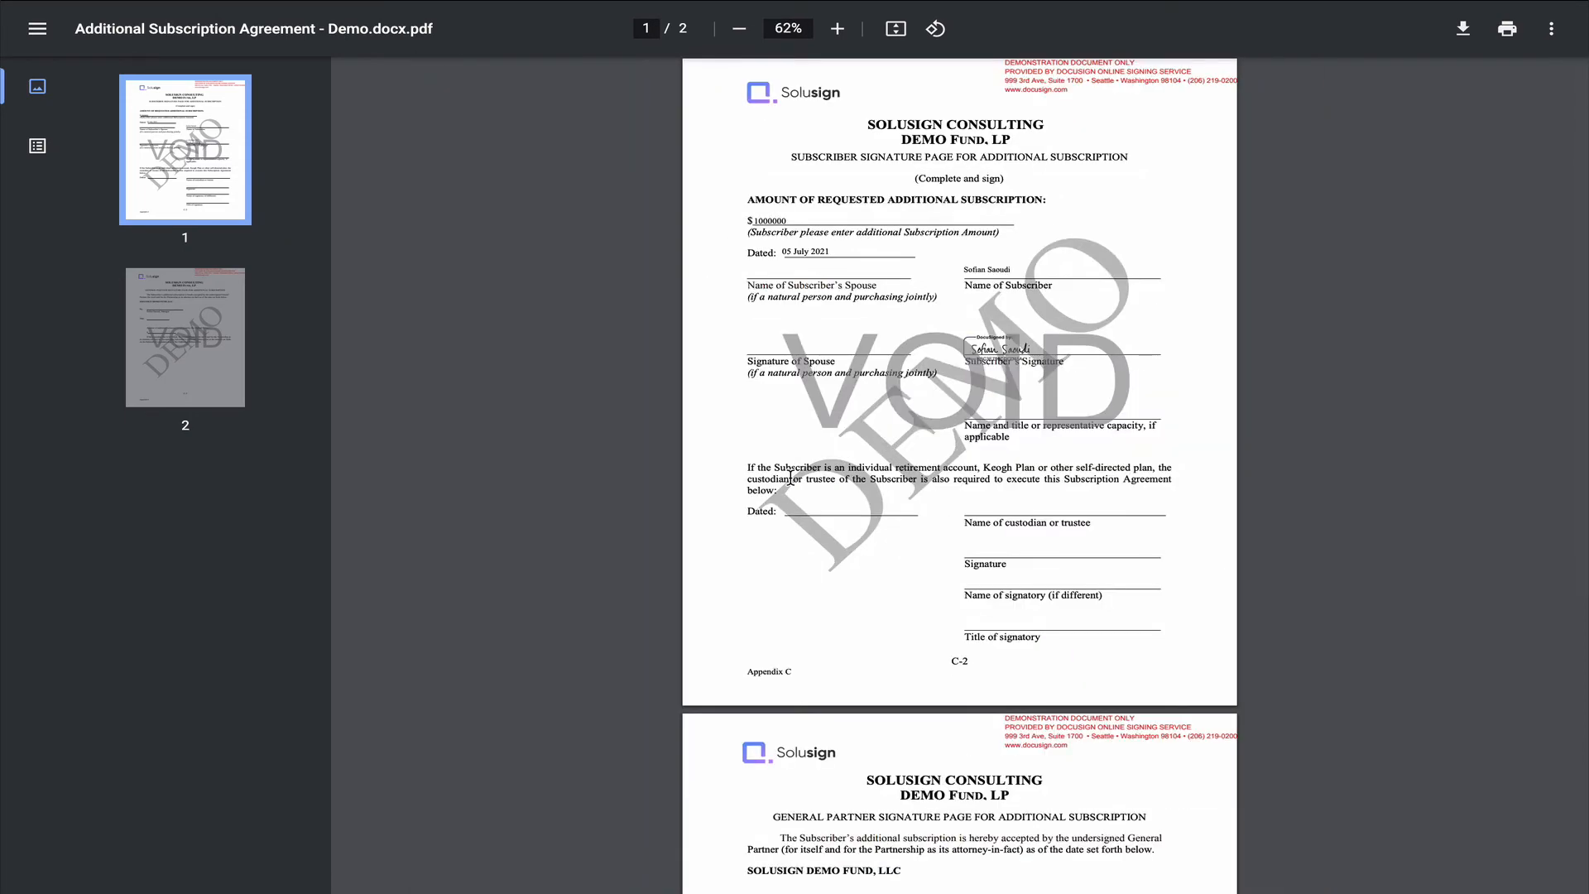
mouse_move(934, 593)
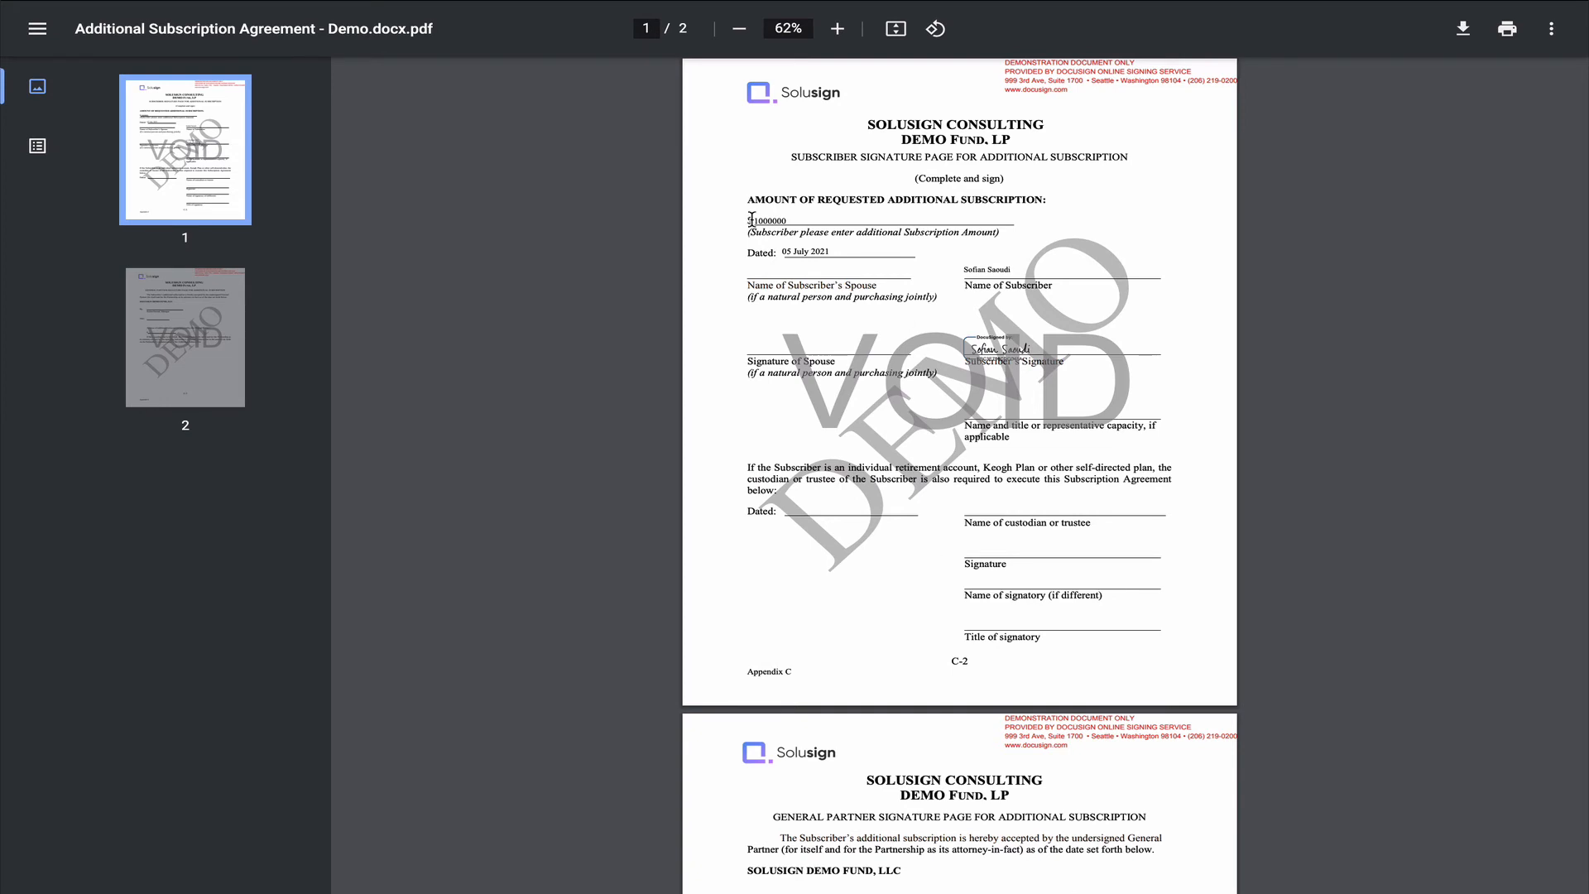
mouse_move(808, 224)
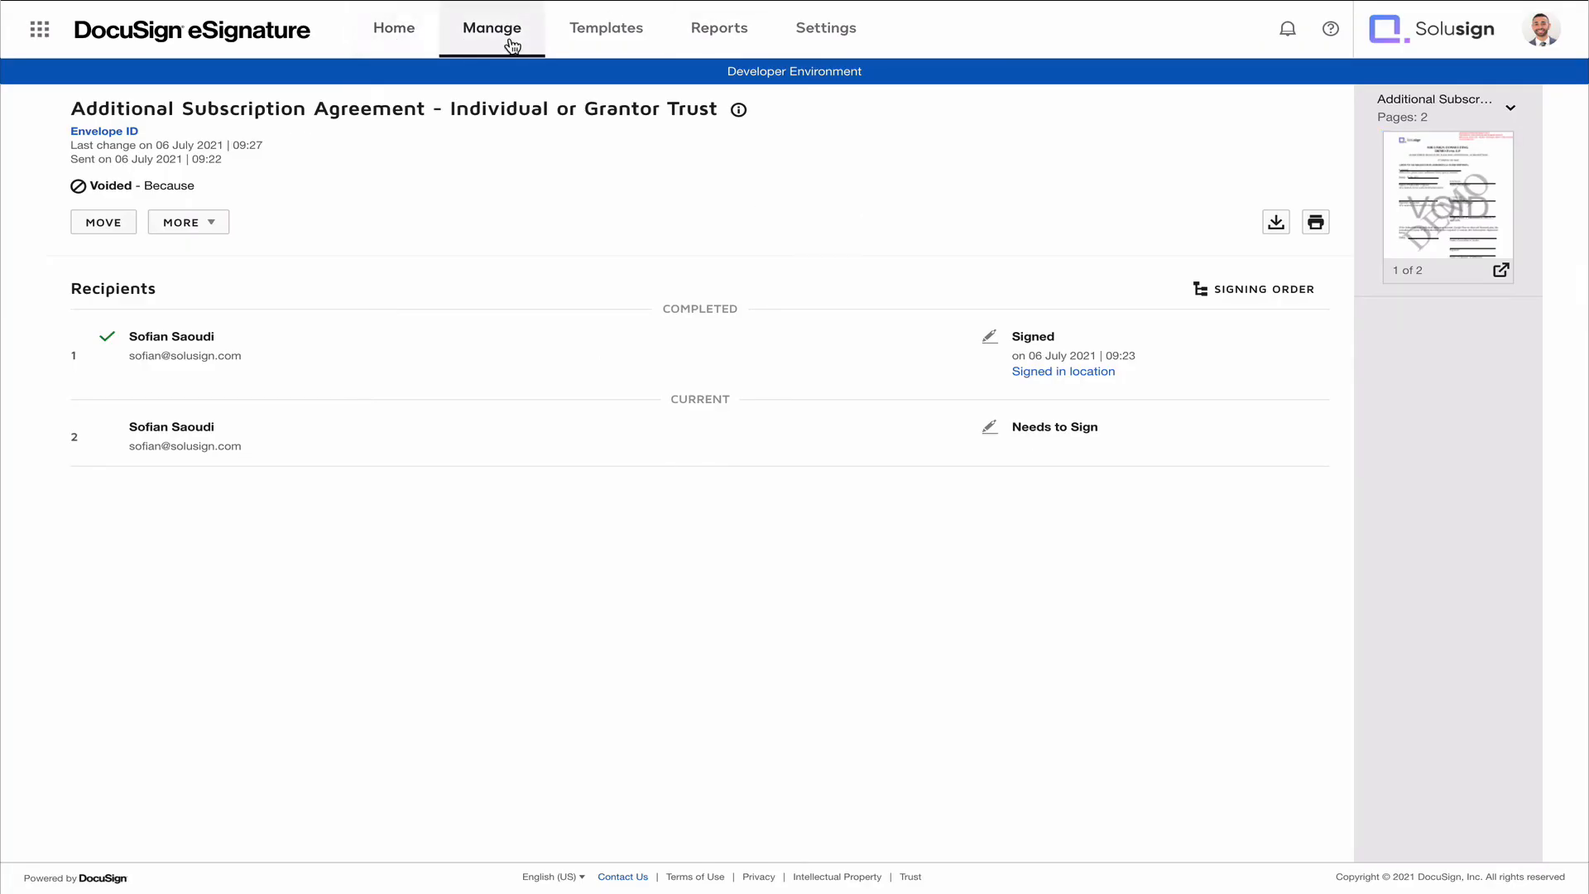
mouse_move(584, 241)
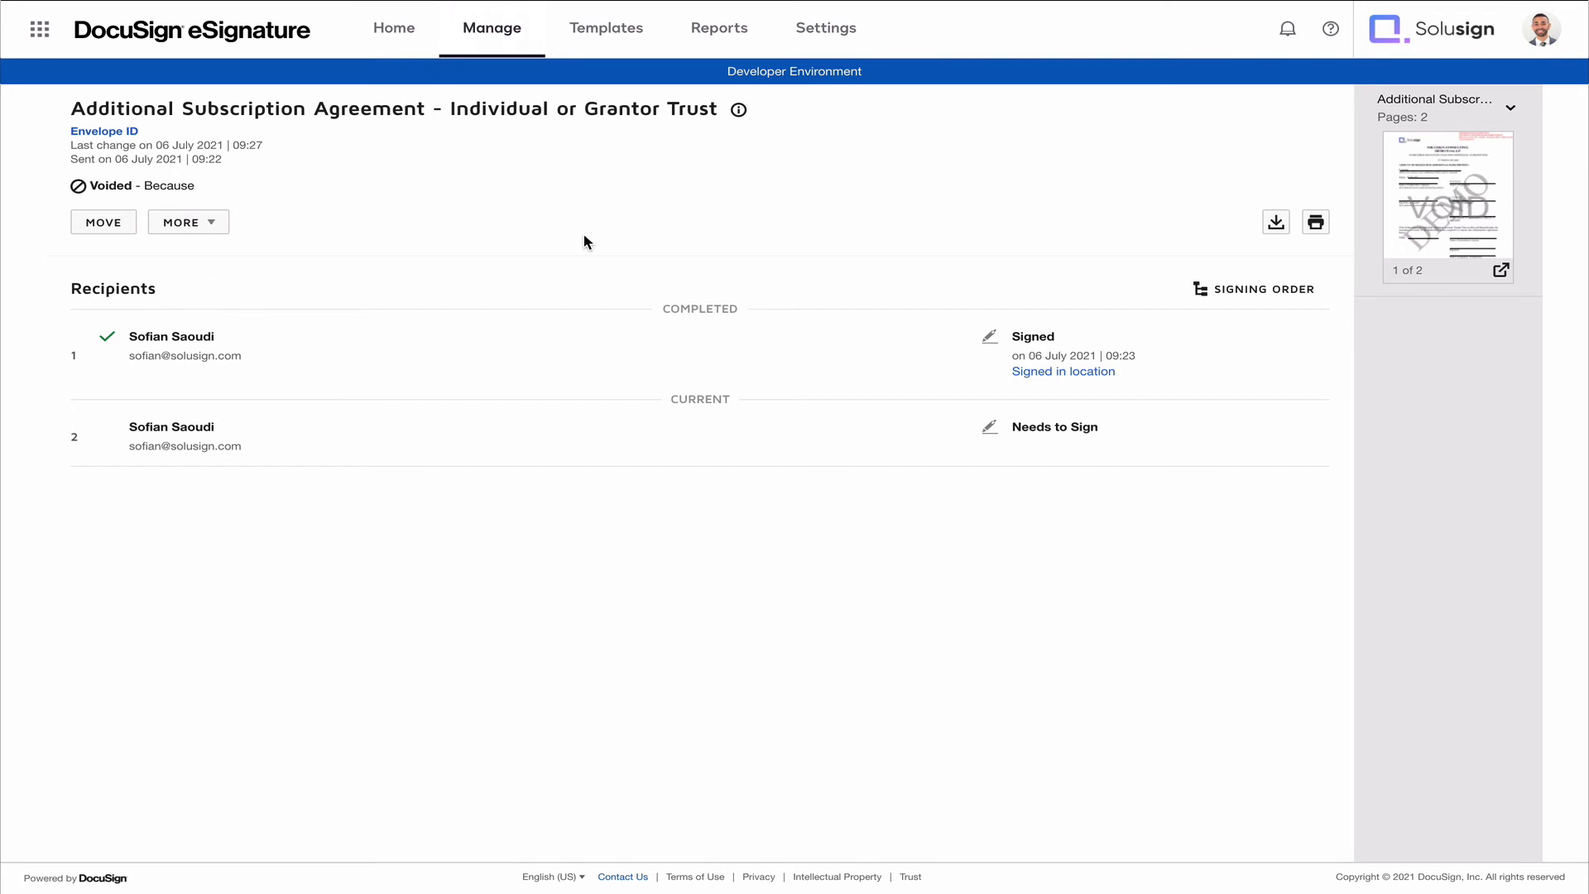
mouse_move(654, 157)
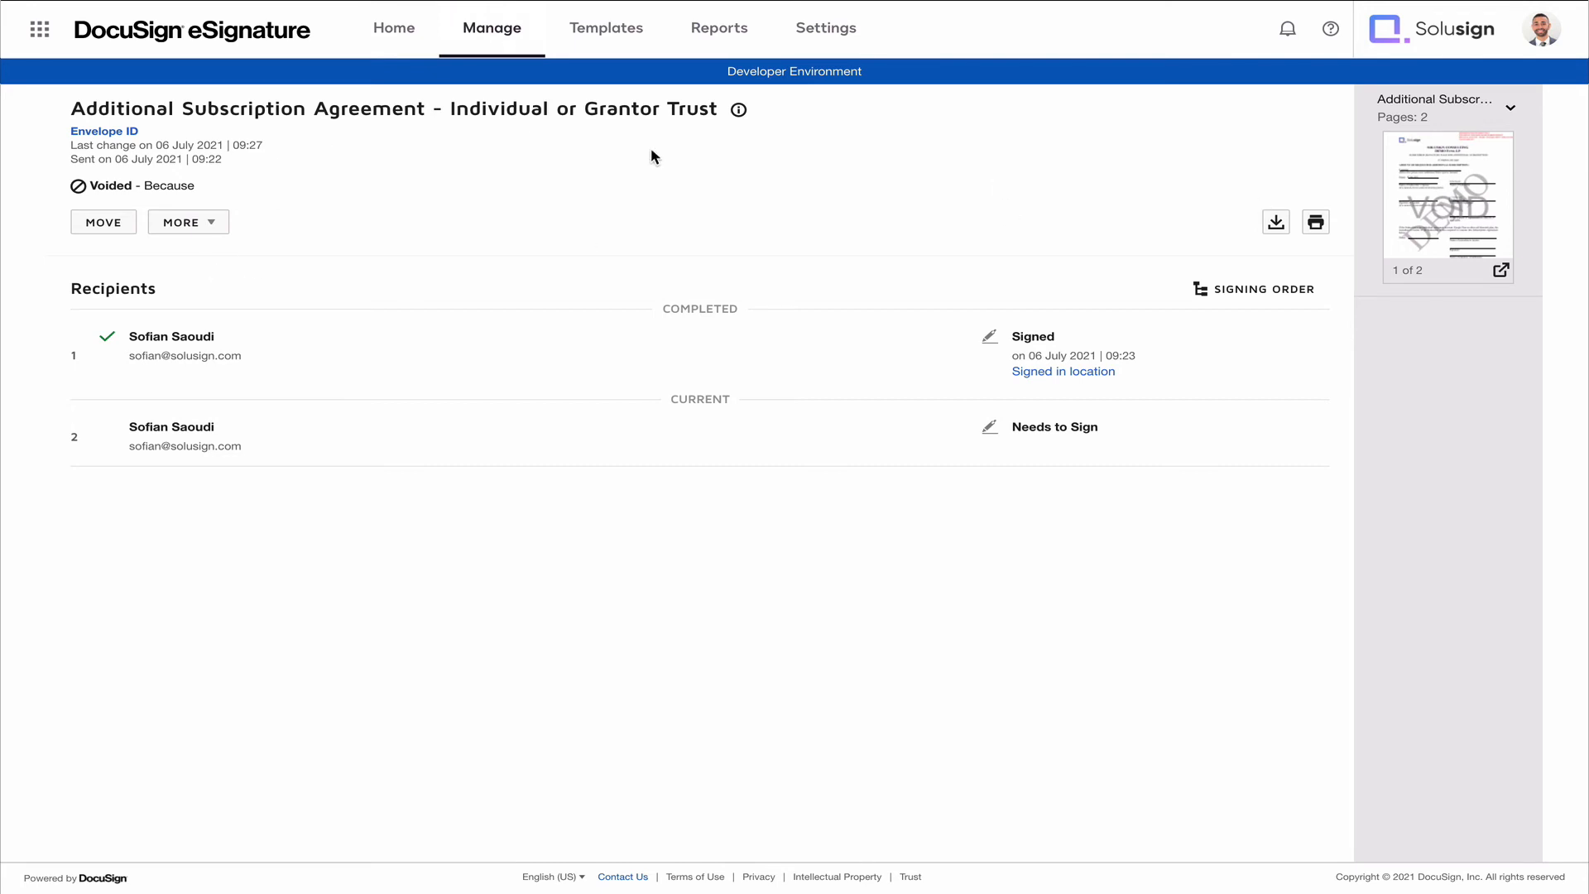
- Open Settings > Sending Settings and confirm 'Enable envelope copy with field data' is checked
click(188, 222)
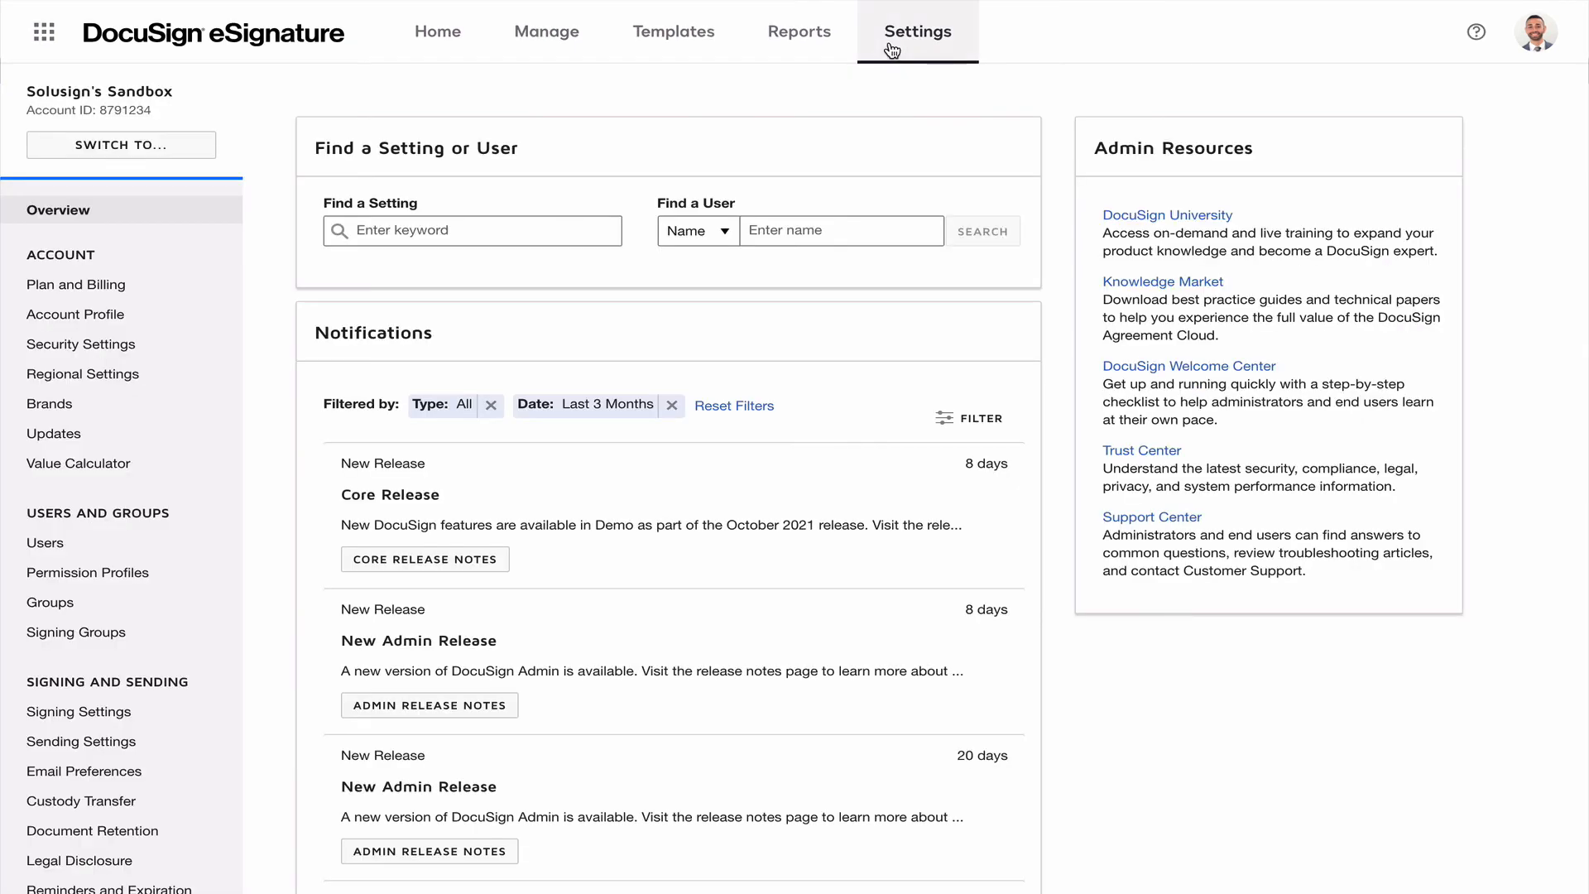
mouse_move(78, 710)
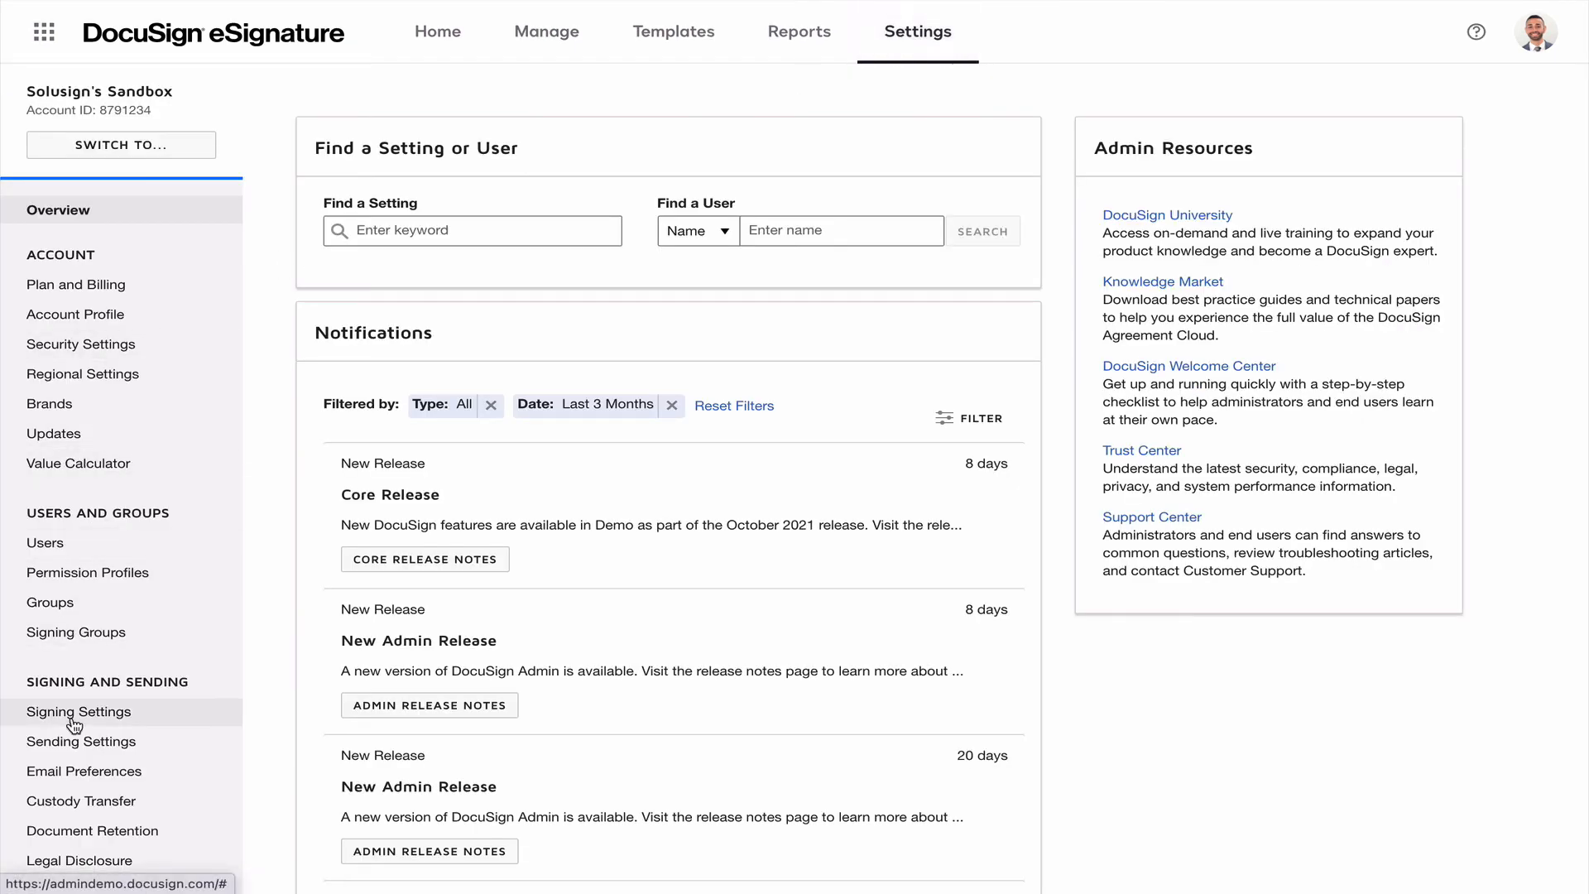
click(81, 741)
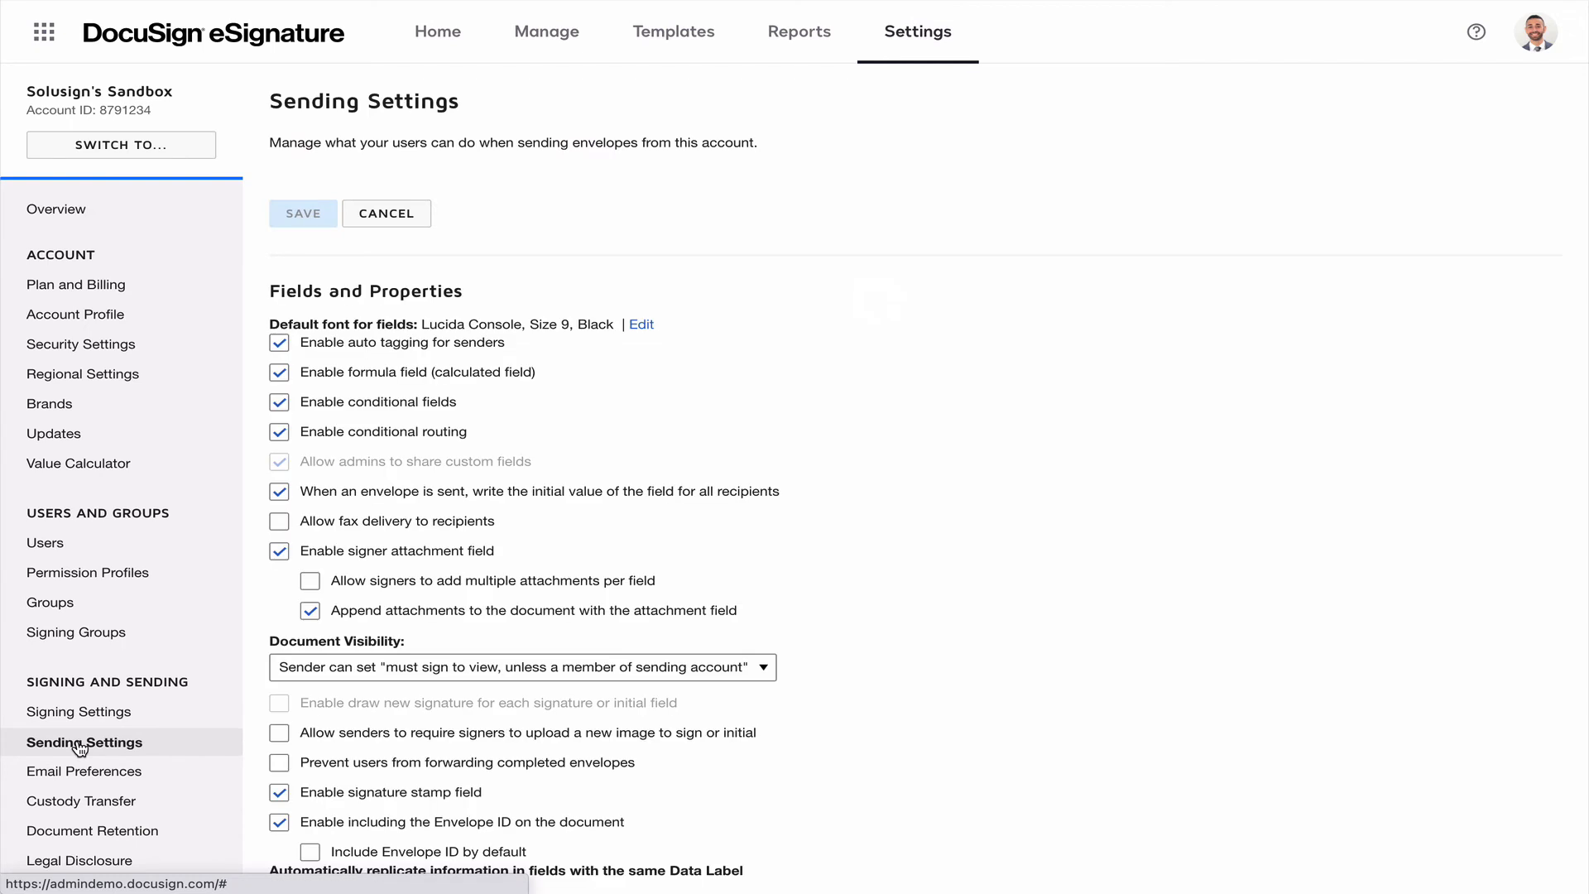
scroll(down, 3)
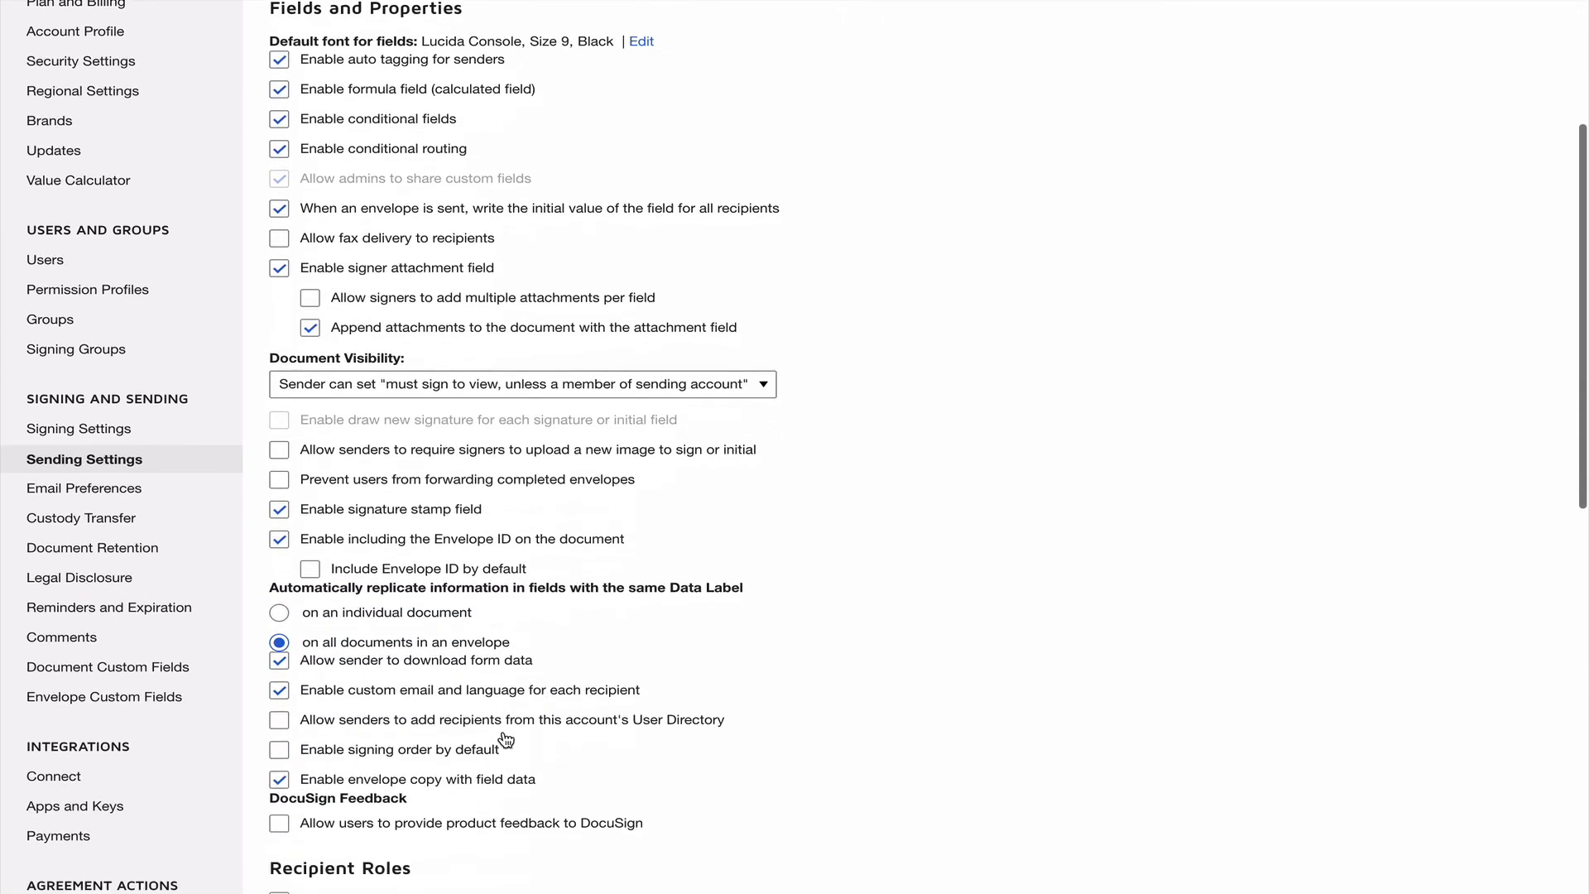
scroll(down, 3)
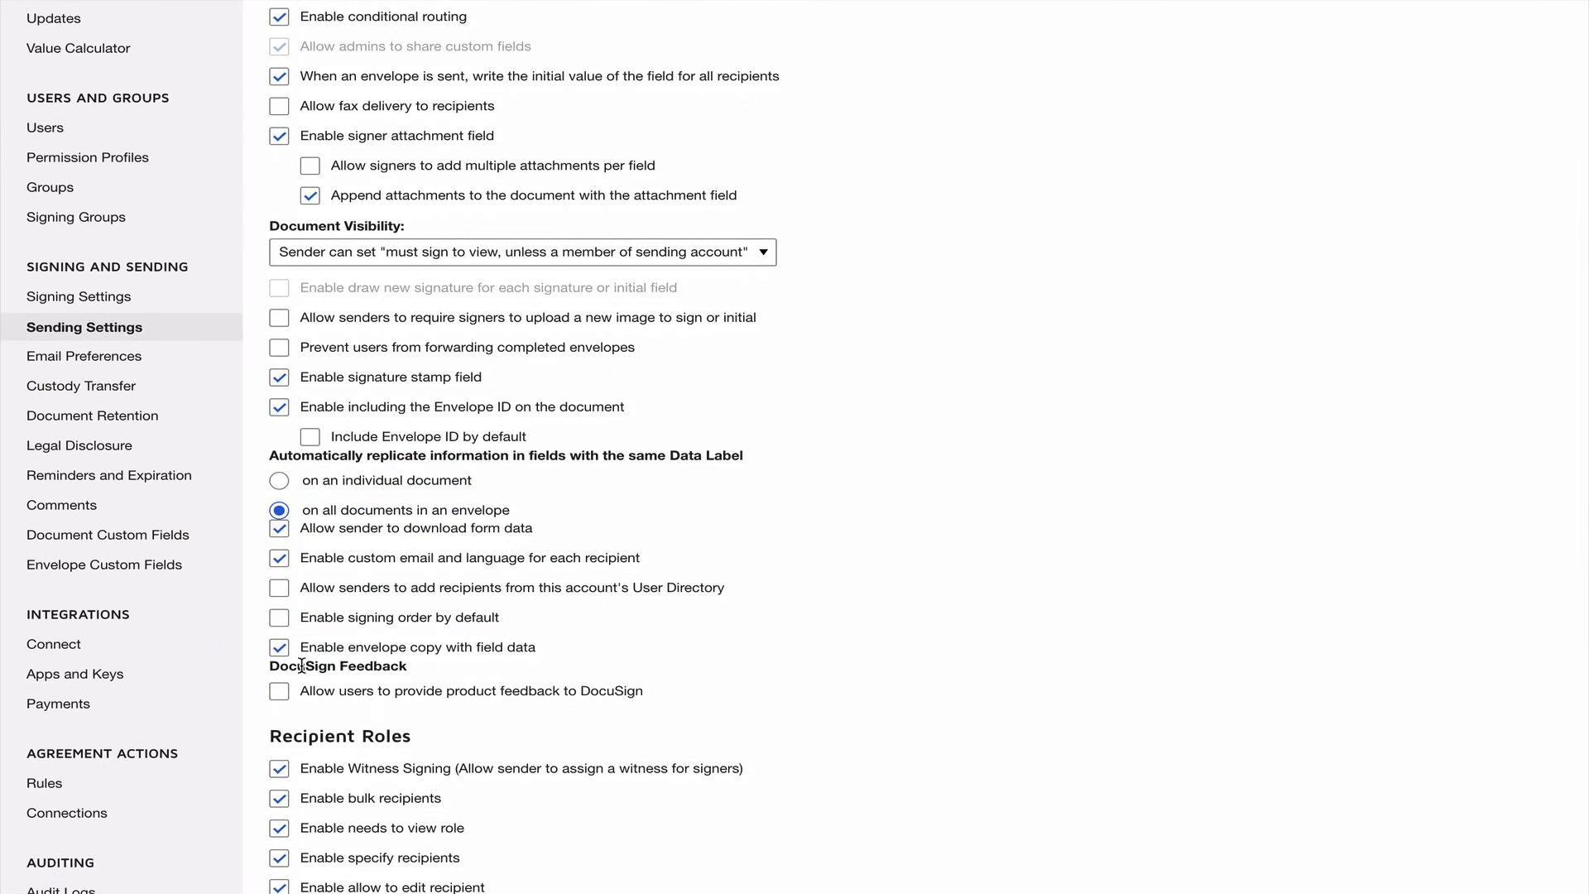
mouse_move(568, 670)
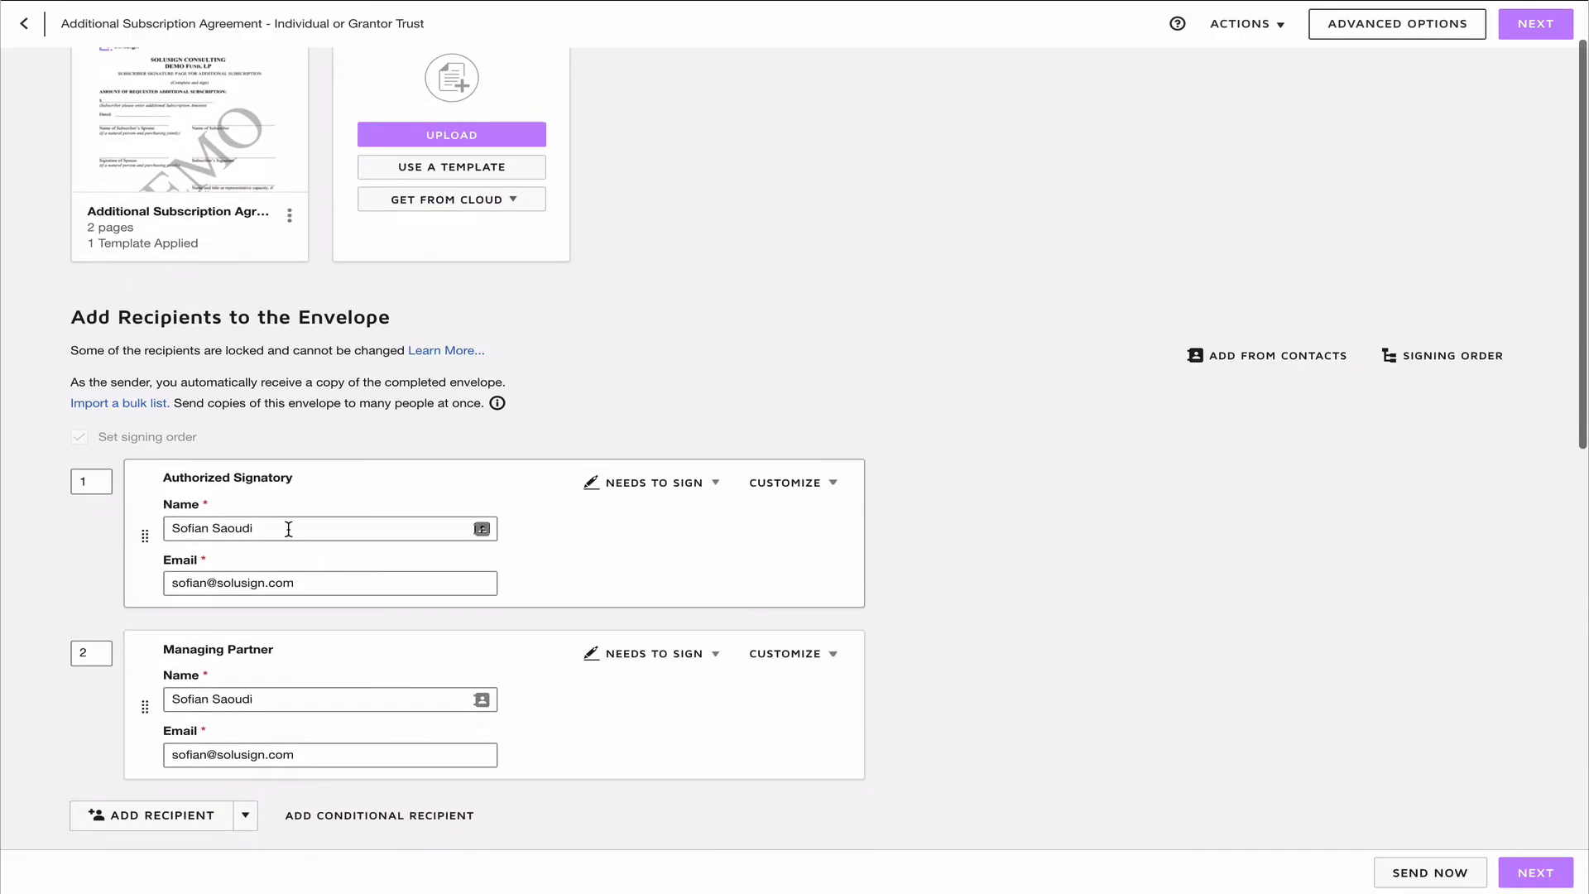
mouse_move(1265, 730)
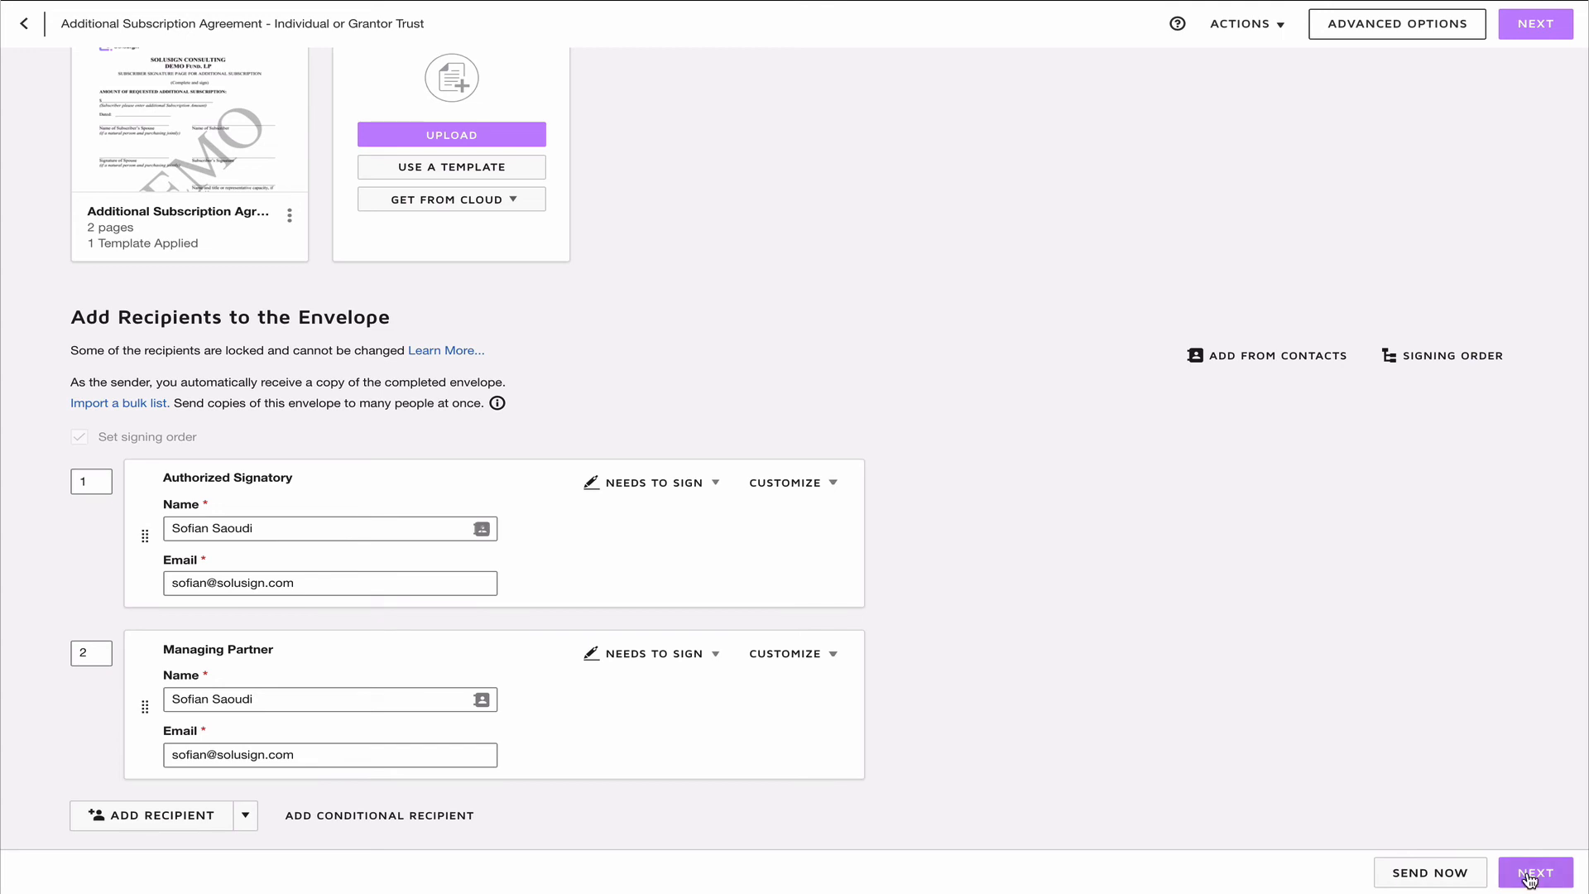
- Enter 50000000 in the copied envelope's subscription amount field
click(1534, 872)
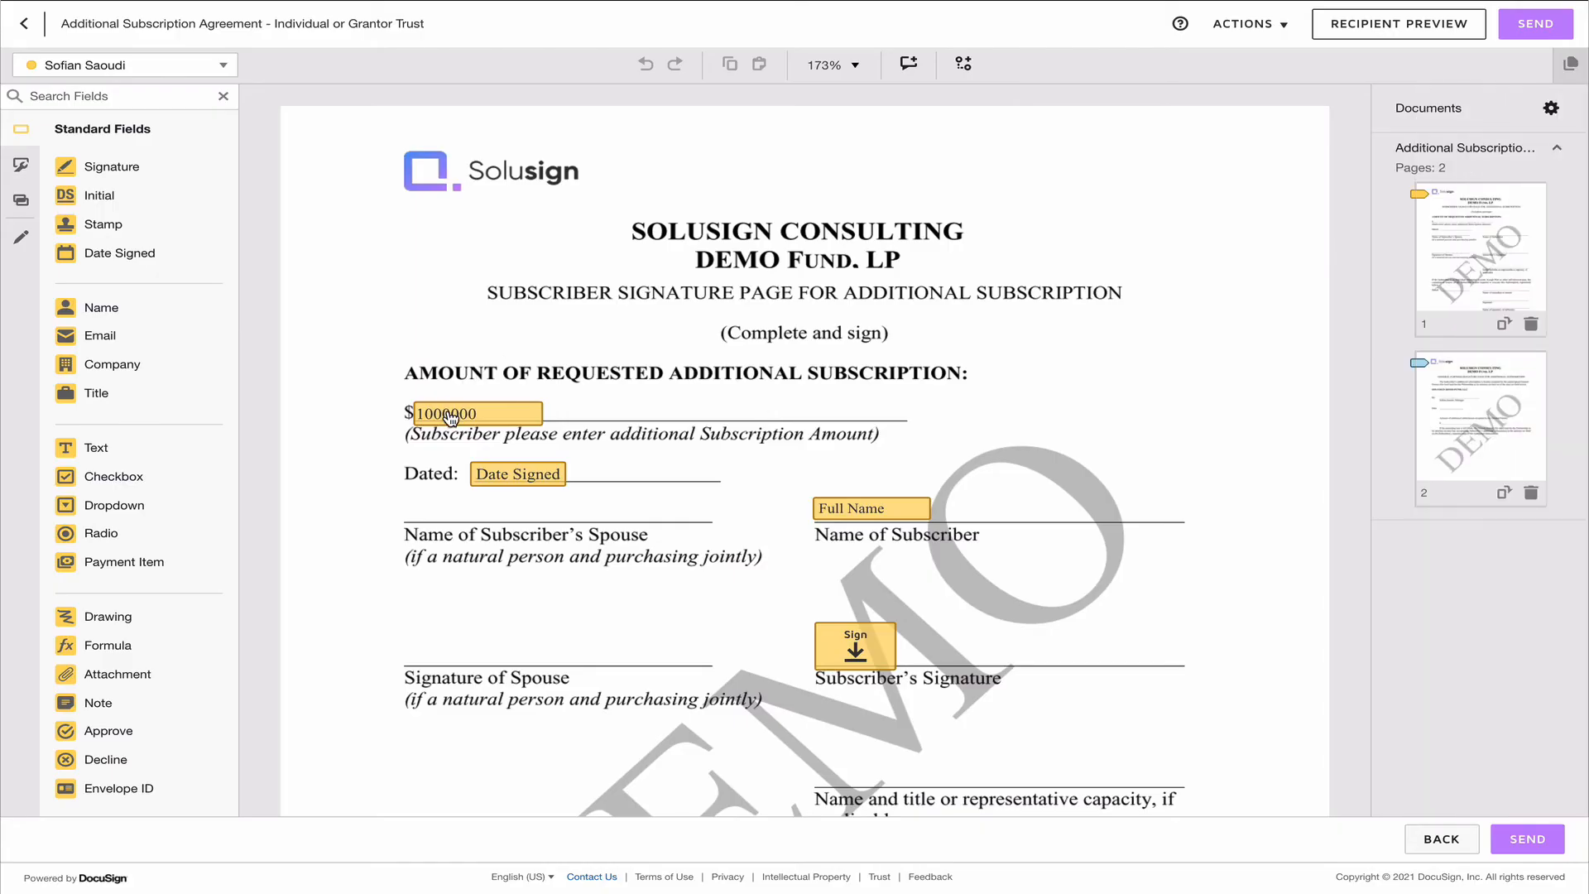
click(475, 414)
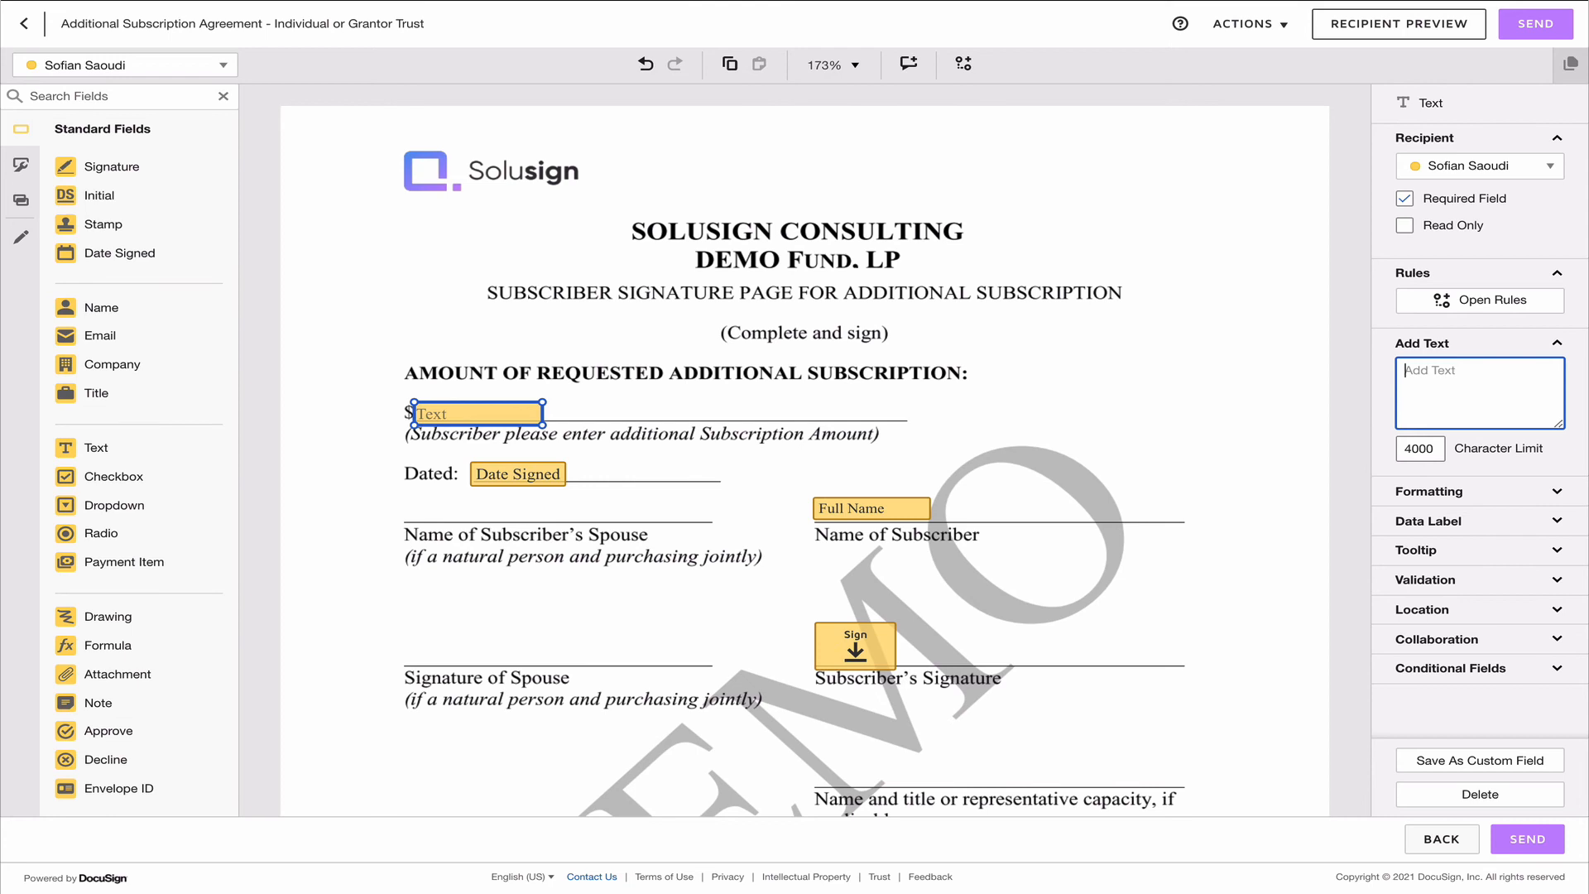
text(50000000)
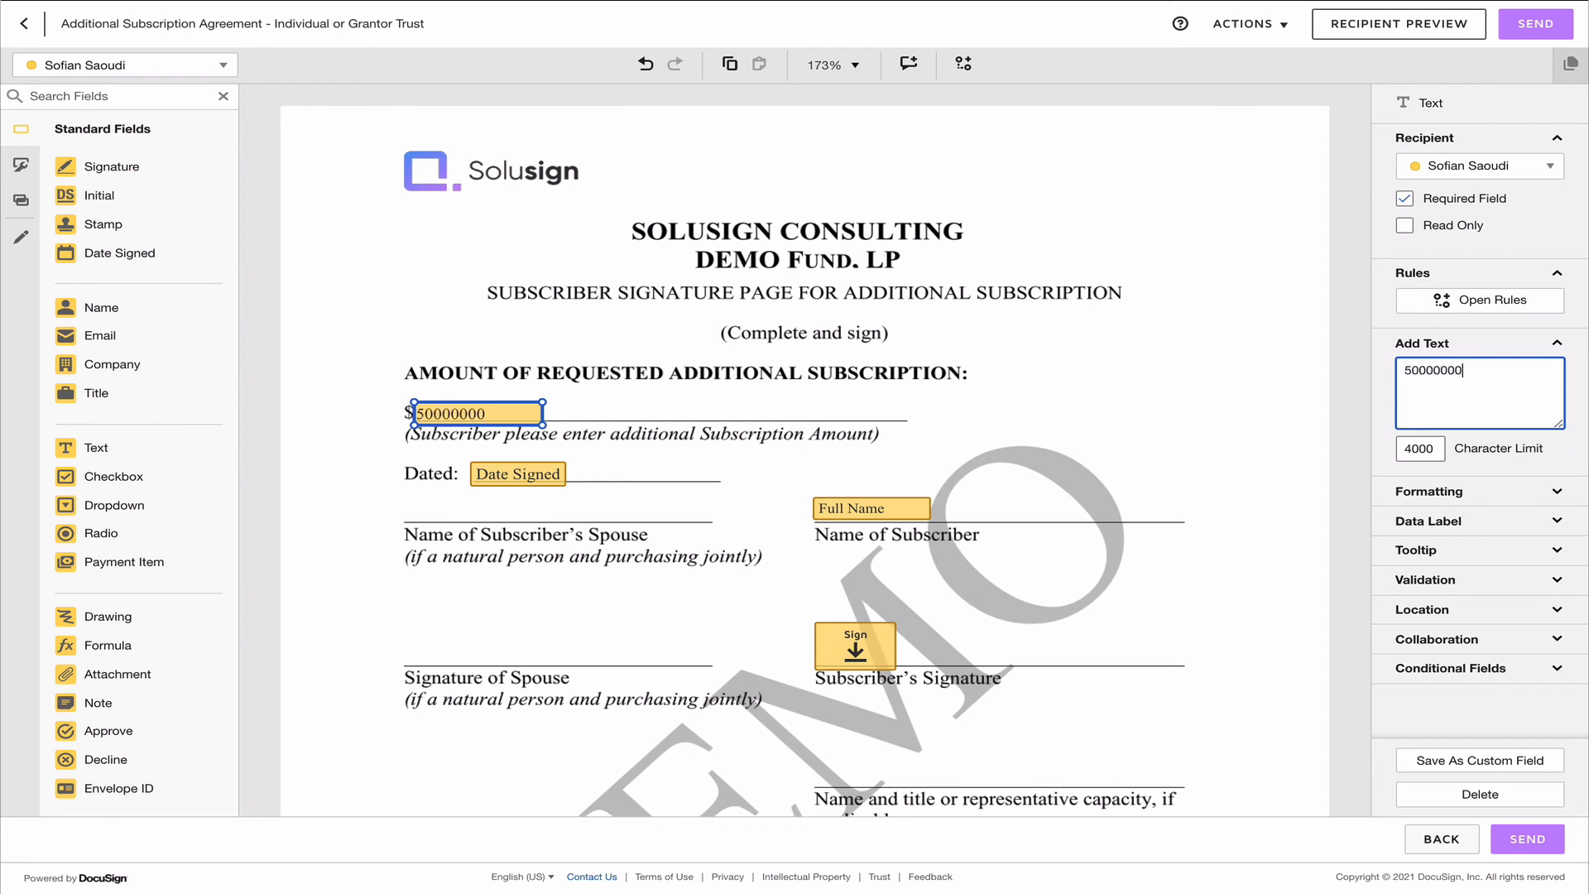
mouse_move(1166, 325)
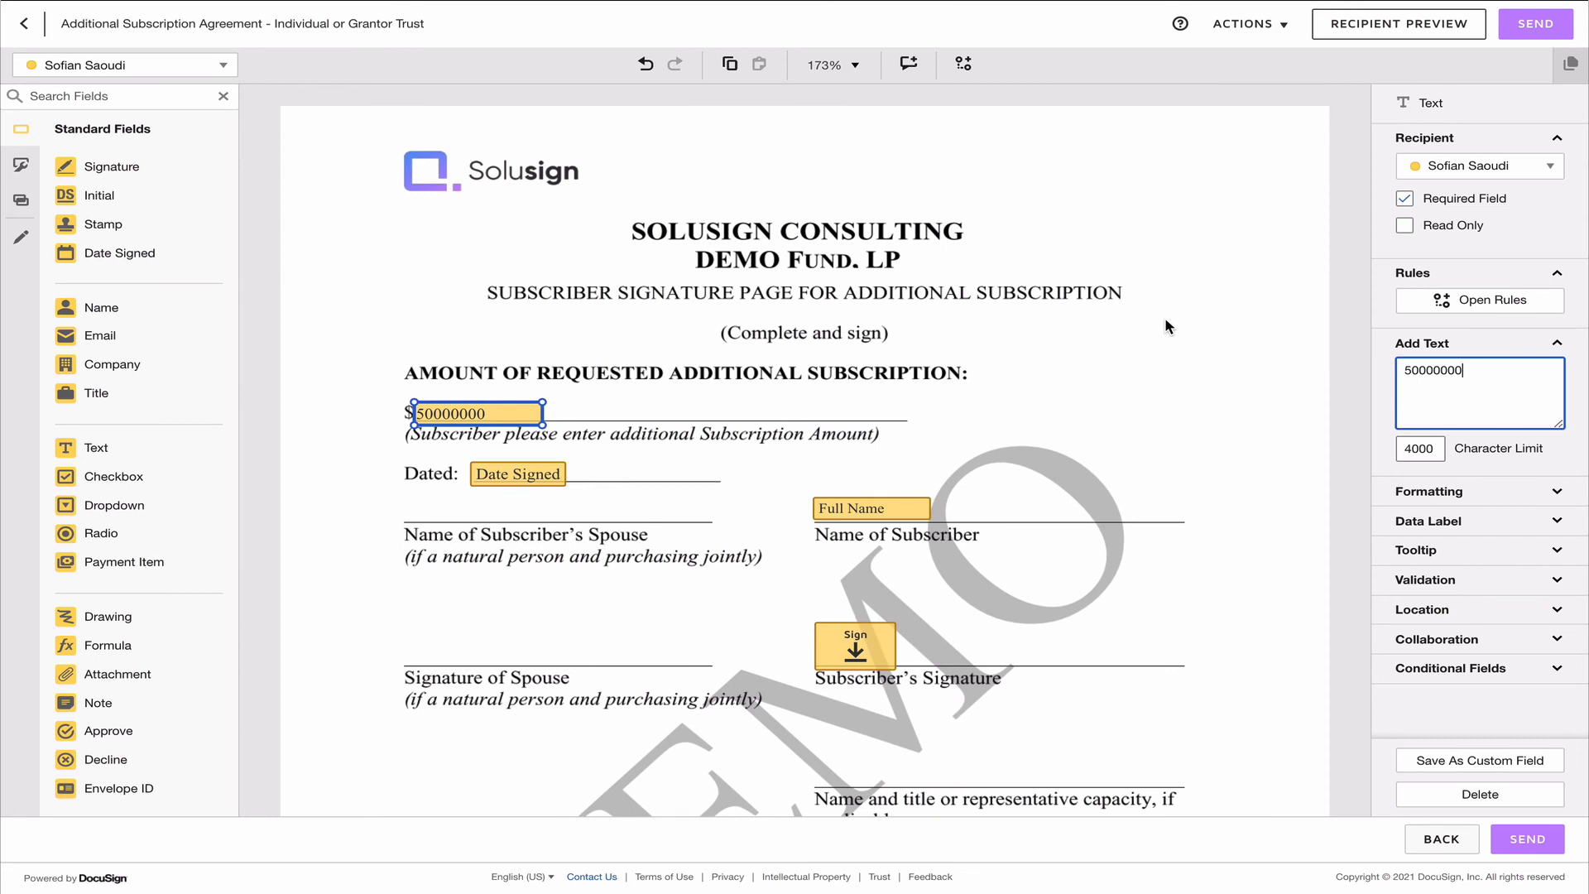
mouse_move(1133, 357)
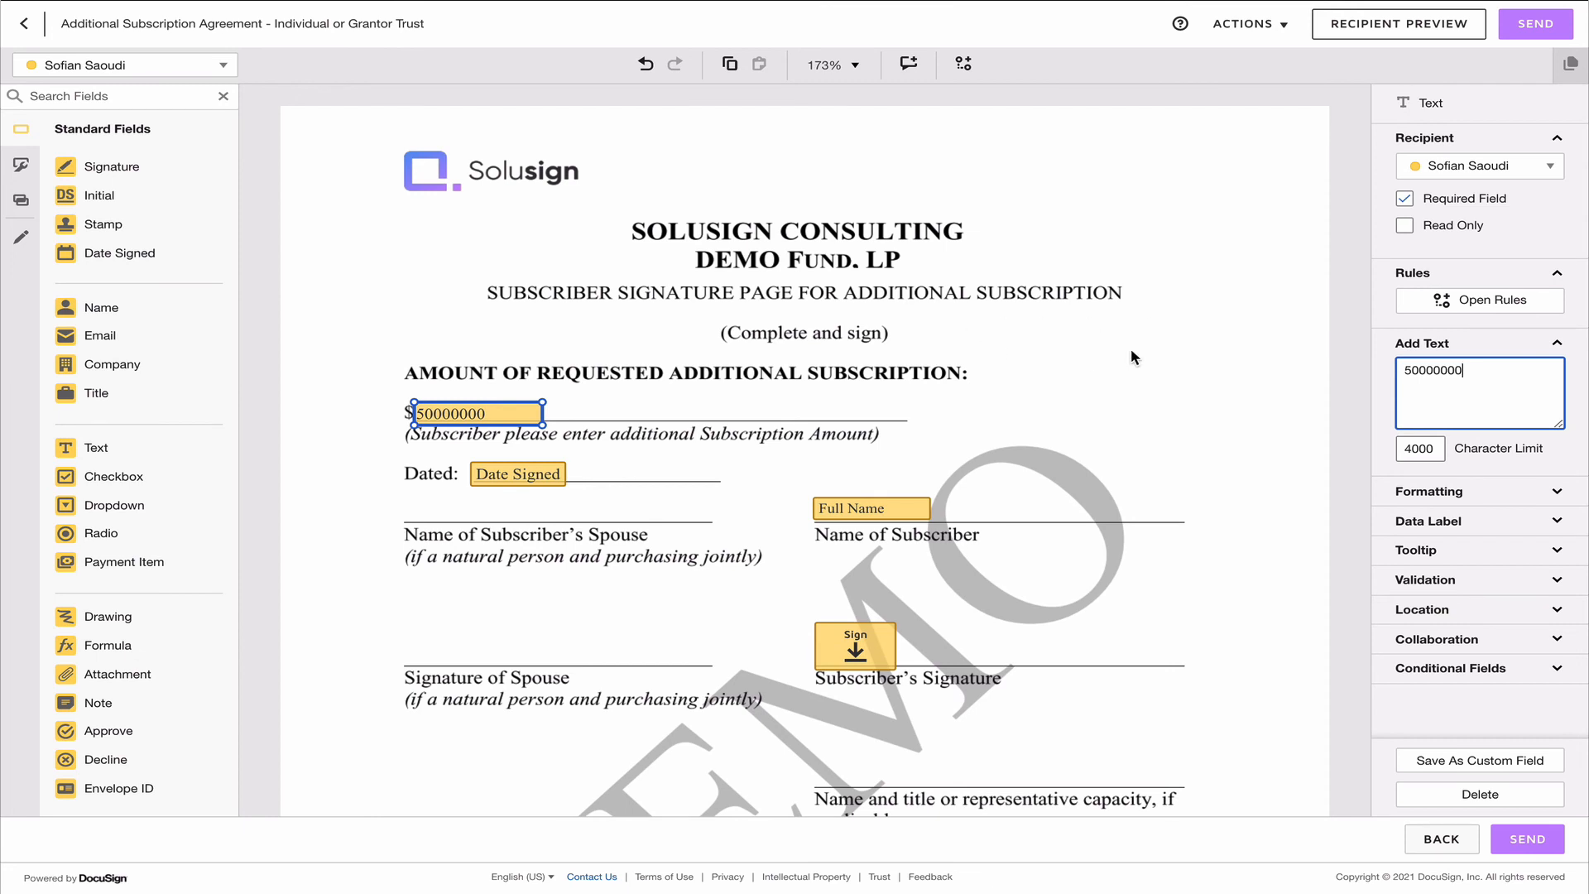
- Make the 50000000 amount field read-only
click(1405, 225)
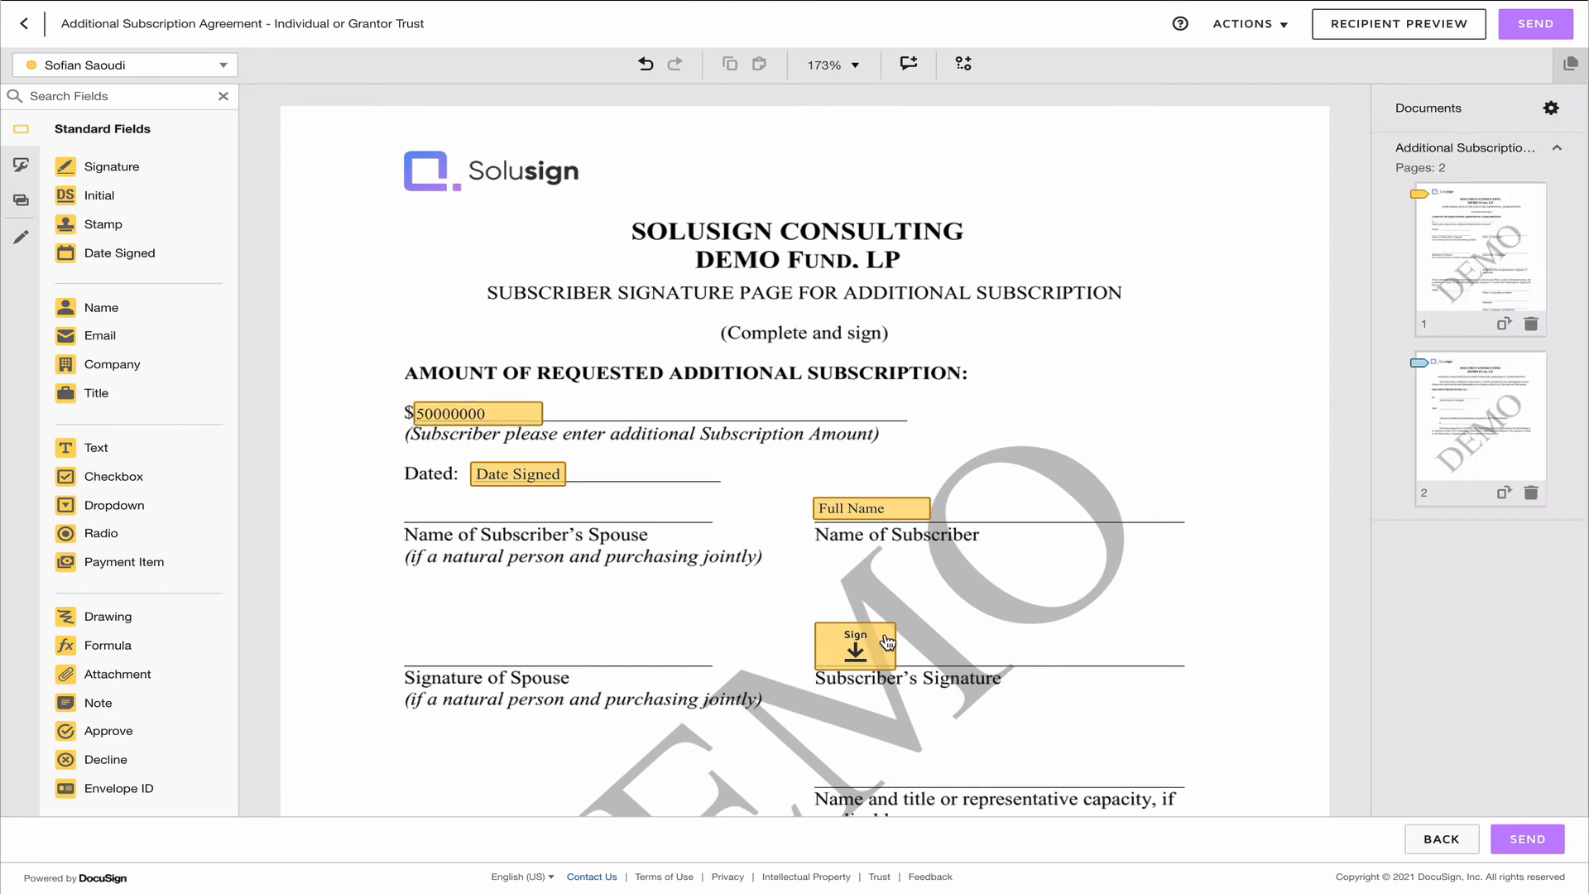
click(476, 413)
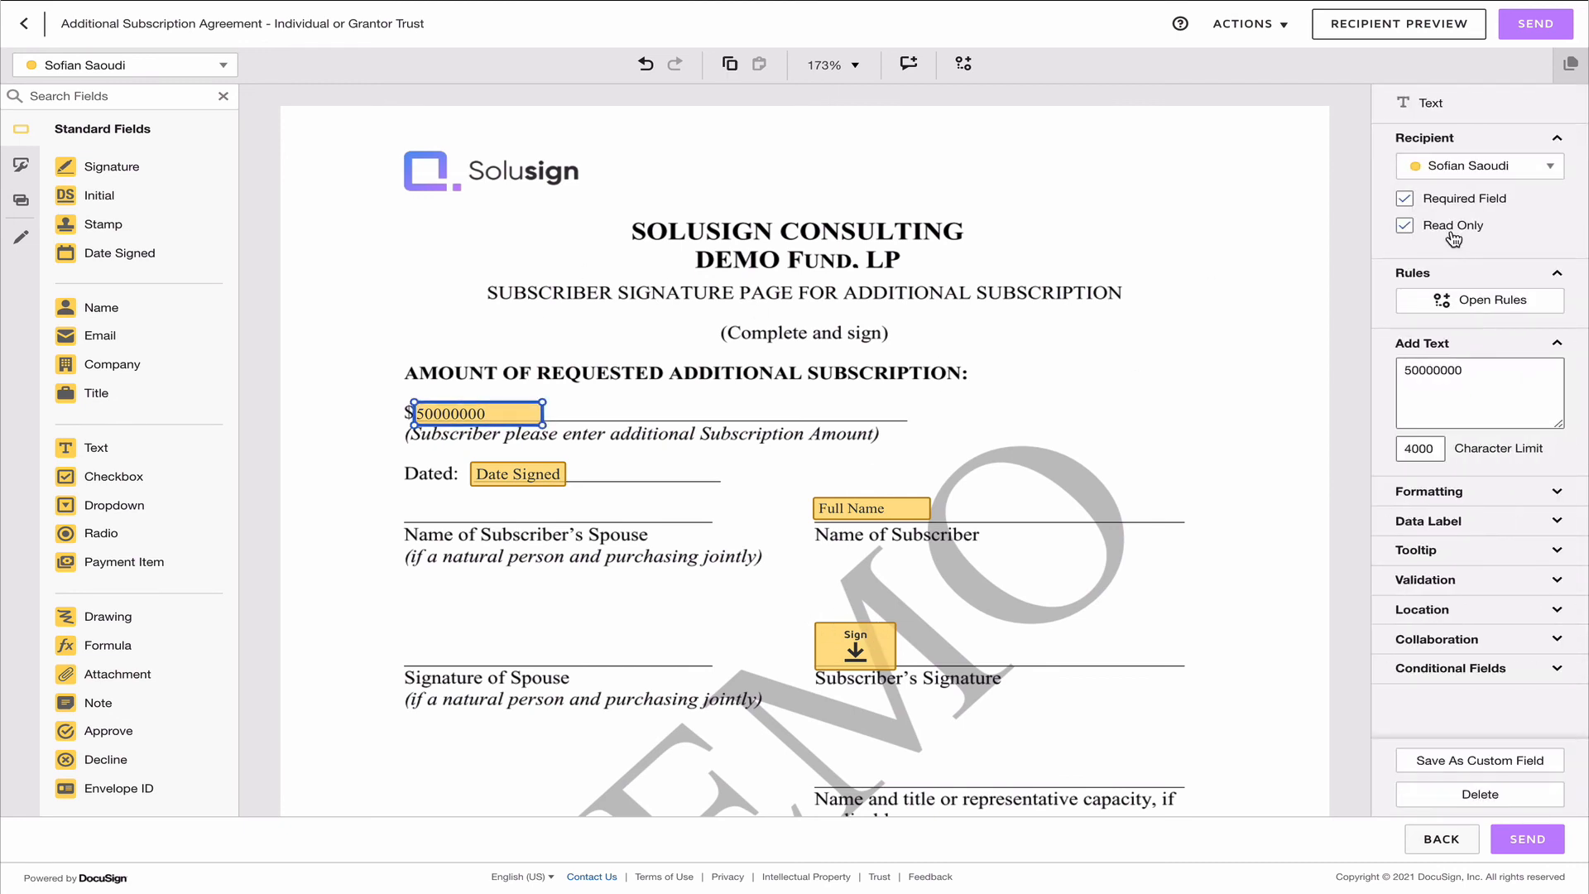
click(1067, 403)
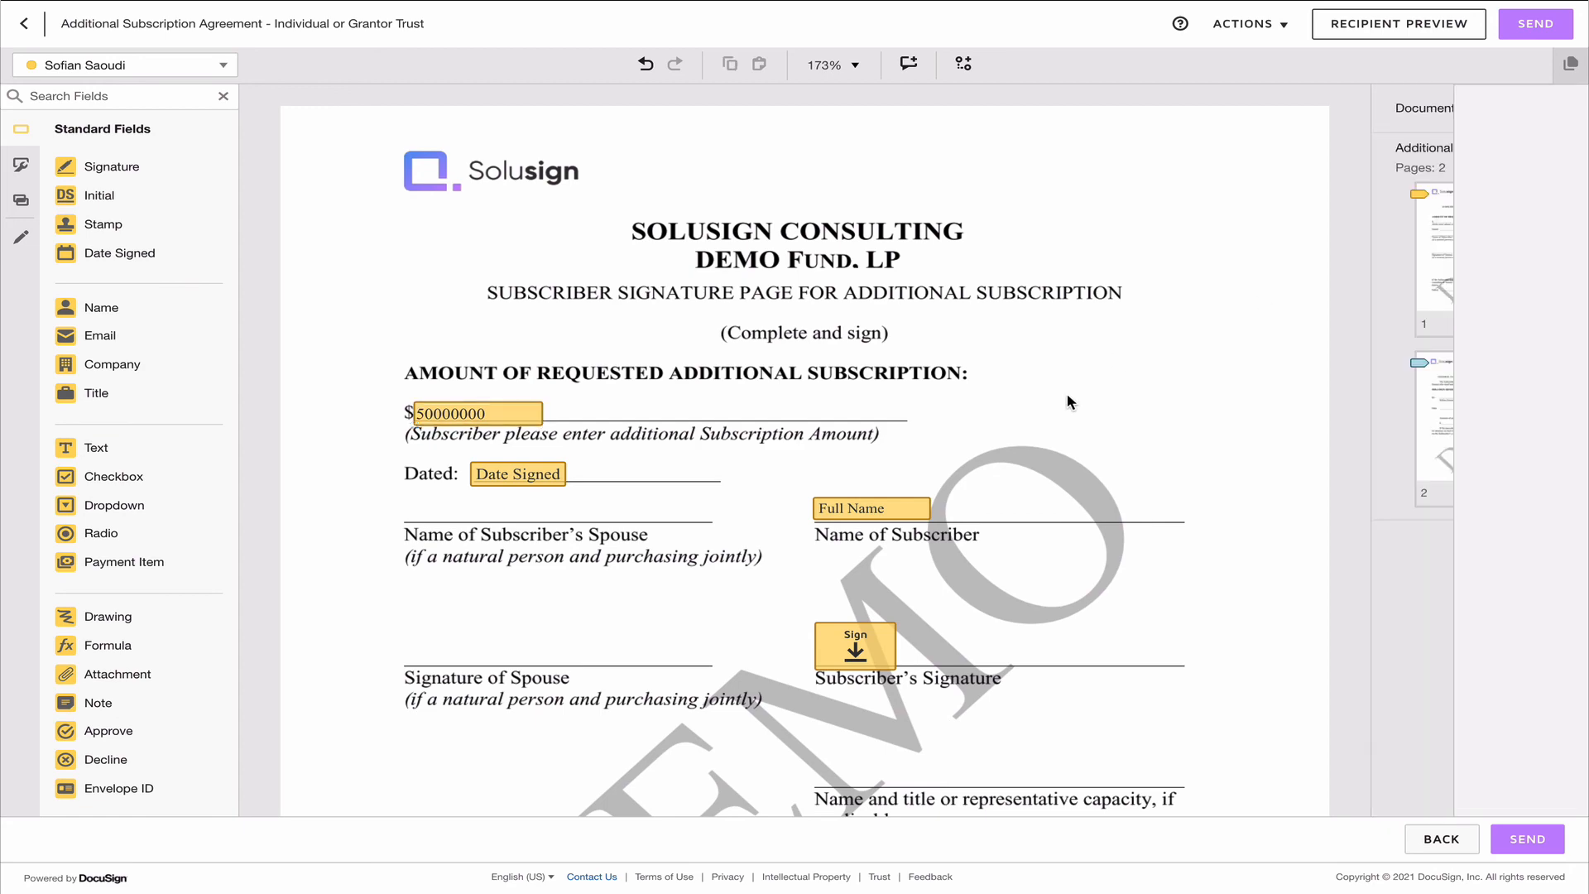
scroll(down, 3)
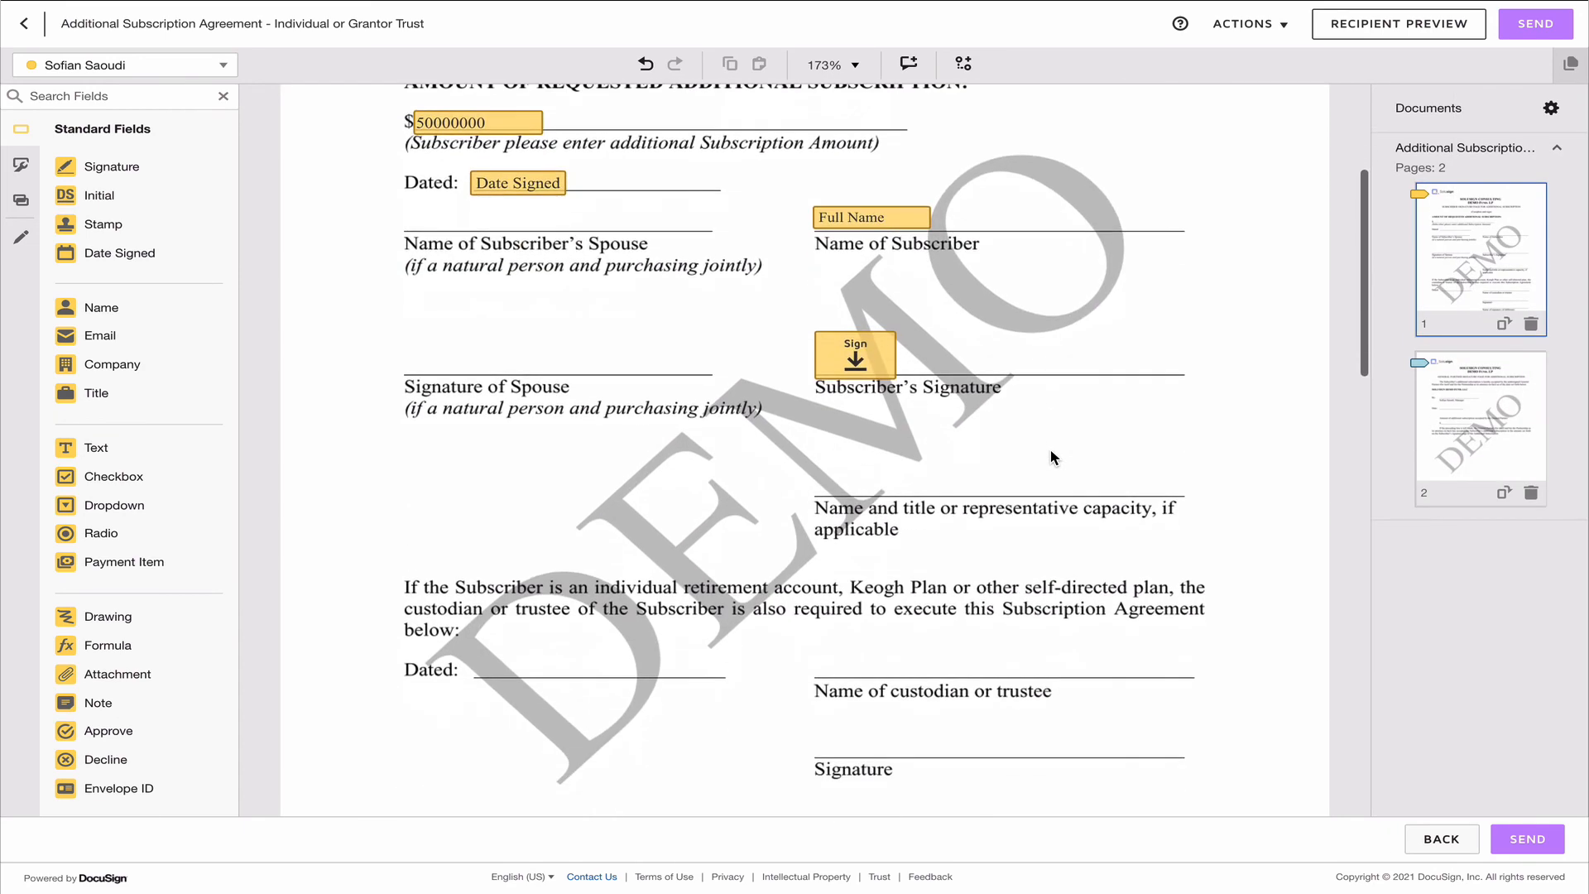
scroll(up, 3)
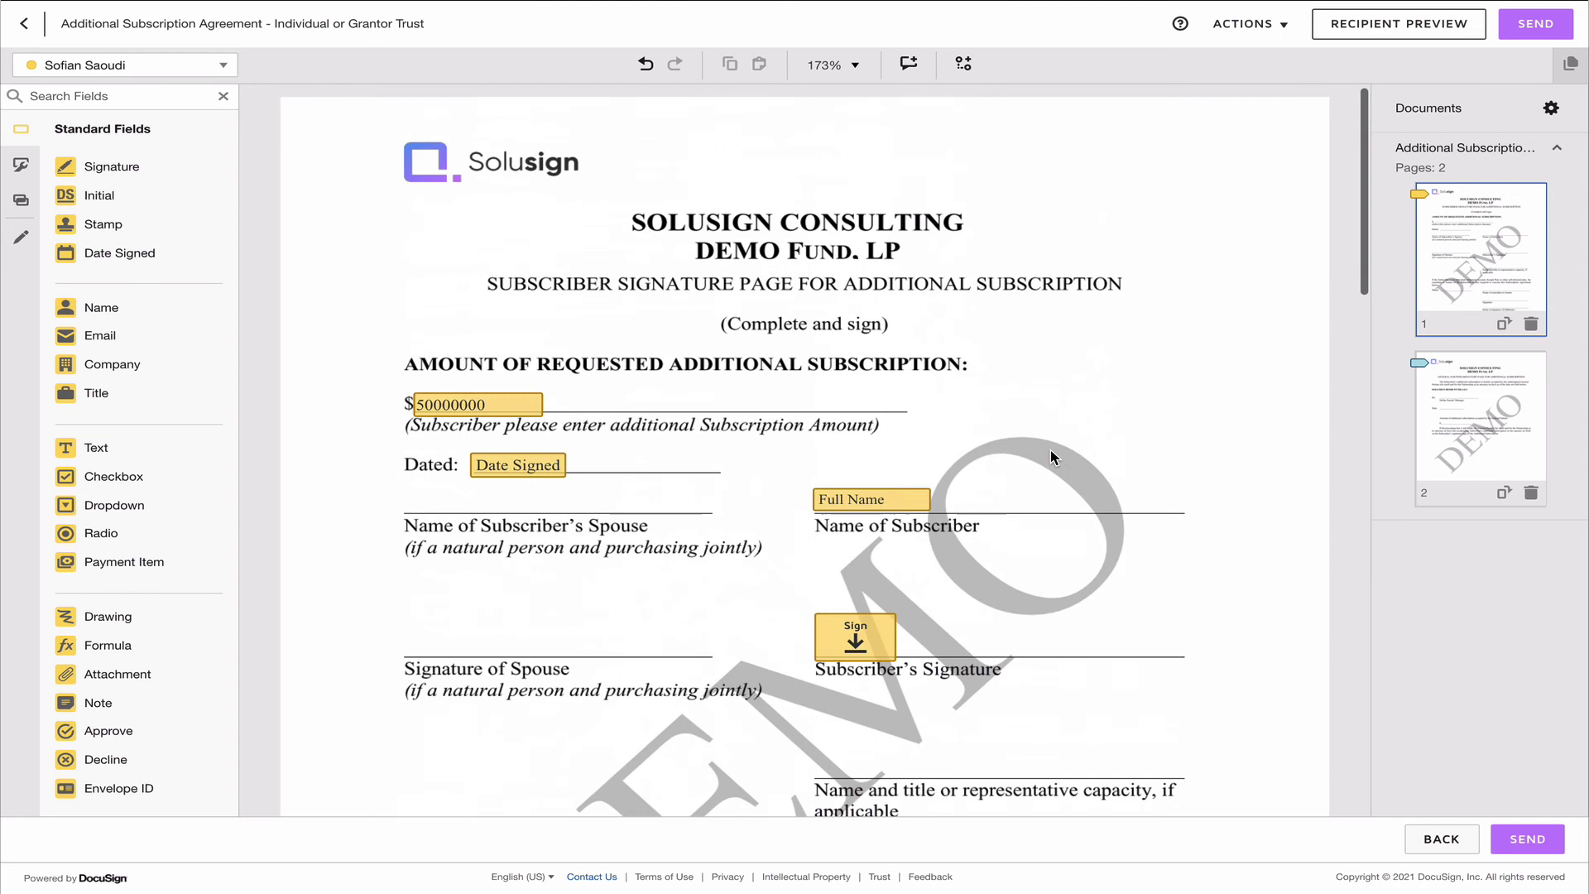
scroll(down, 3)
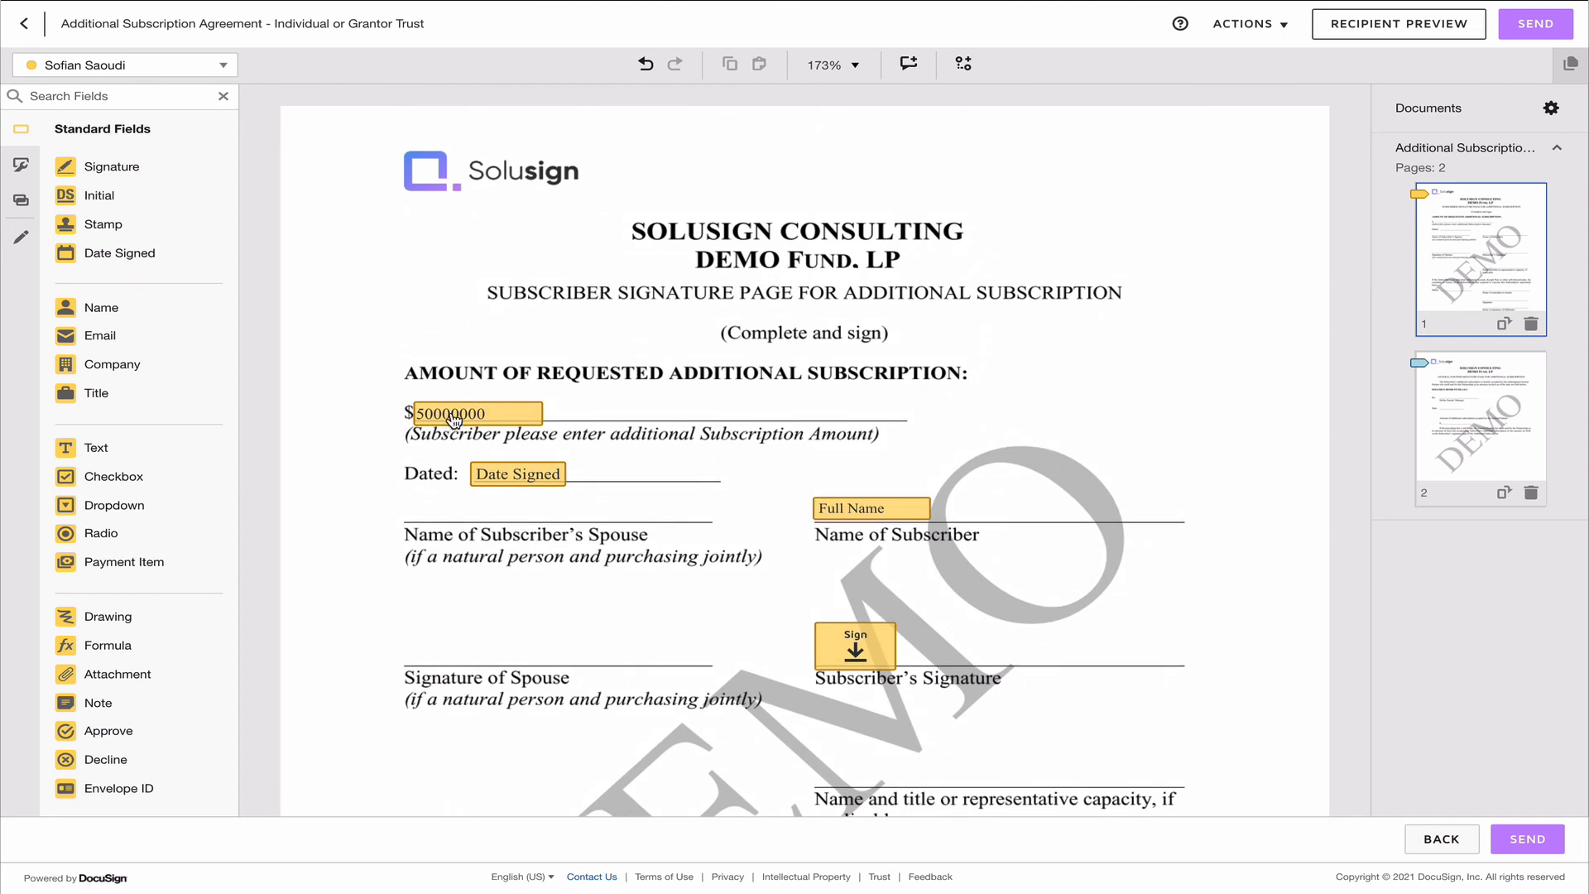
mouse_move(686, 416)
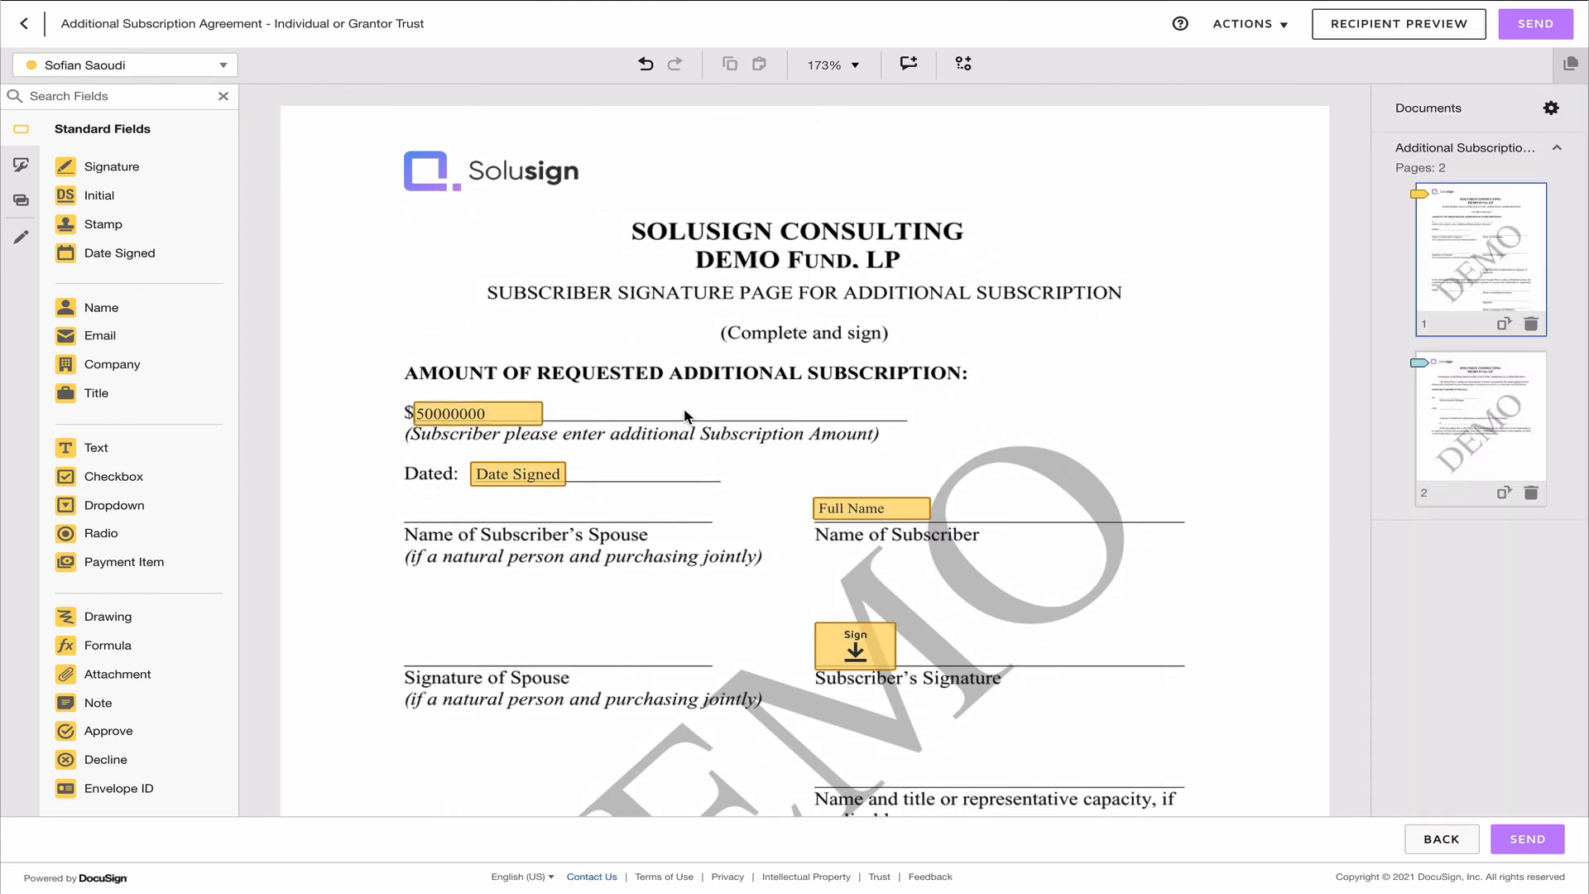
mouse_move(1065, 383)
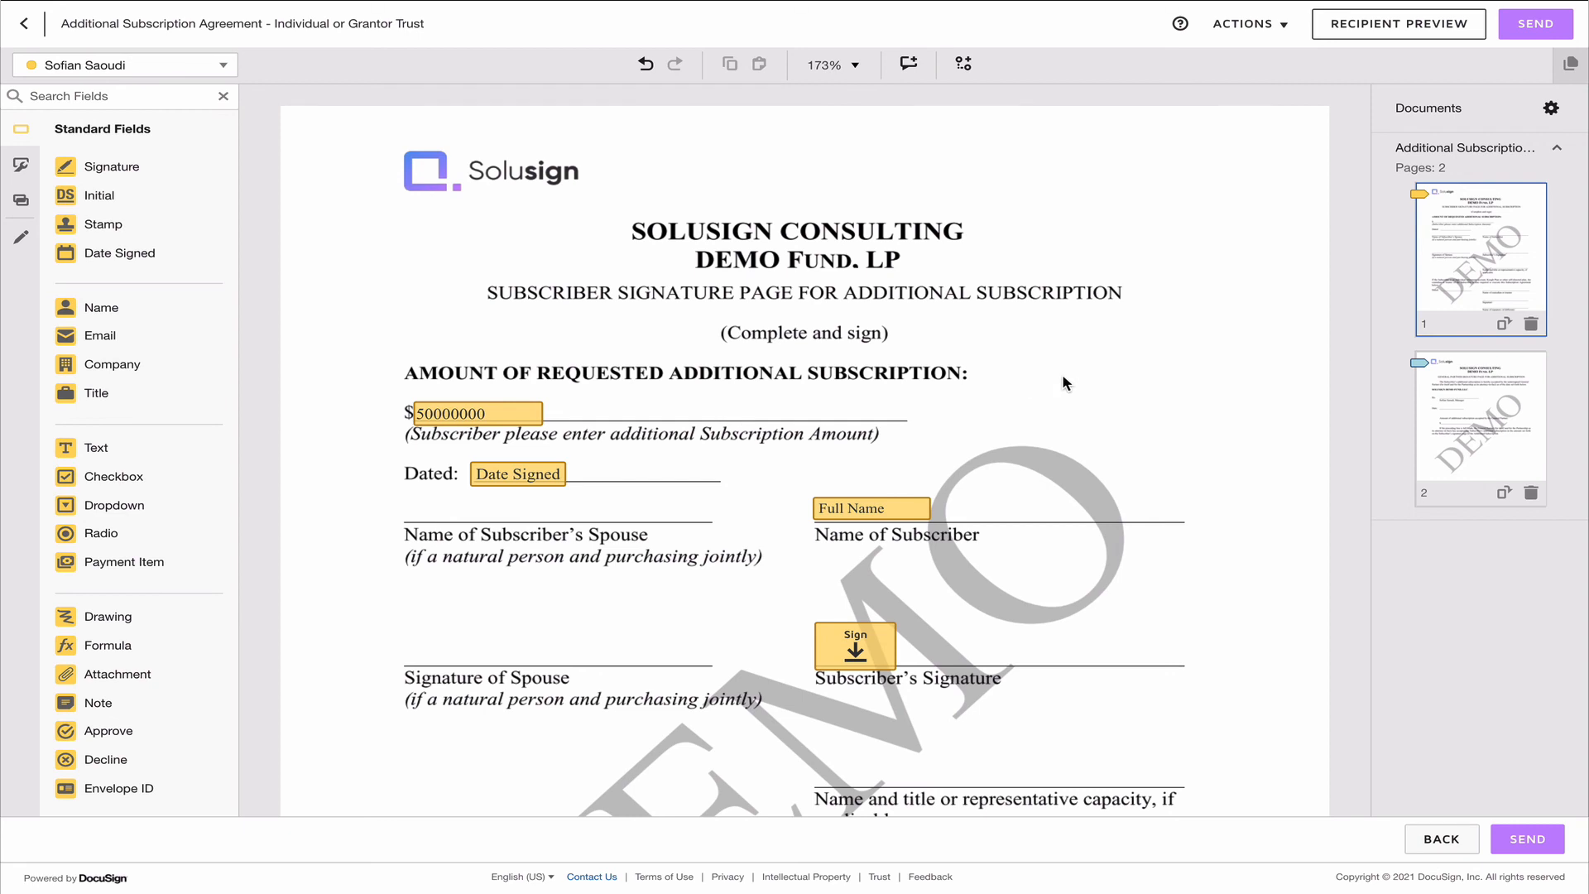
mouse_move(464, 419)
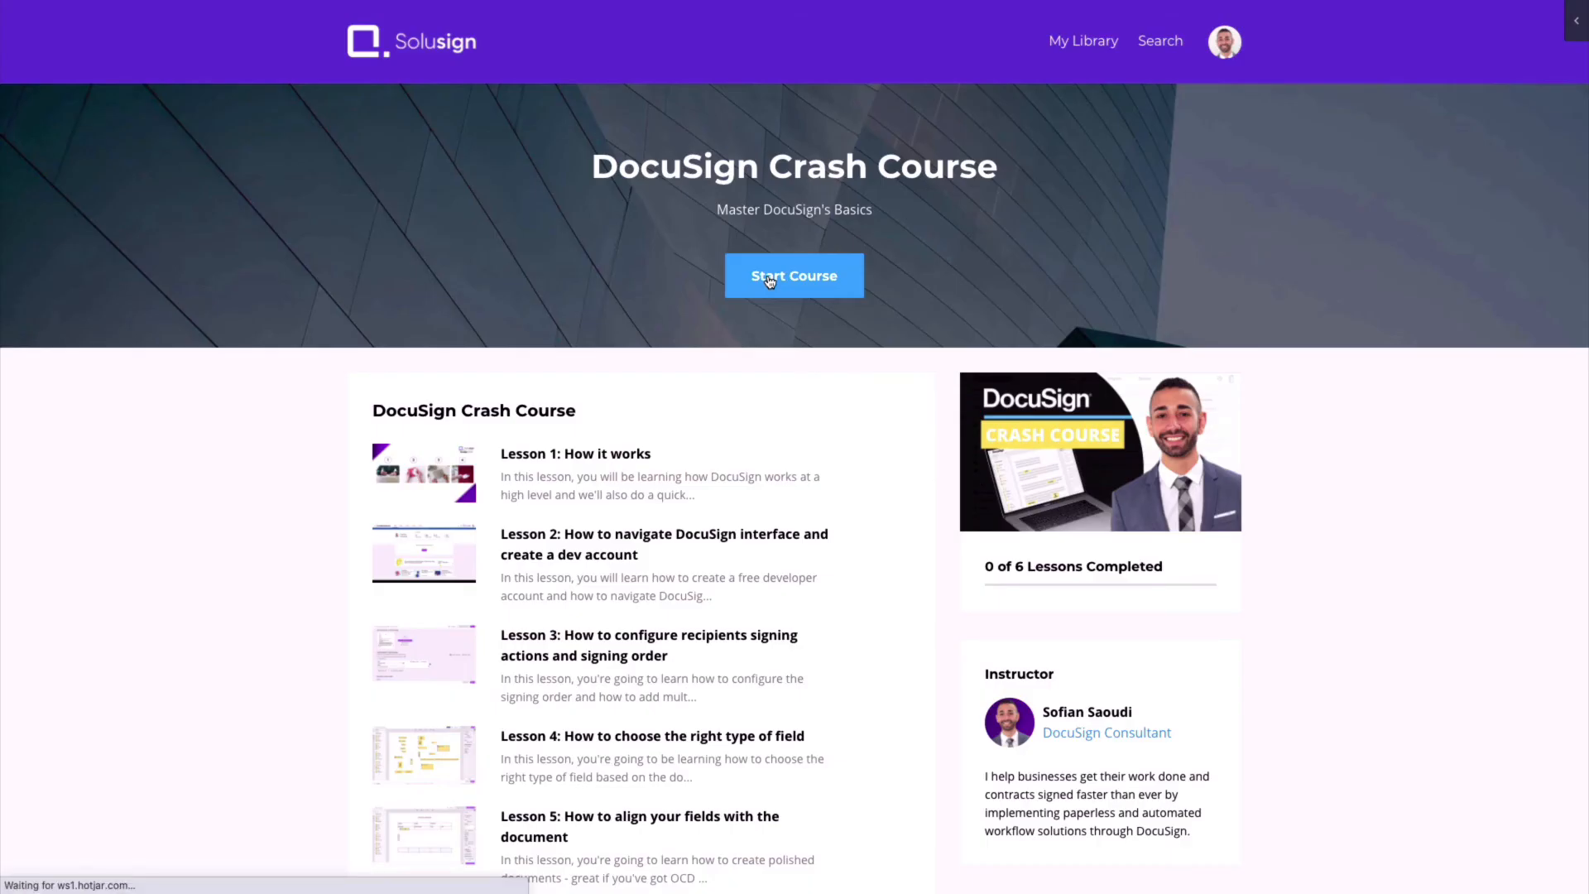
- Start the DocuSign Crash Course and play Lesson 1 'How it works', skipping ahead
click(794, 274)
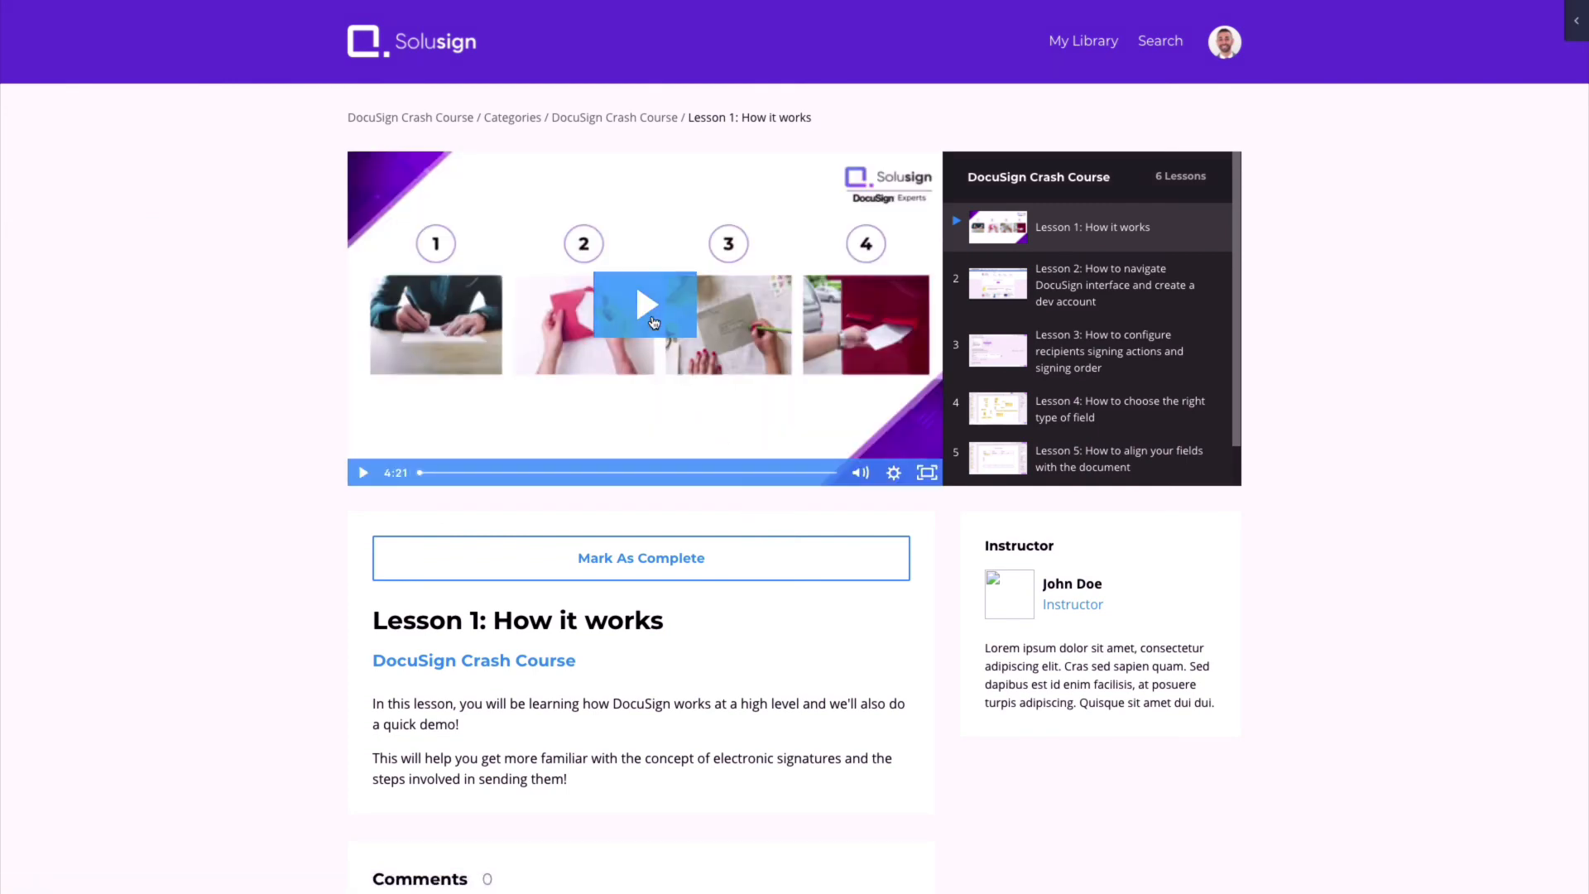
click(644, 305)
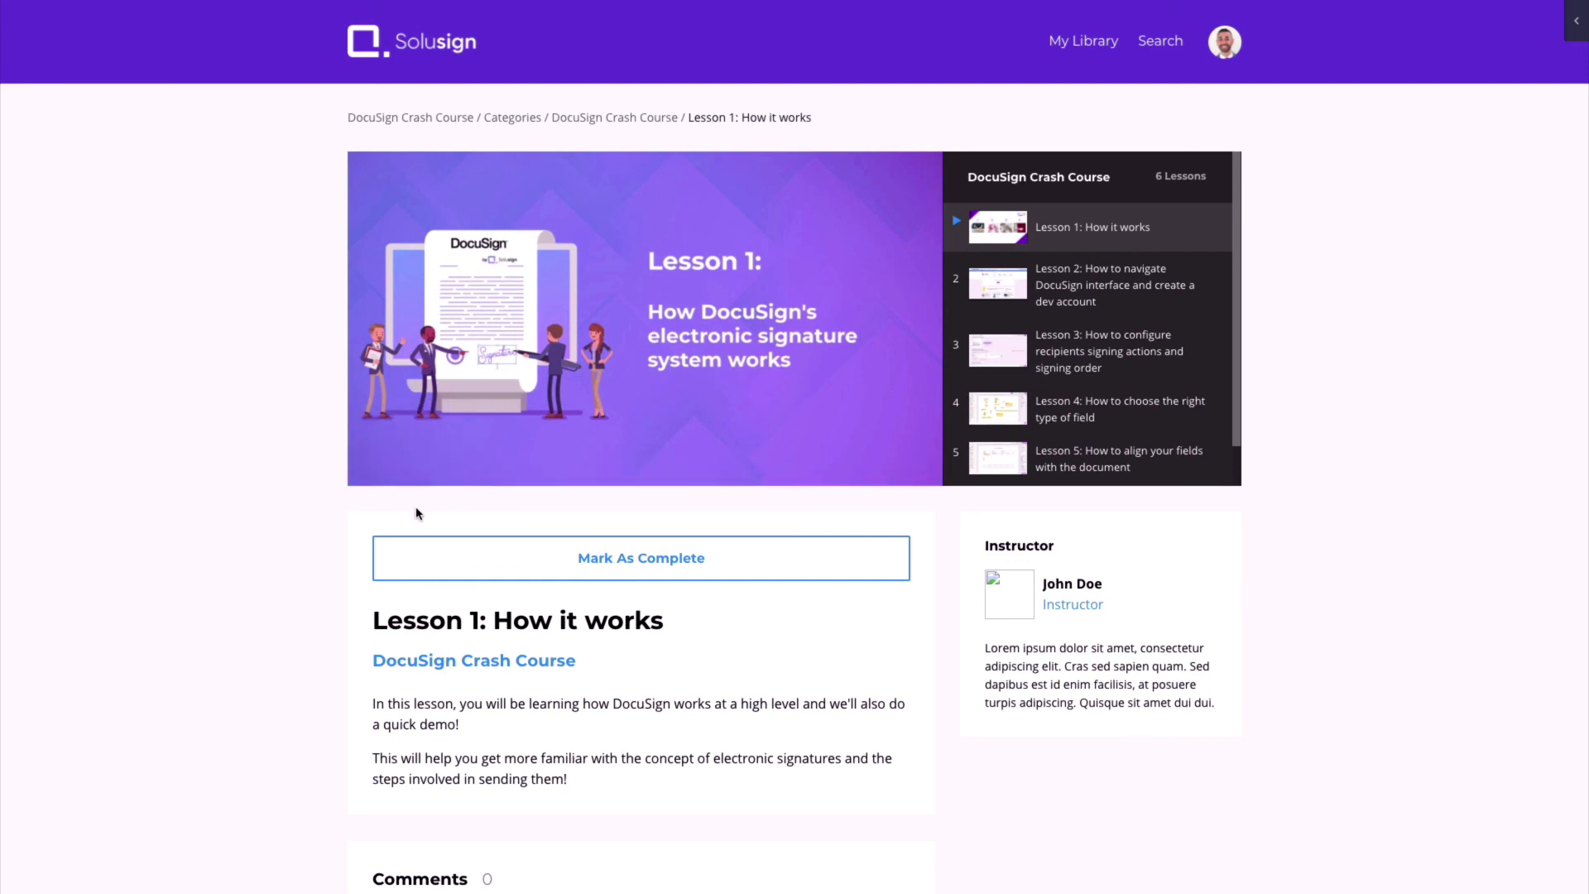
click(641, 320)
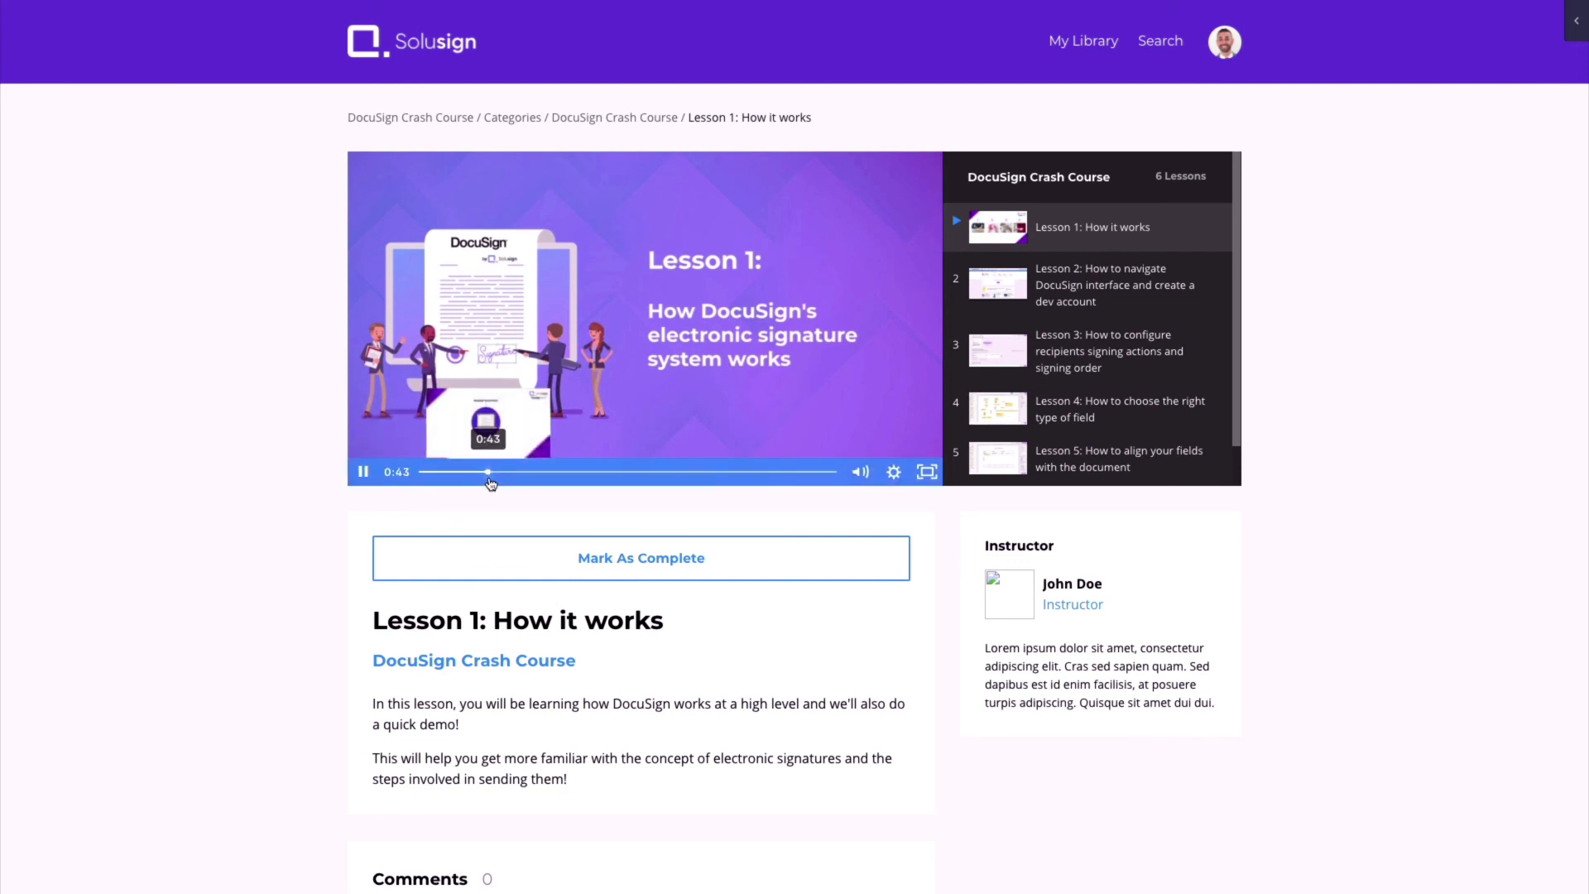